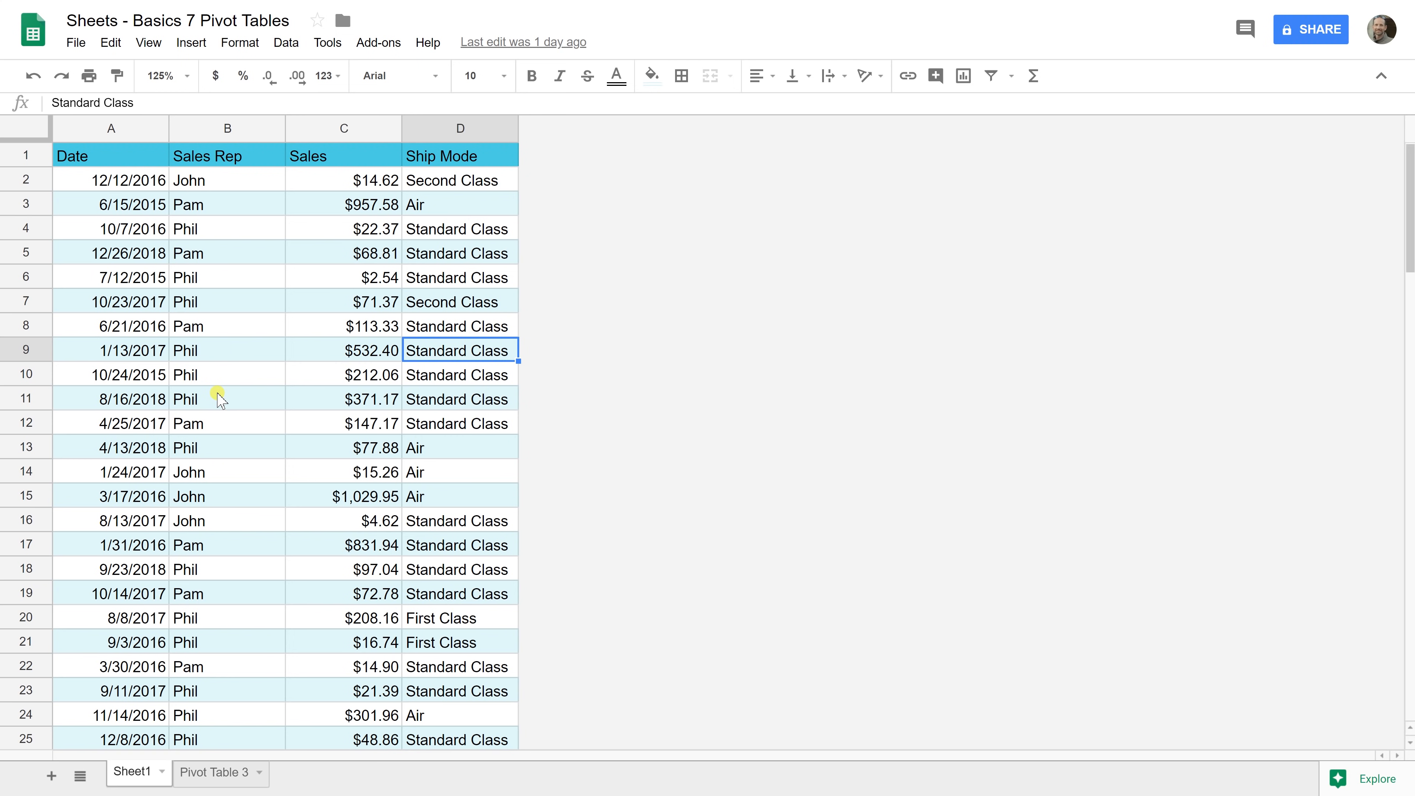
mouse_move(271, 325)
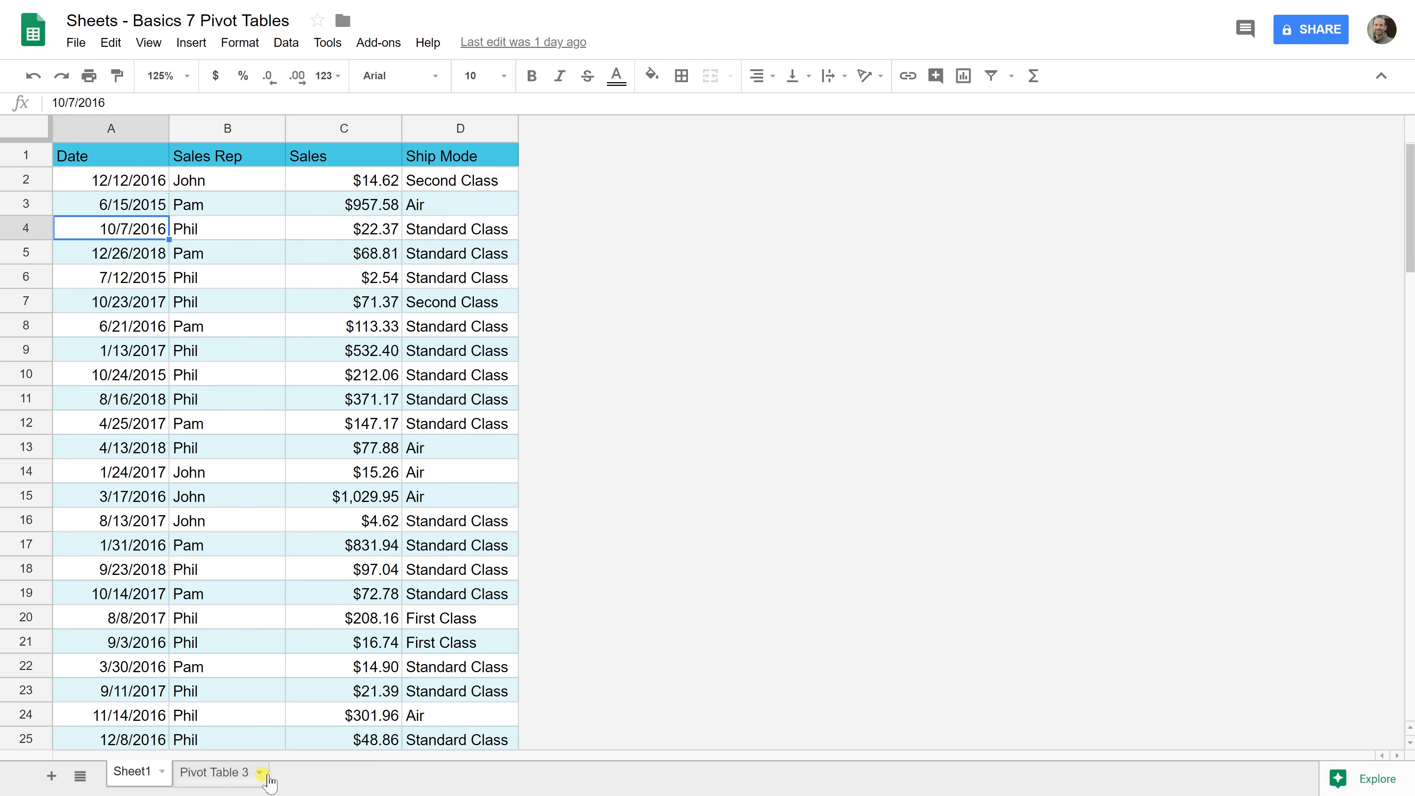
Switch to the Pivot Table 3 sheet with its existing sales-count pivot
left_click(207, 773)
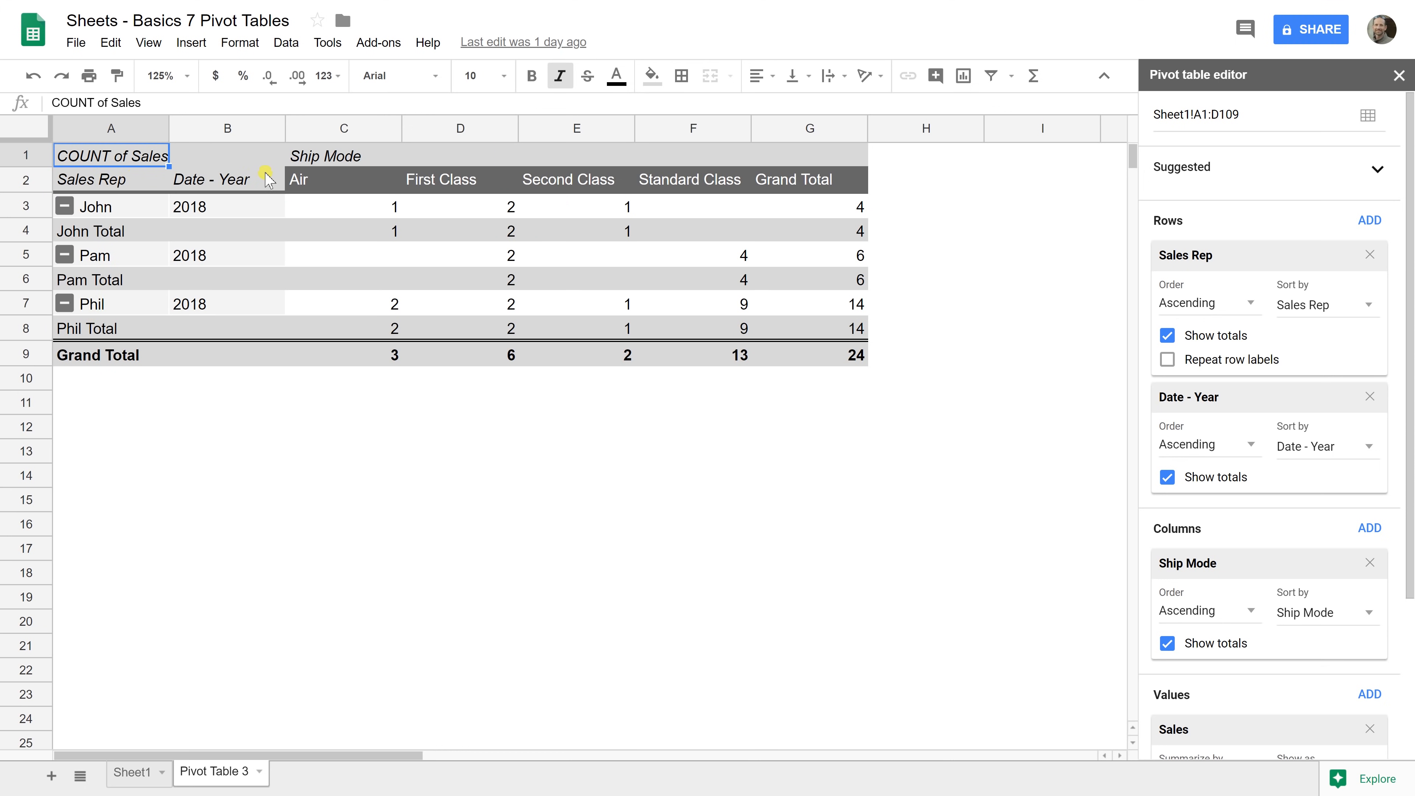
mouse_move(189, 225)
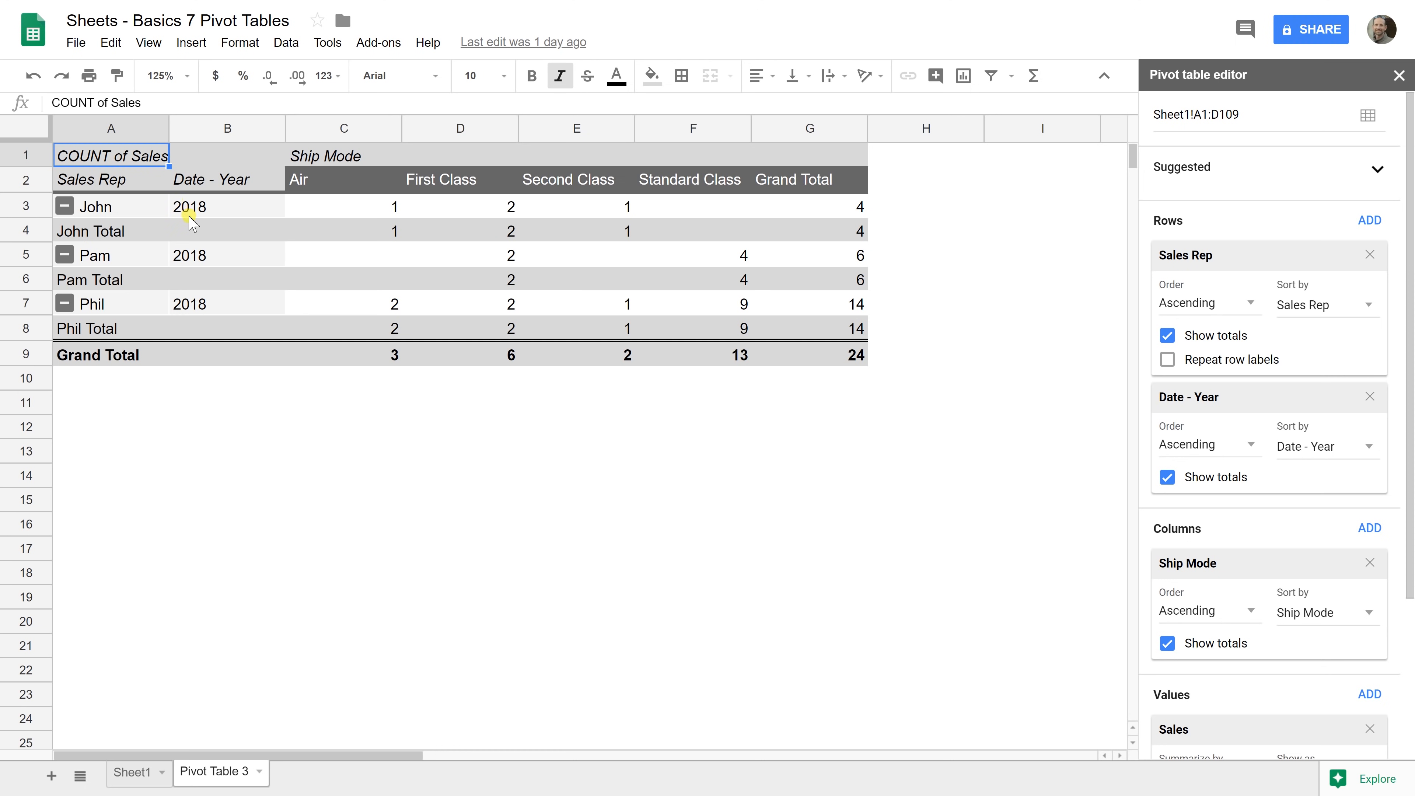
mouse_move(186, 316)
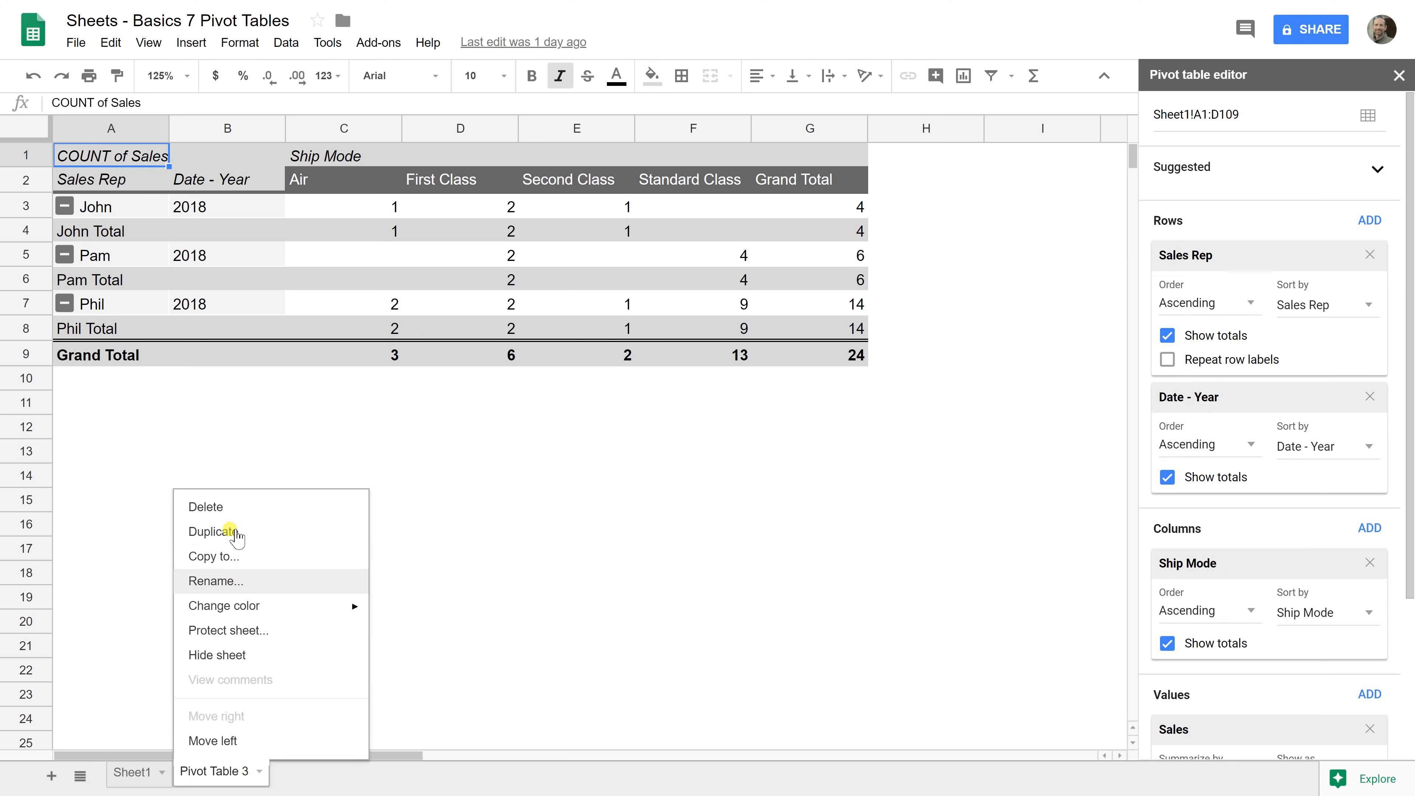
Delete the Pivot Table 3 sheet via its tab menu and confirm
left_click(205, 507)
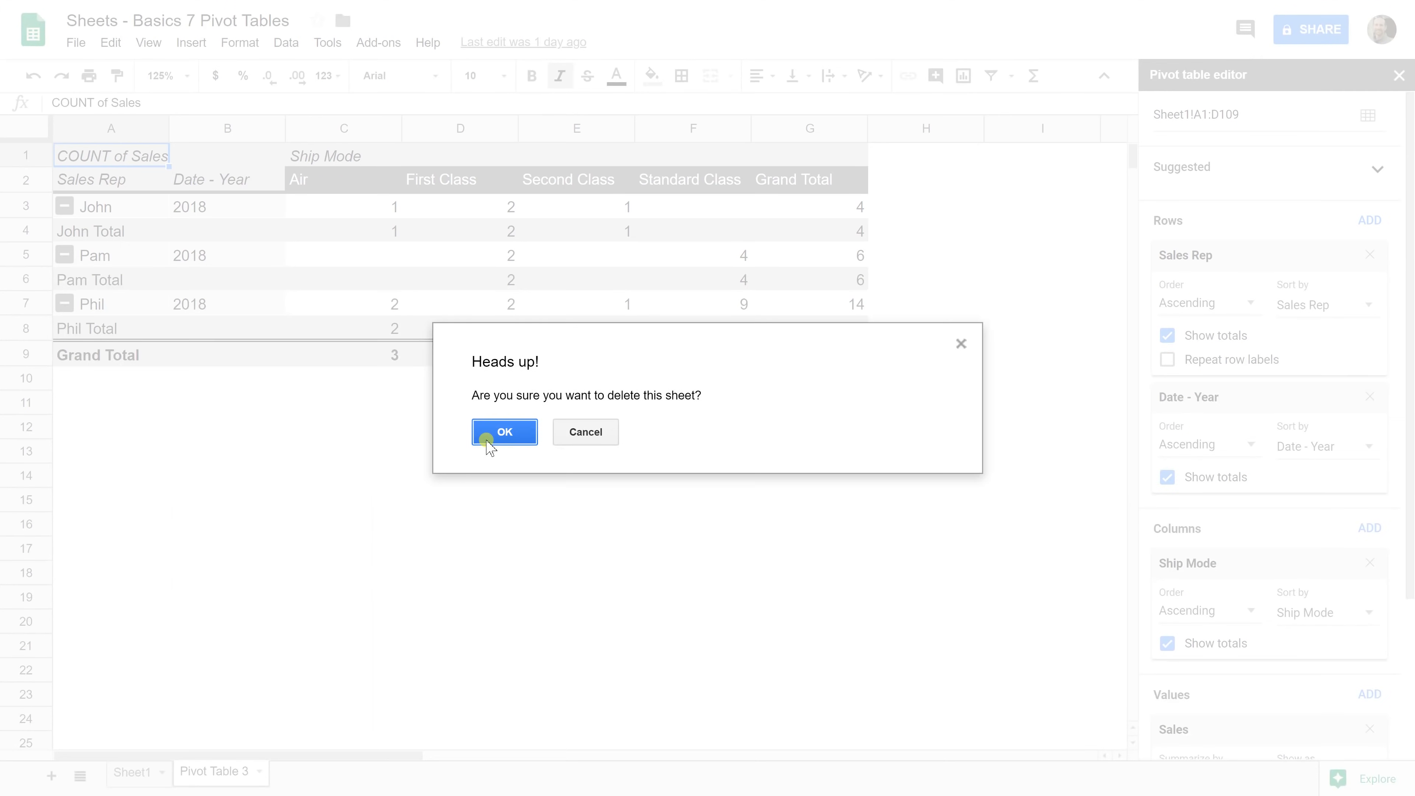
left_click(505, 432)
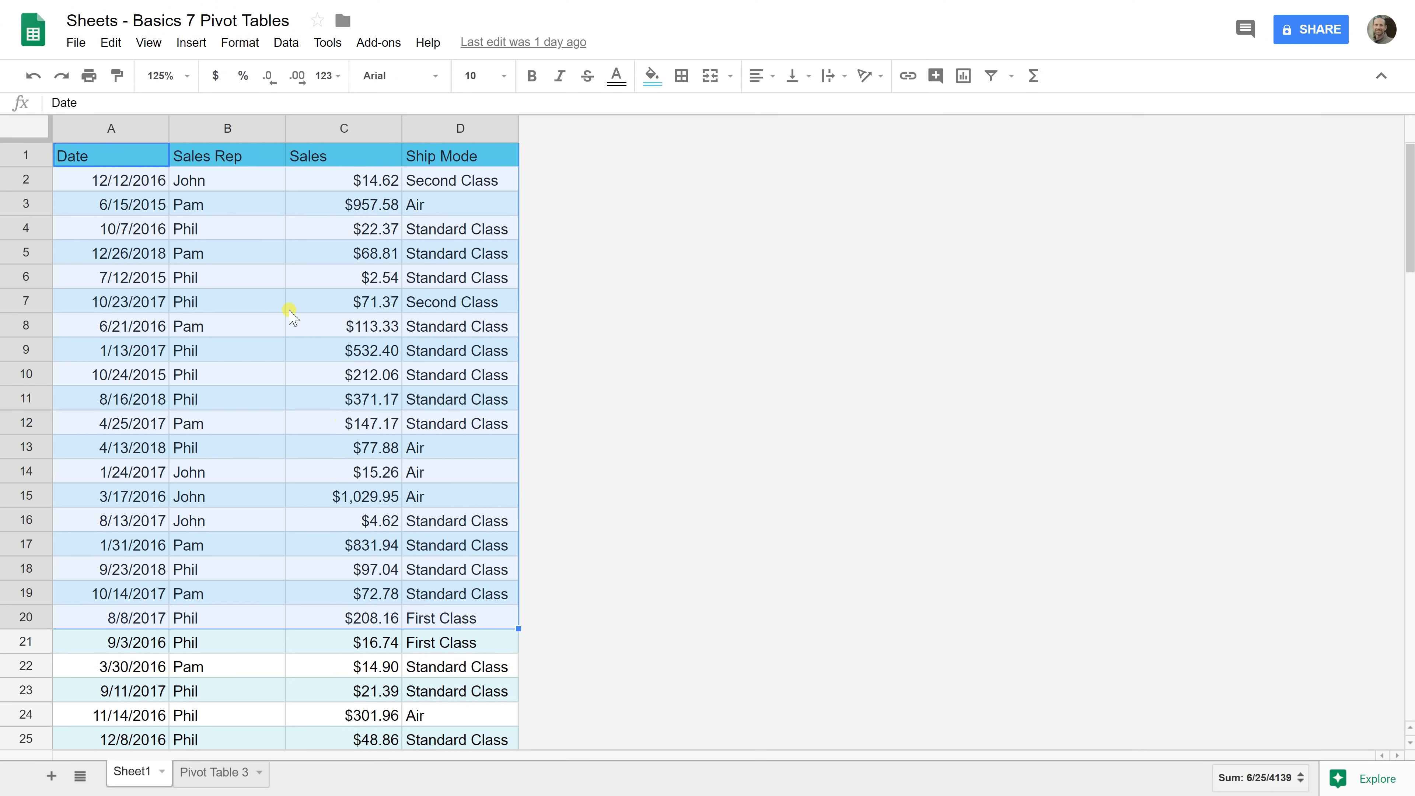
mouse_move(228, 249)
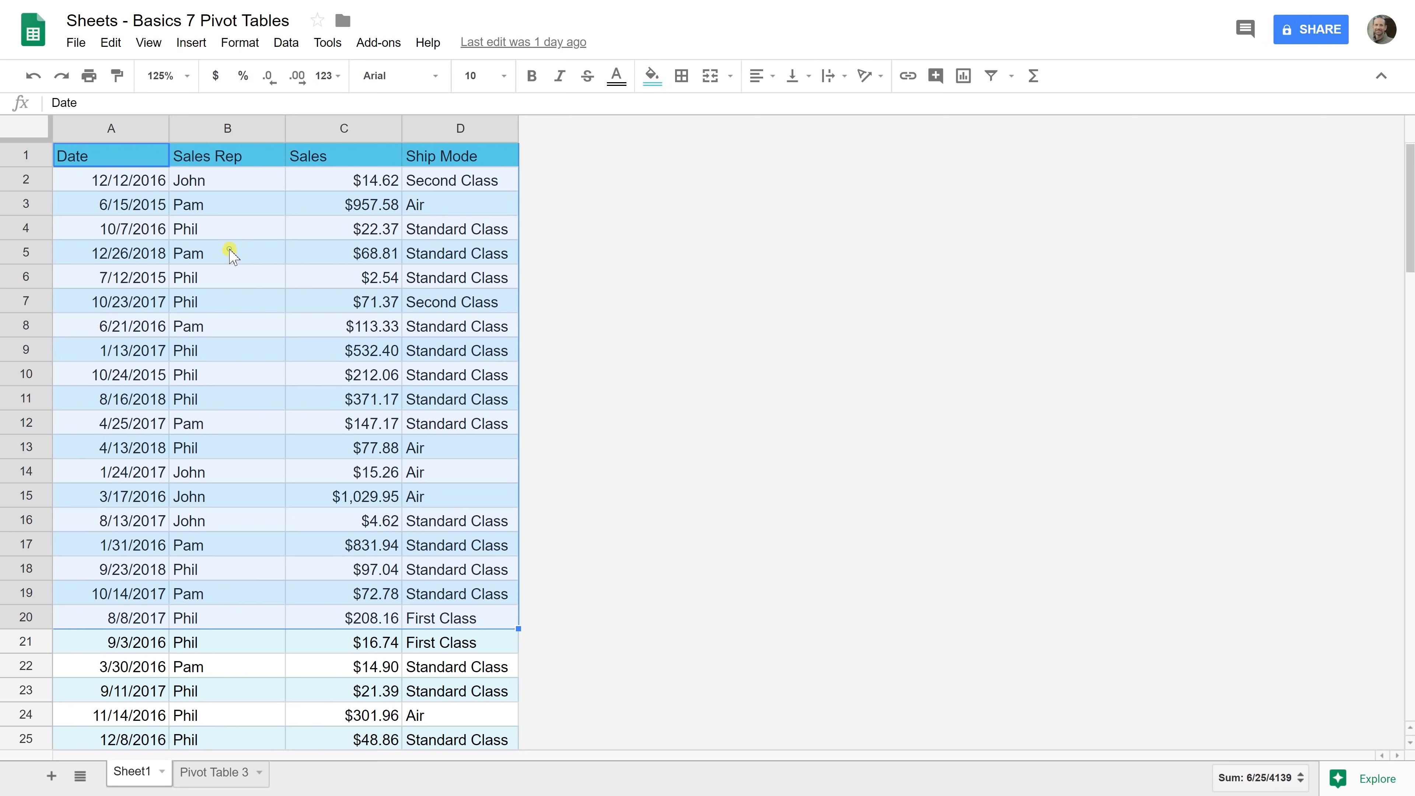
Review the Sheet1 sales data: headers, Sales Rep column and a sales amount value
left_click(227, 252)
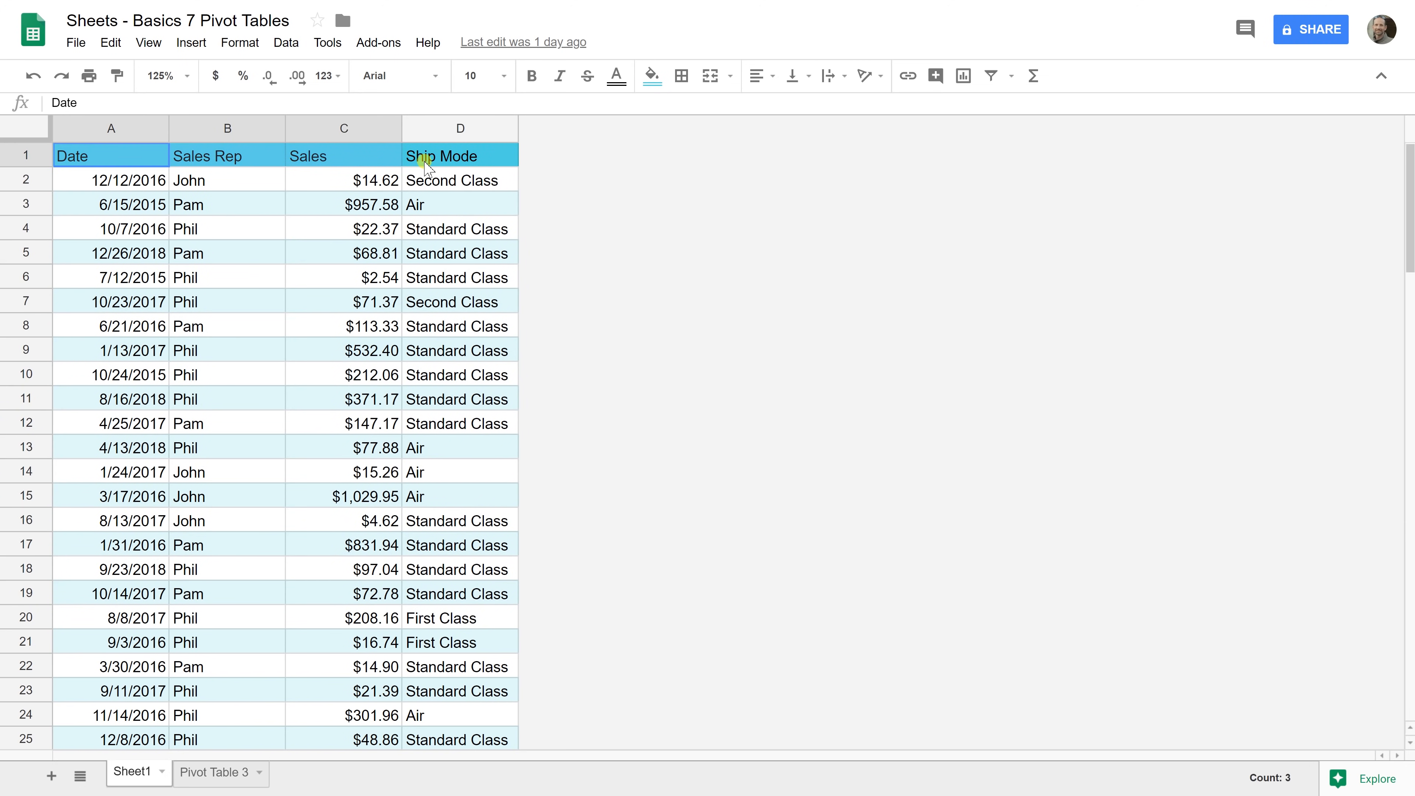
left_click(224, 156)
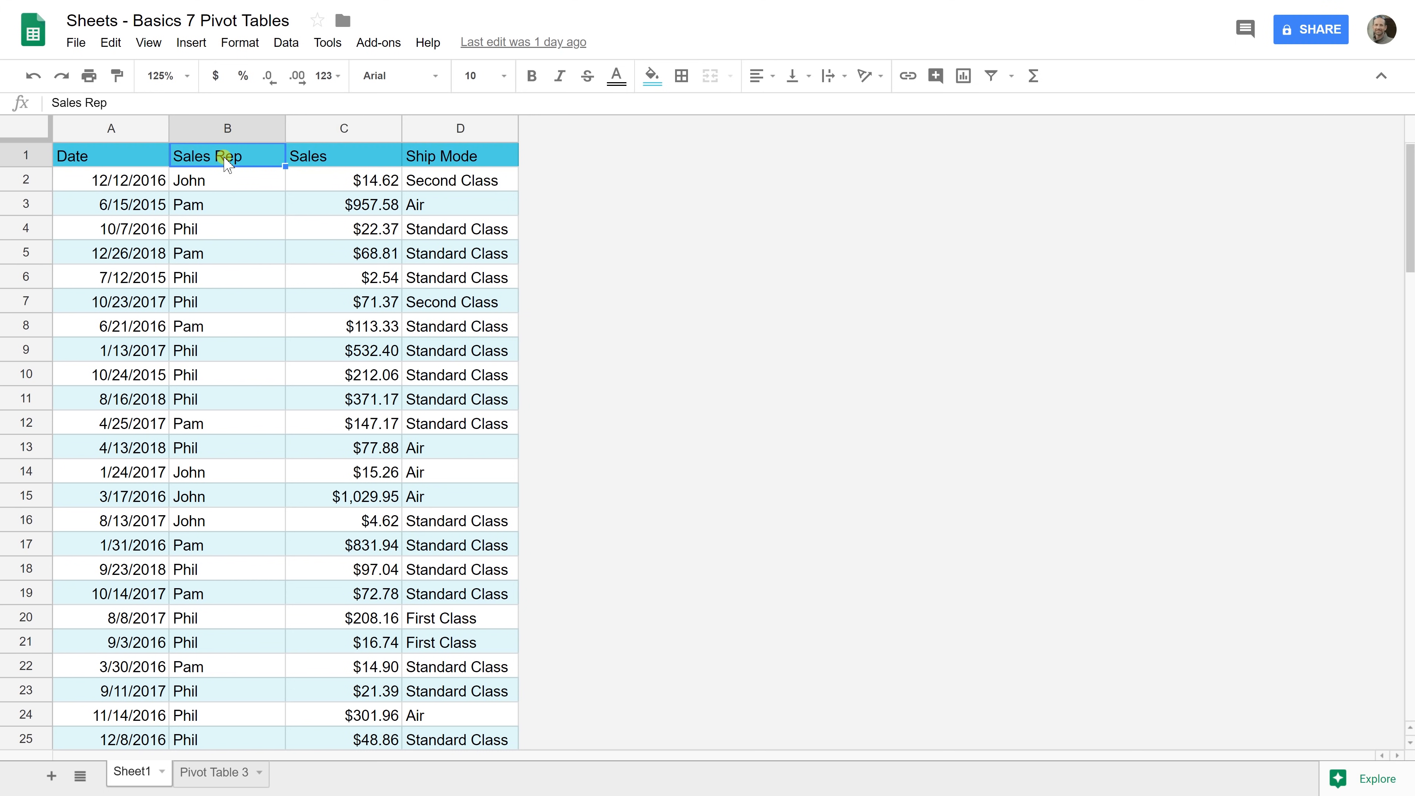
mouse_move(209, 238)
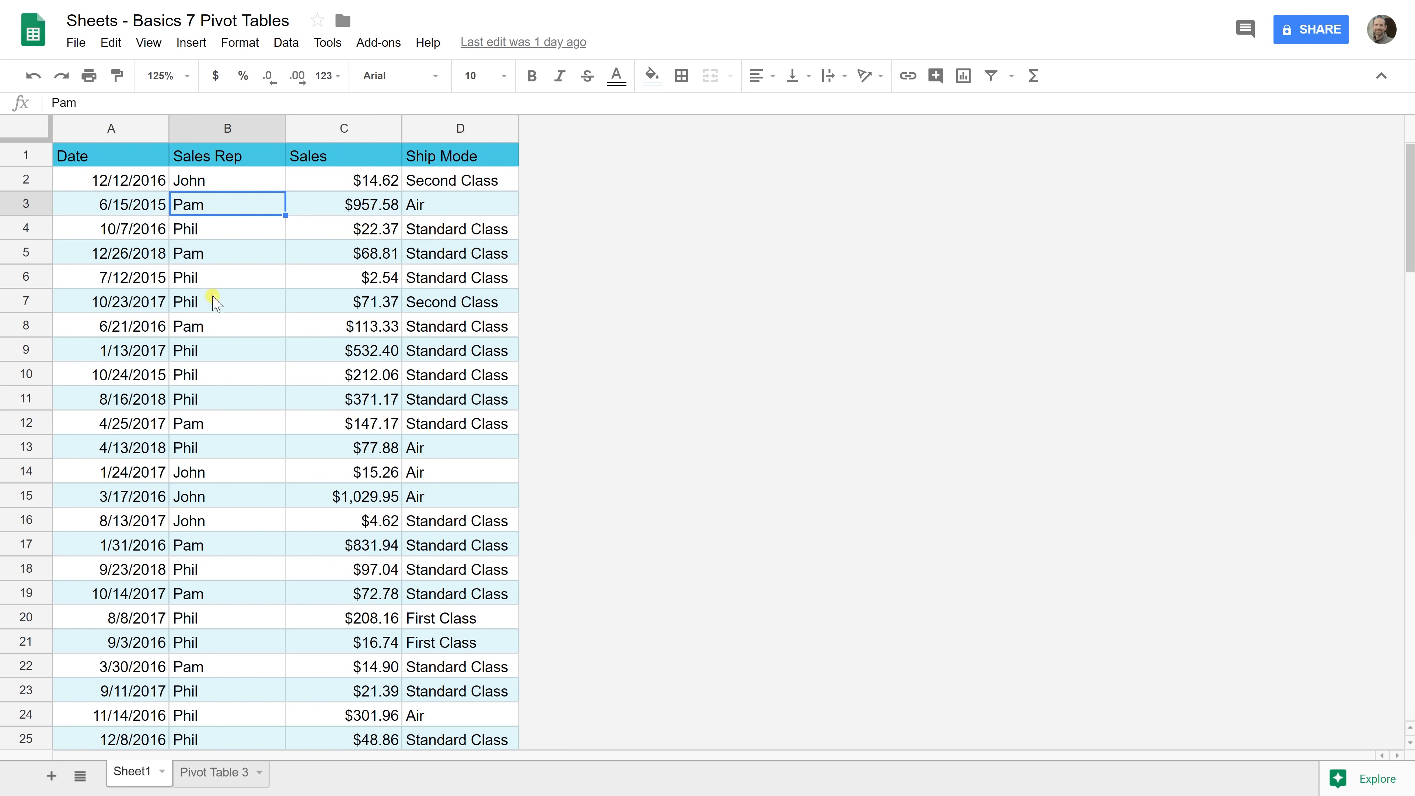
scroll("down", 3)
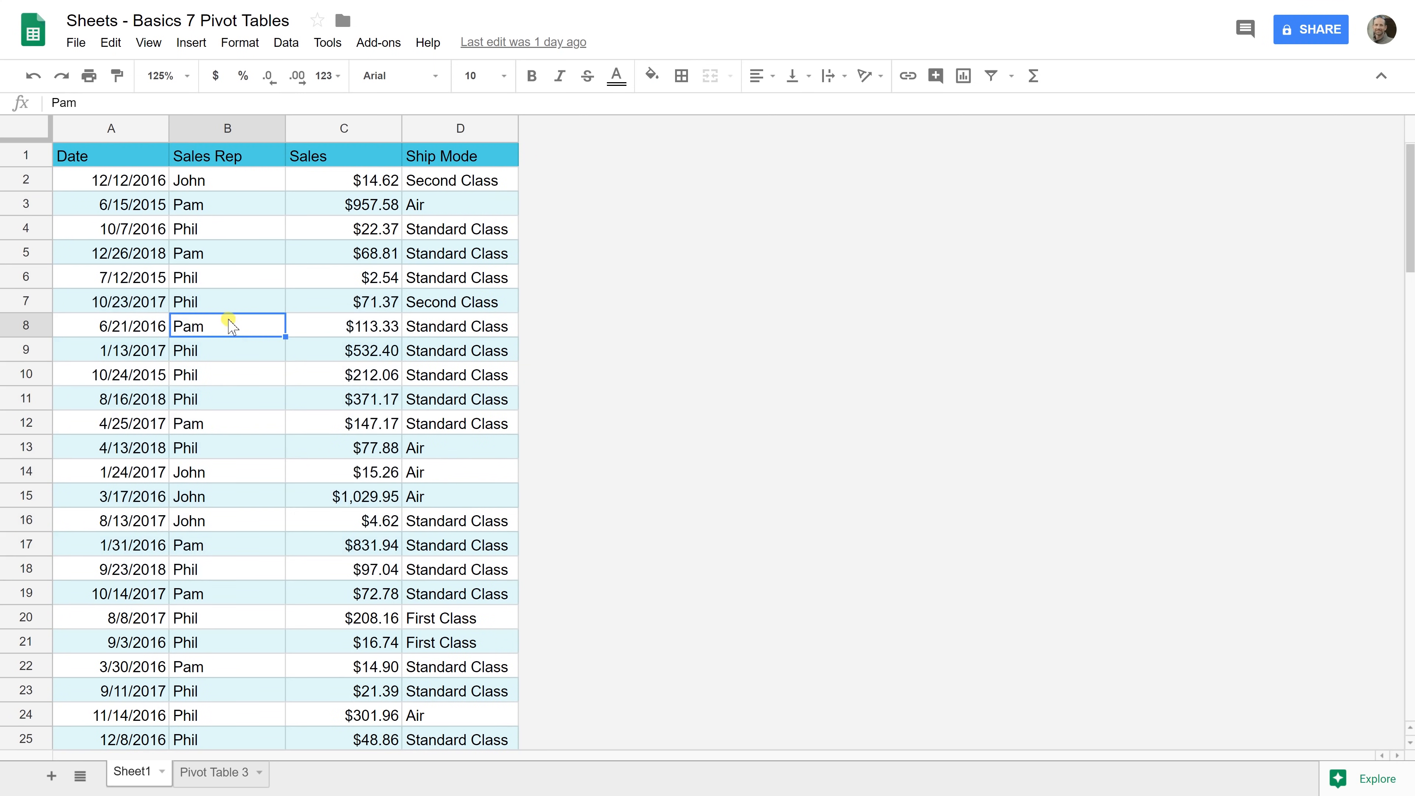
scroll("down", 3)
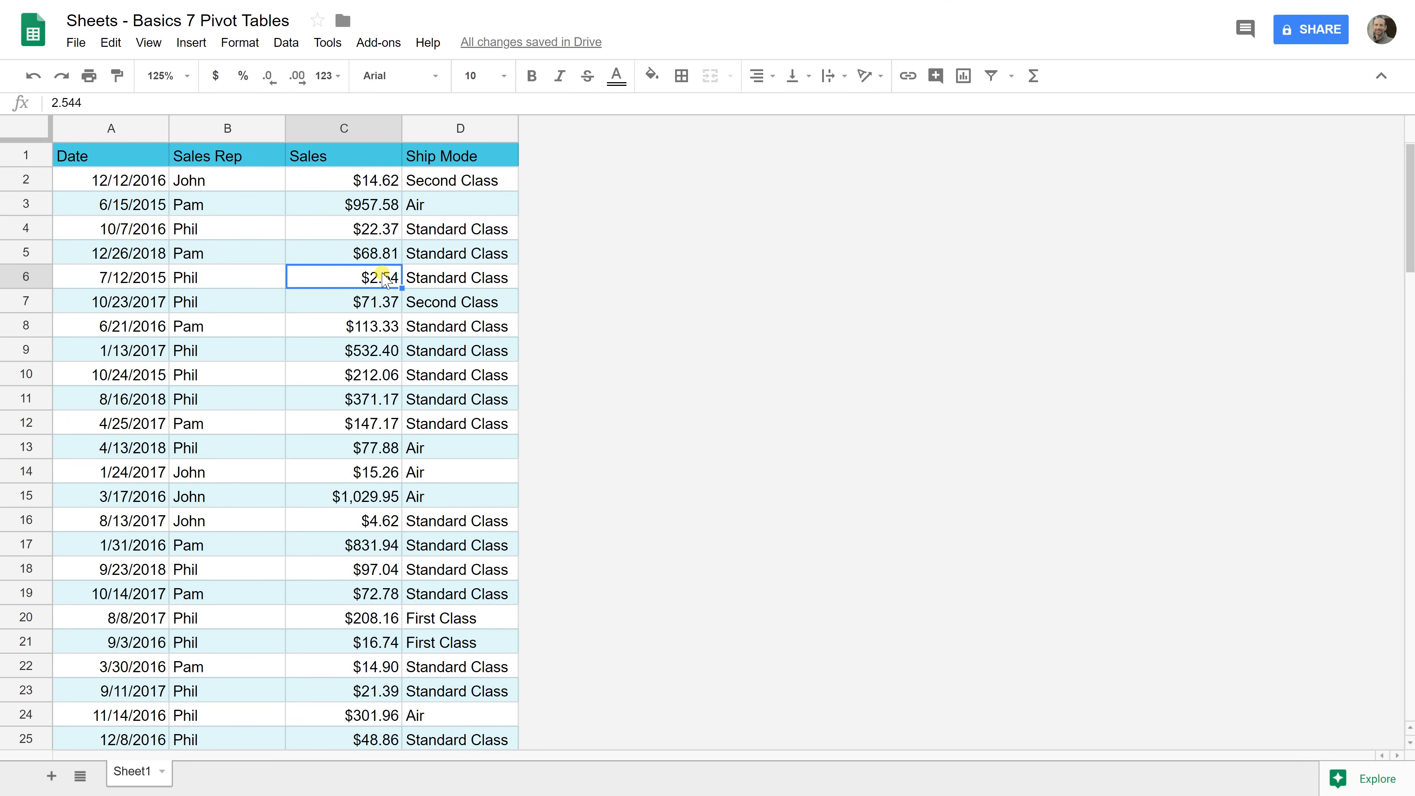
mouse_move(327, 203)
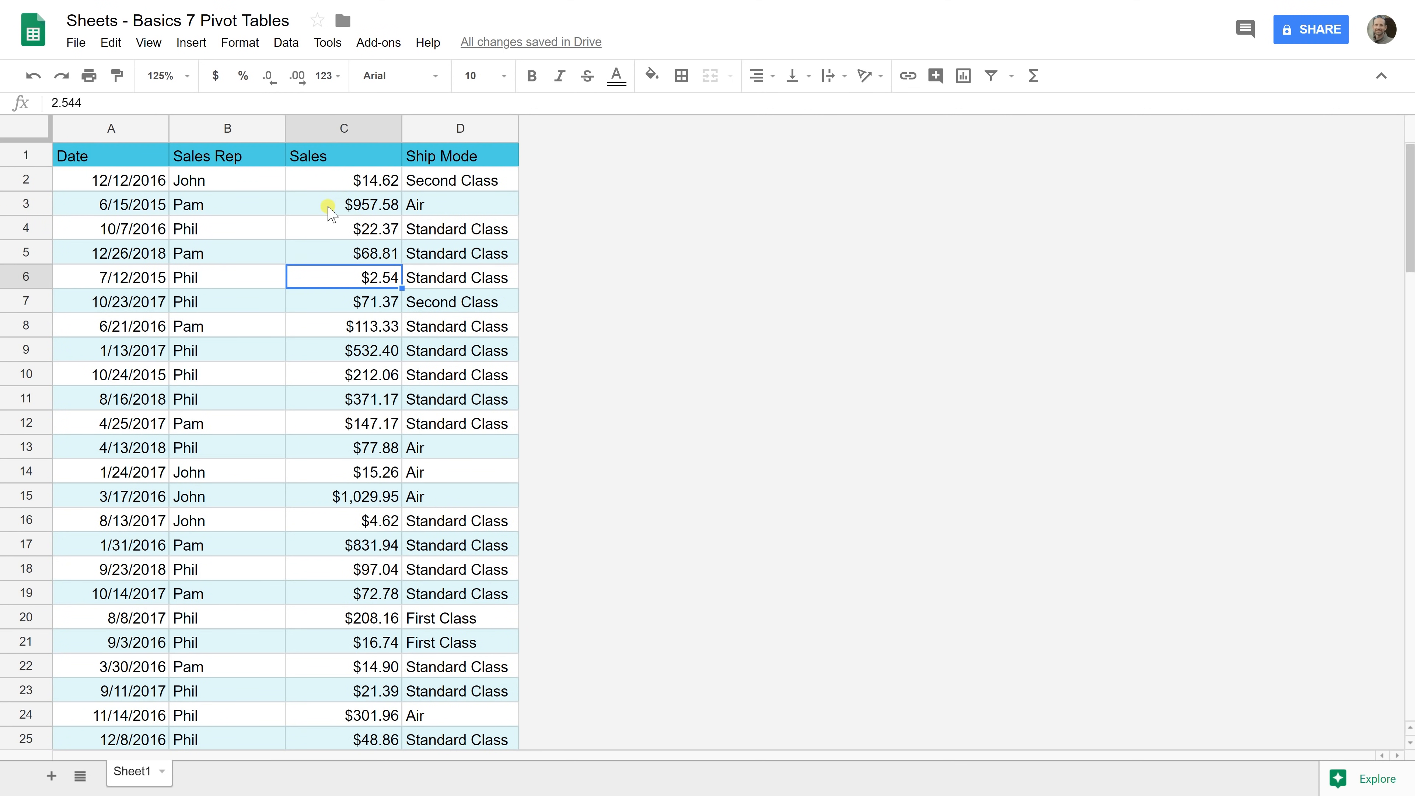
left_click(343, 205)
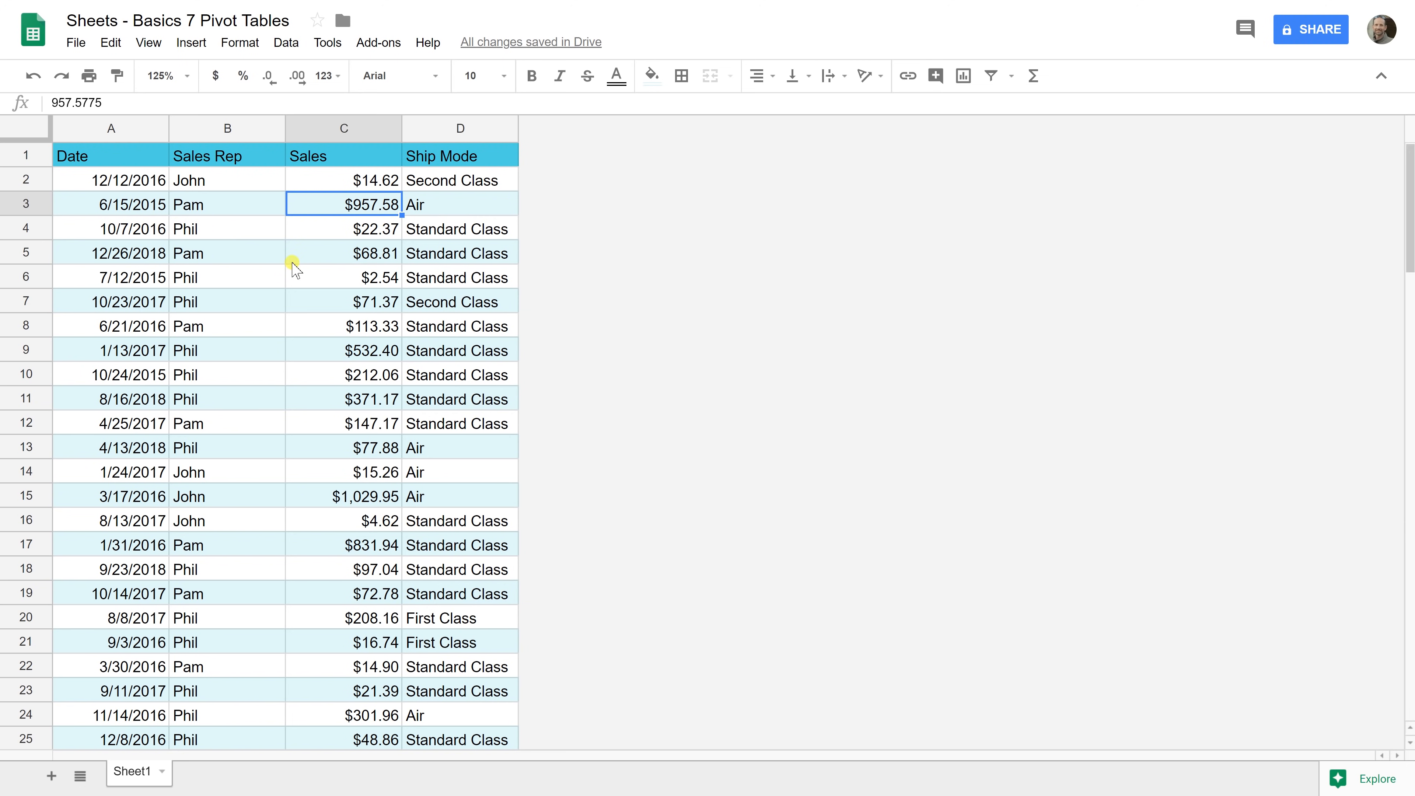
mouse_move(473, 289)
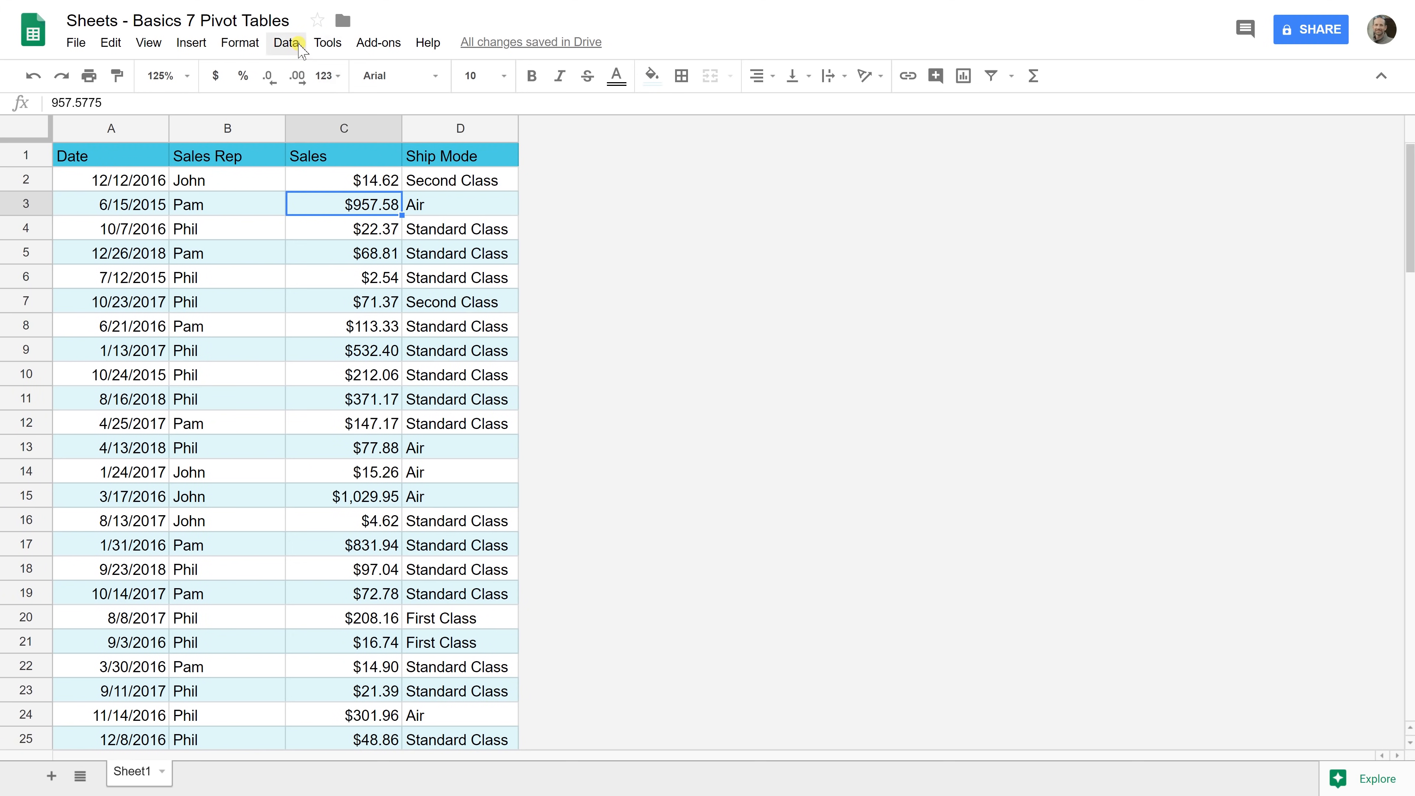
Create a new pivot table from the data and apply 'Sum of Sales for each Sales Rep'
left_click(286, 43)
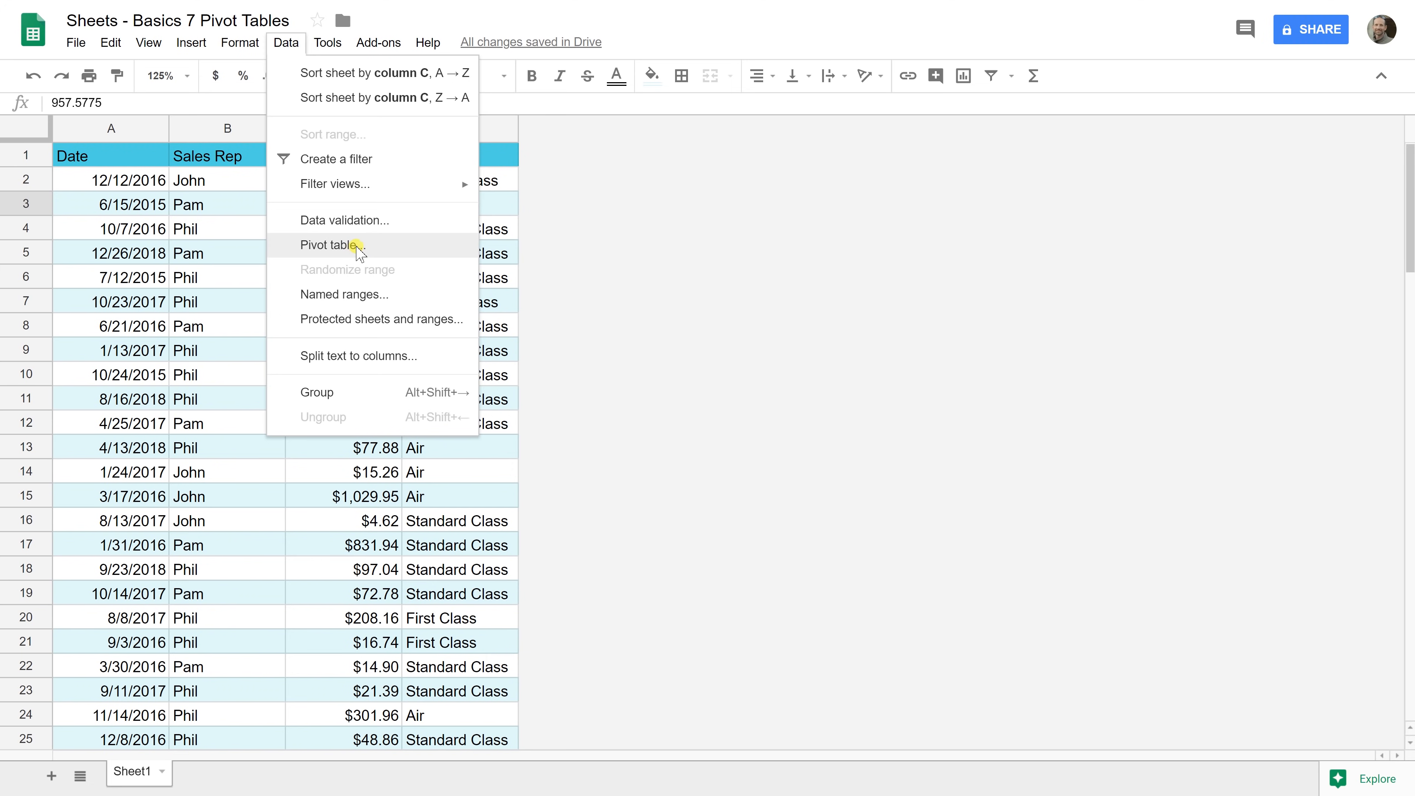
left_click(332, 246)
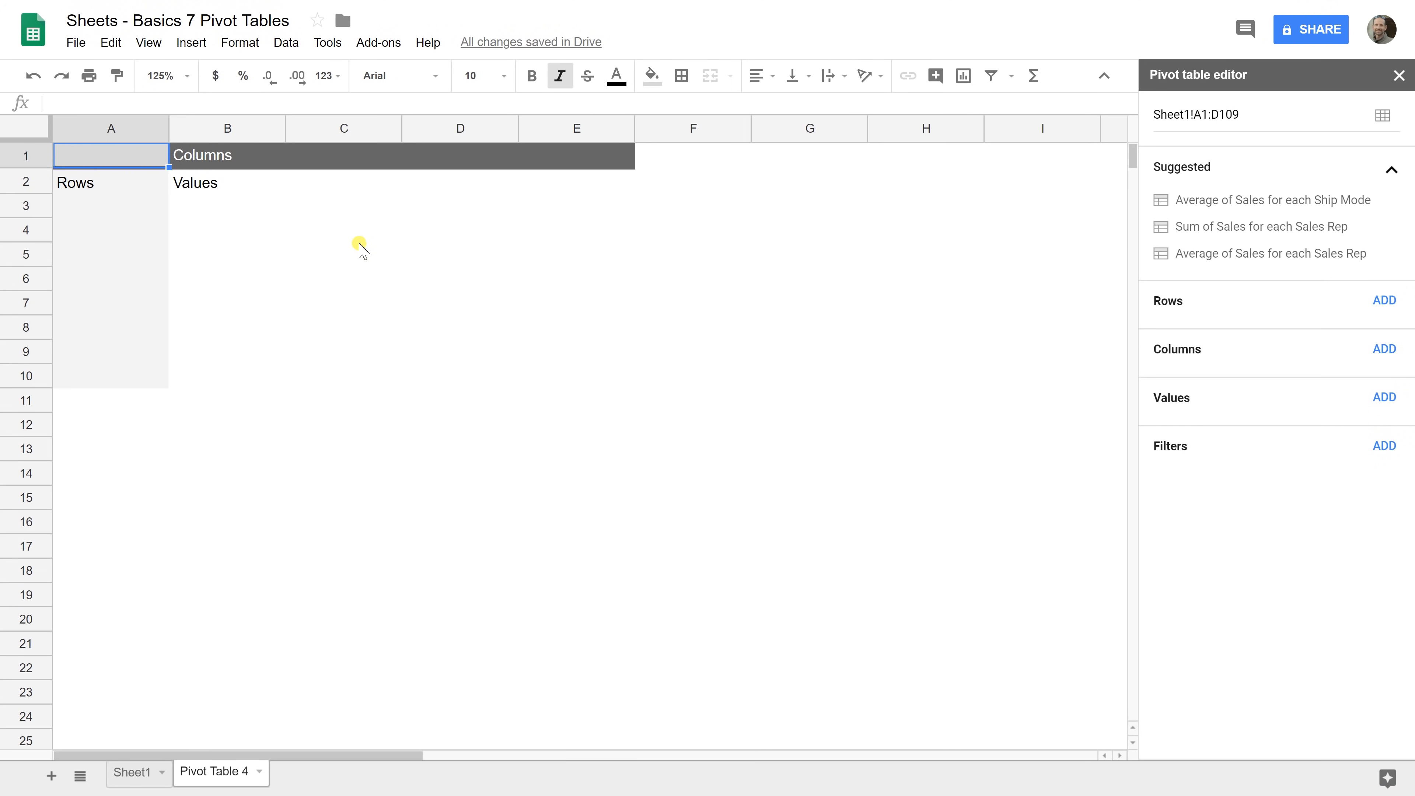
mouse_move(1004, 224)
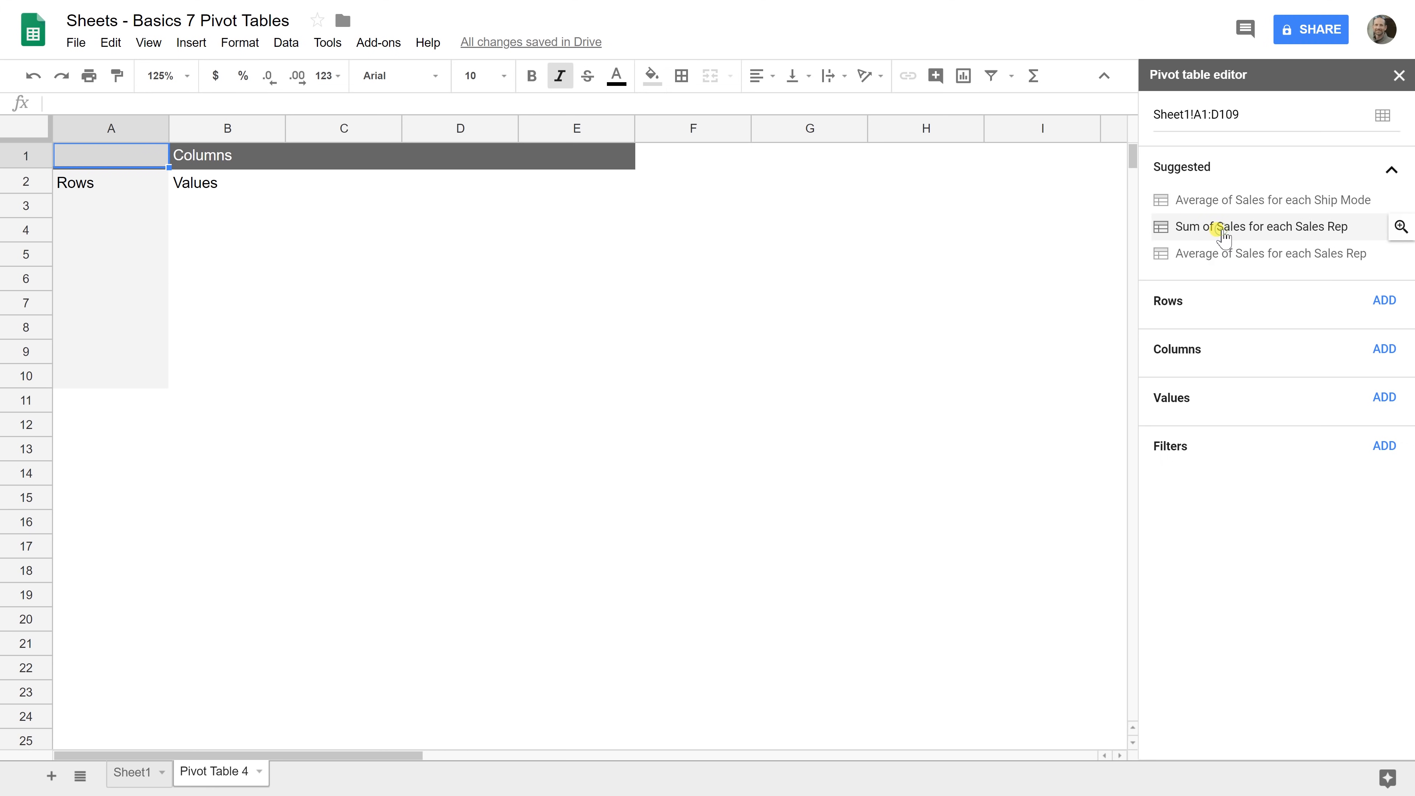
left_click(1260, 227)
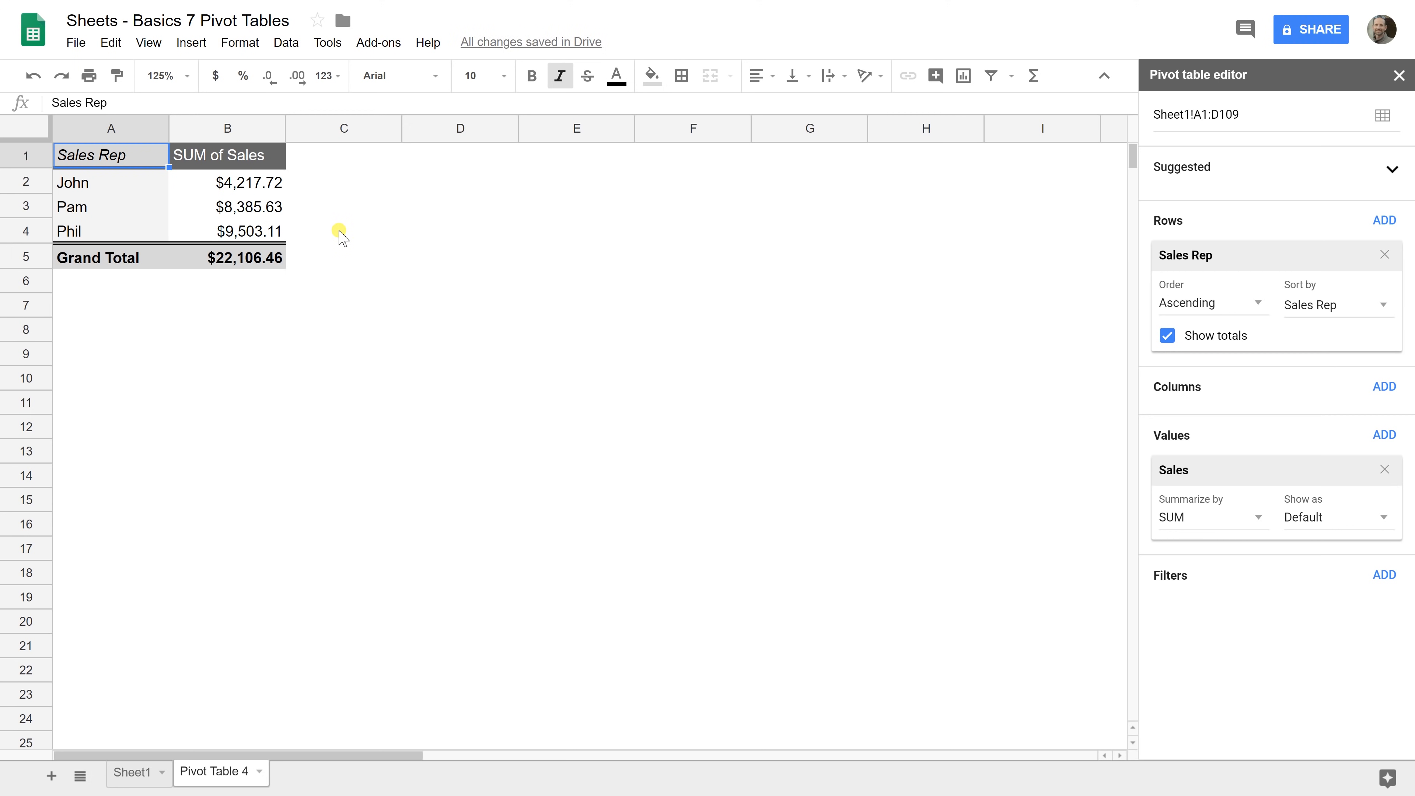
mouse_move(597, 379)
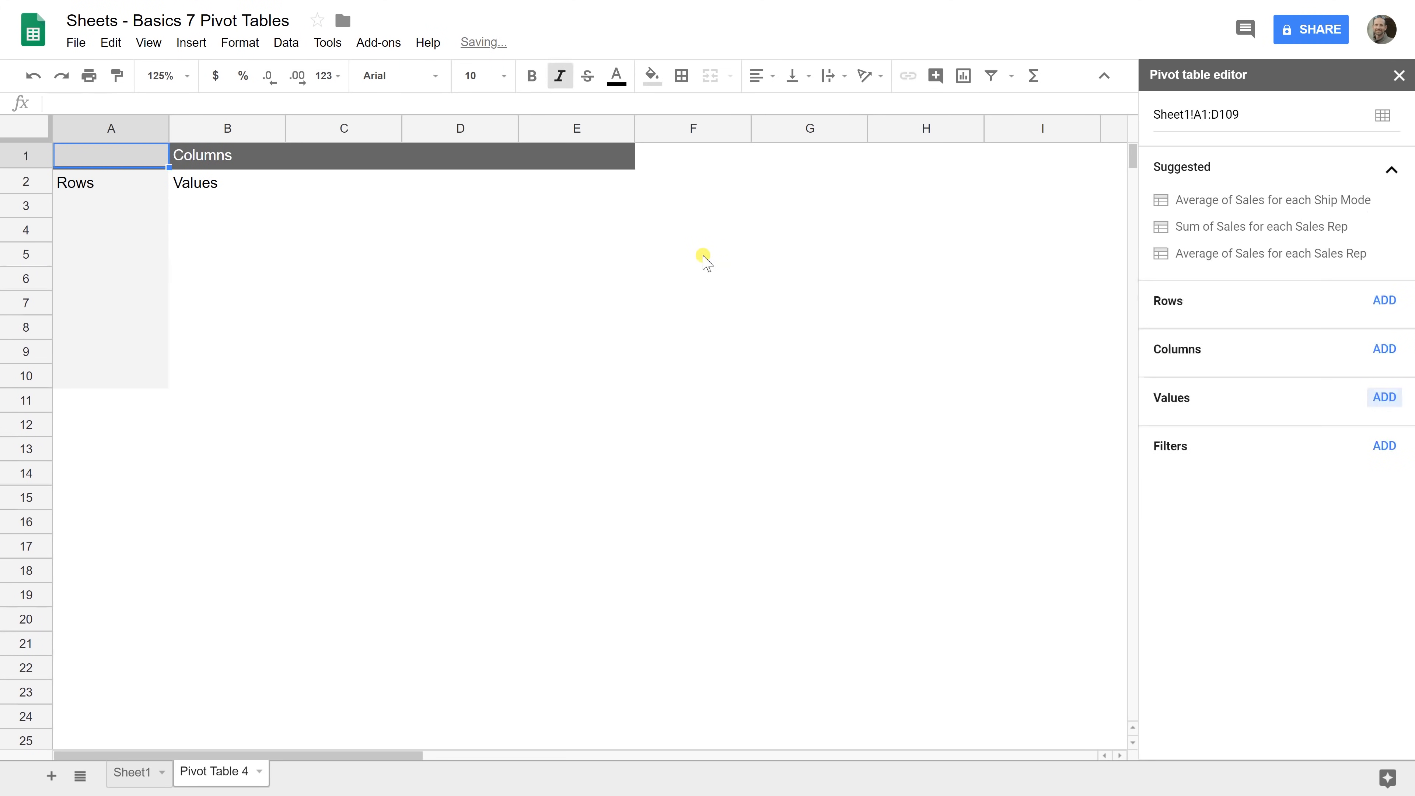
mouse_move(682, 261)
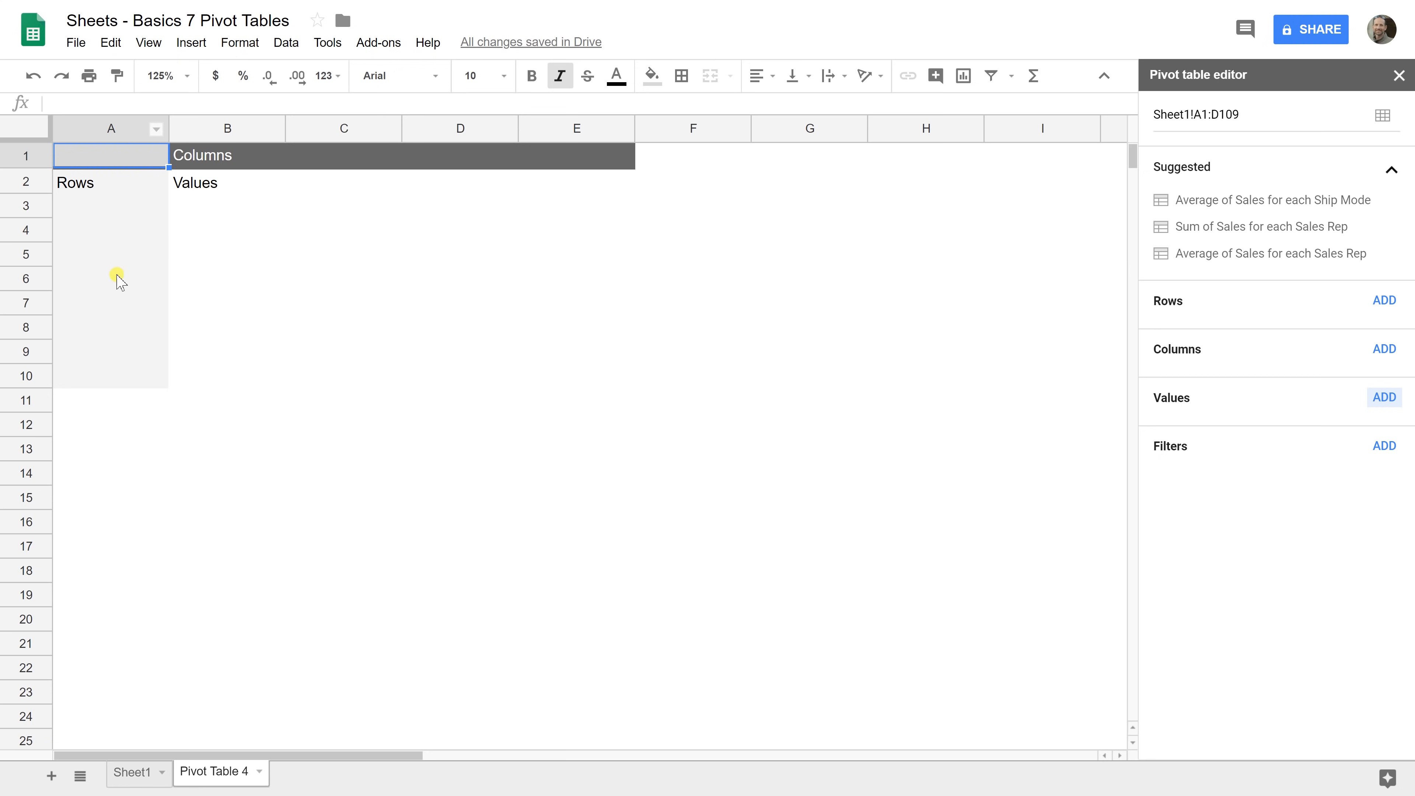
mouse_move(122, 262)
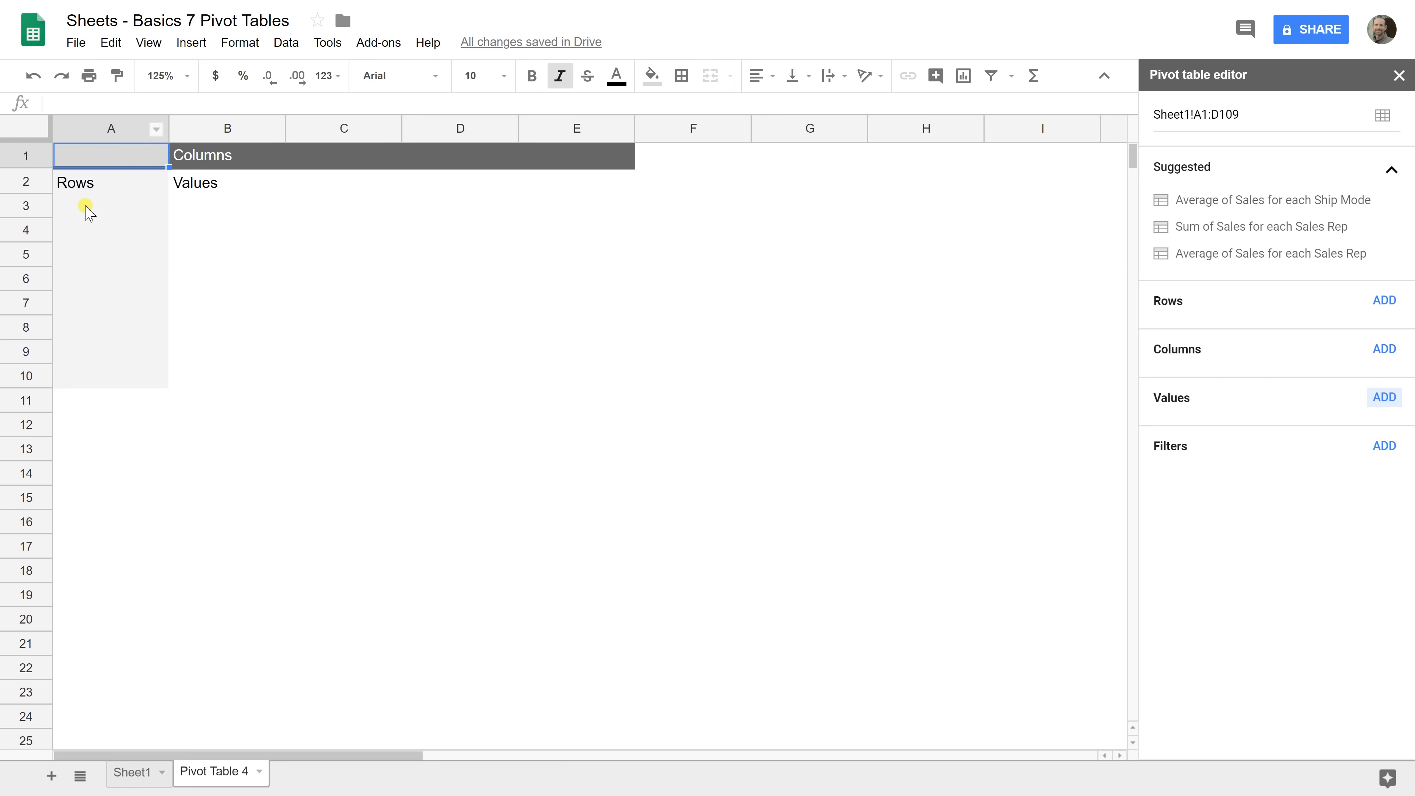
mouse_move(65, 206)
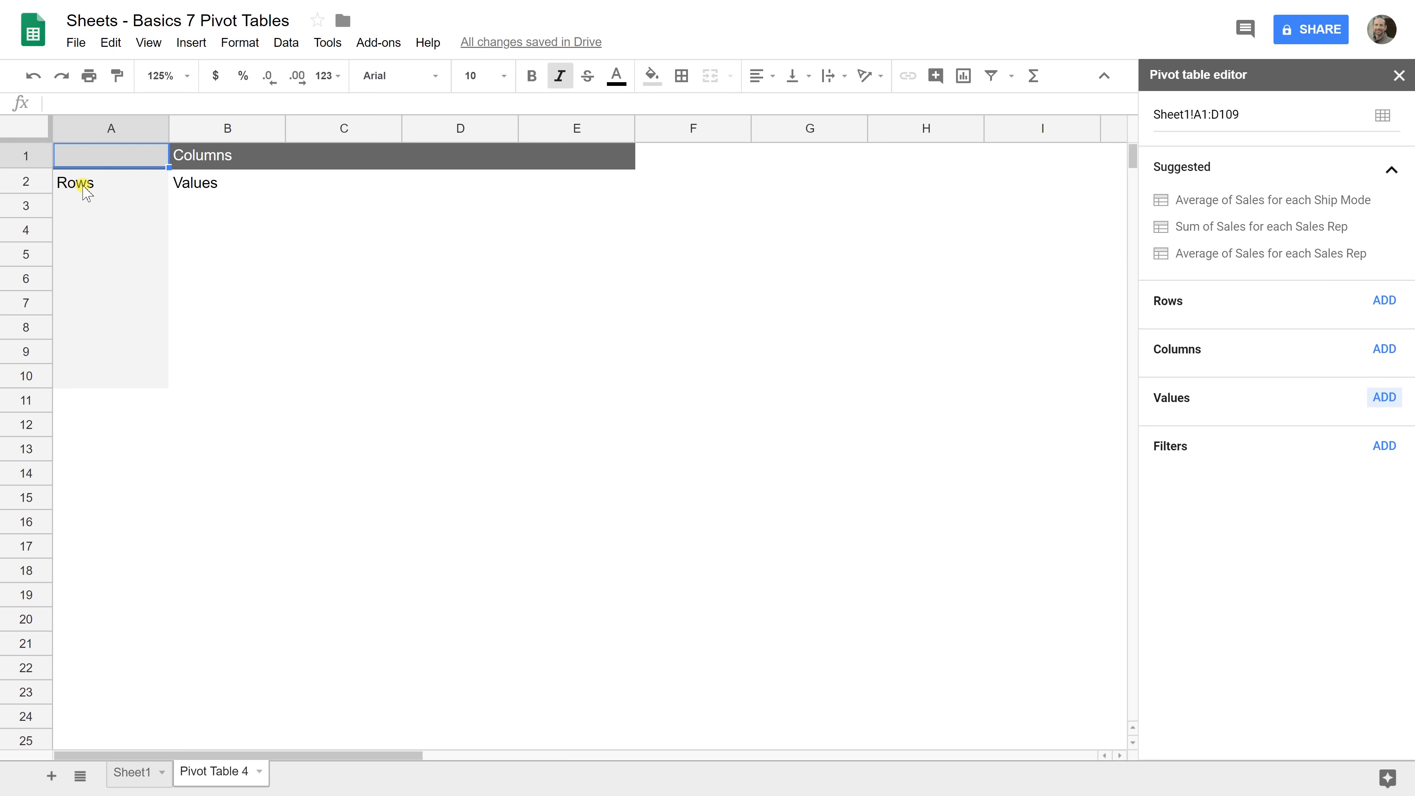
mouse_move(70, 185)
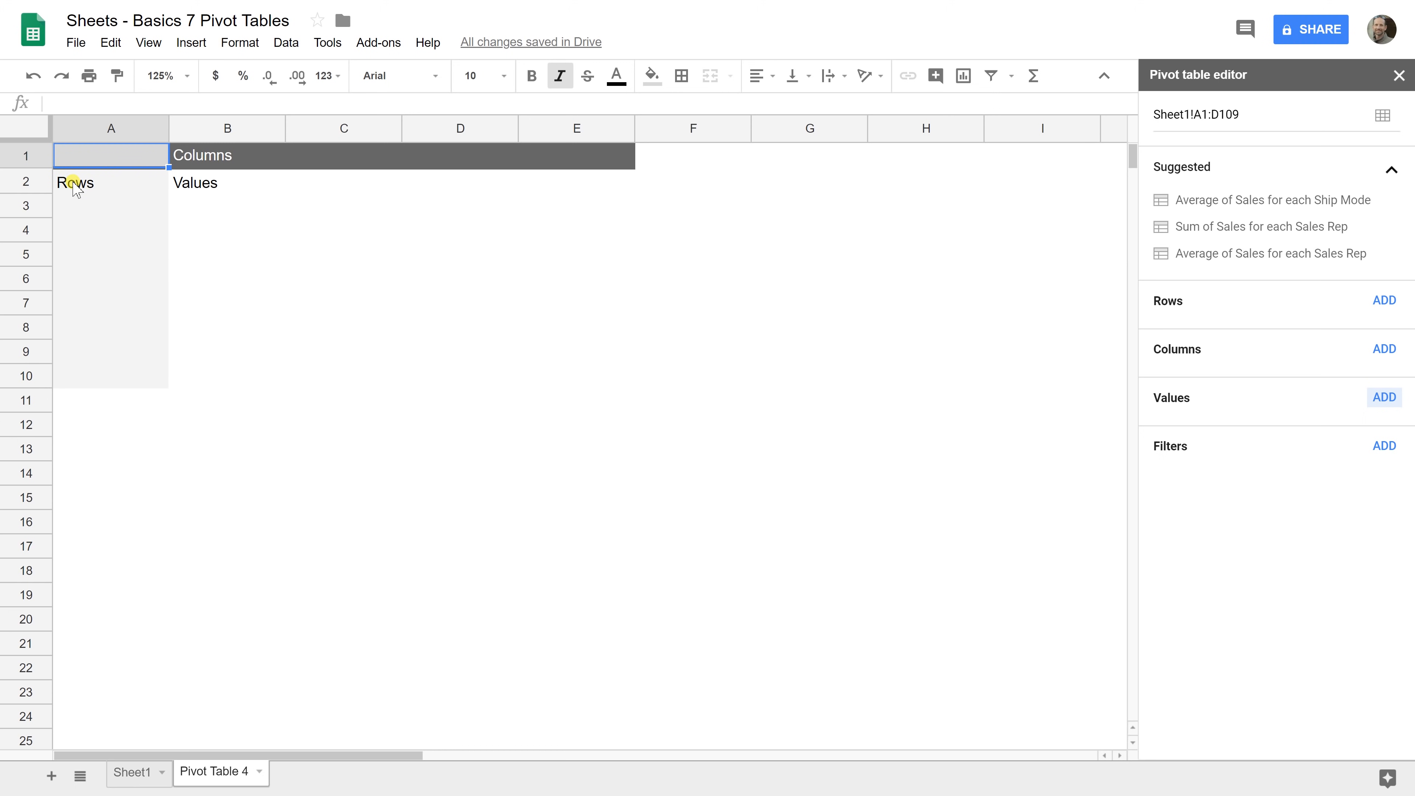
mouse_move(111, 205)
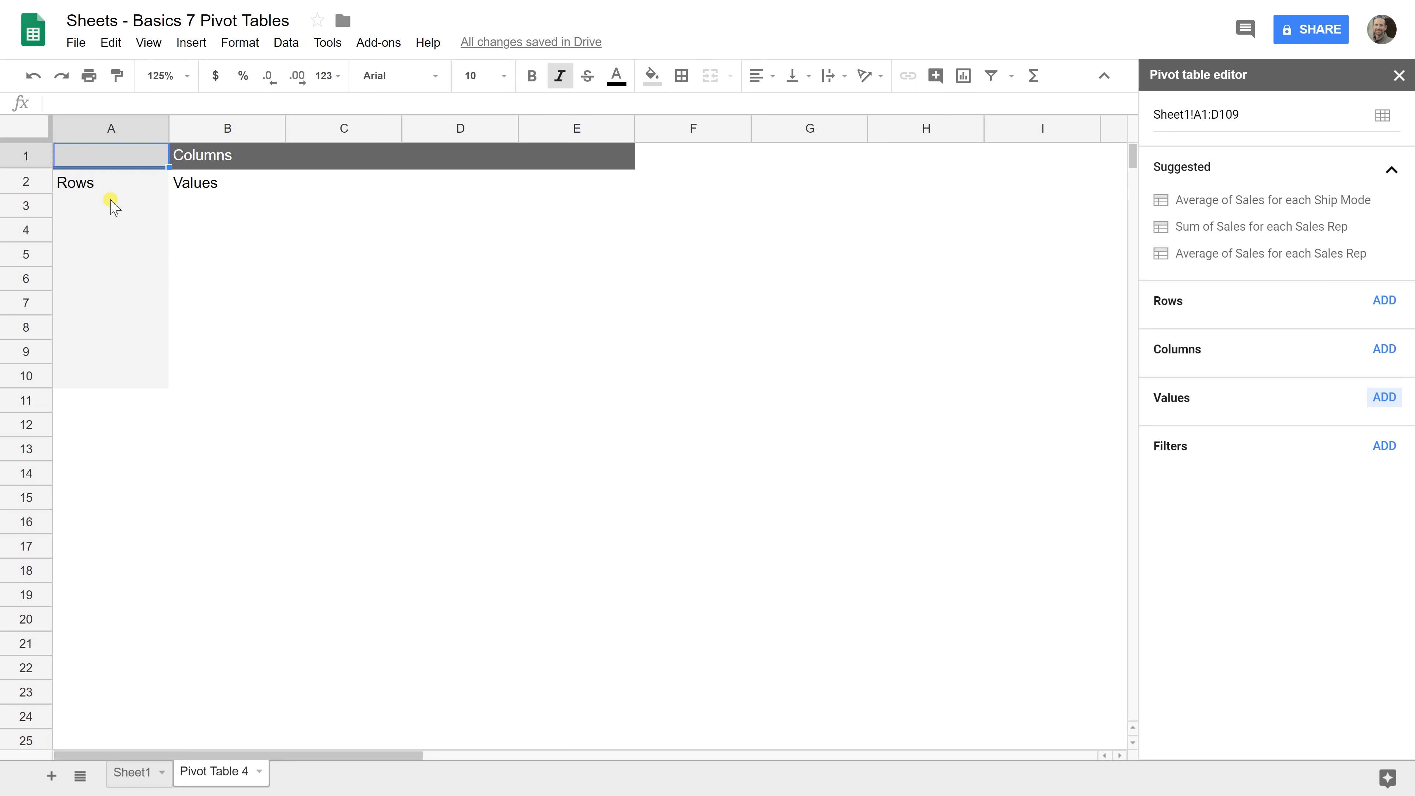
mouse_move(1310, 310)
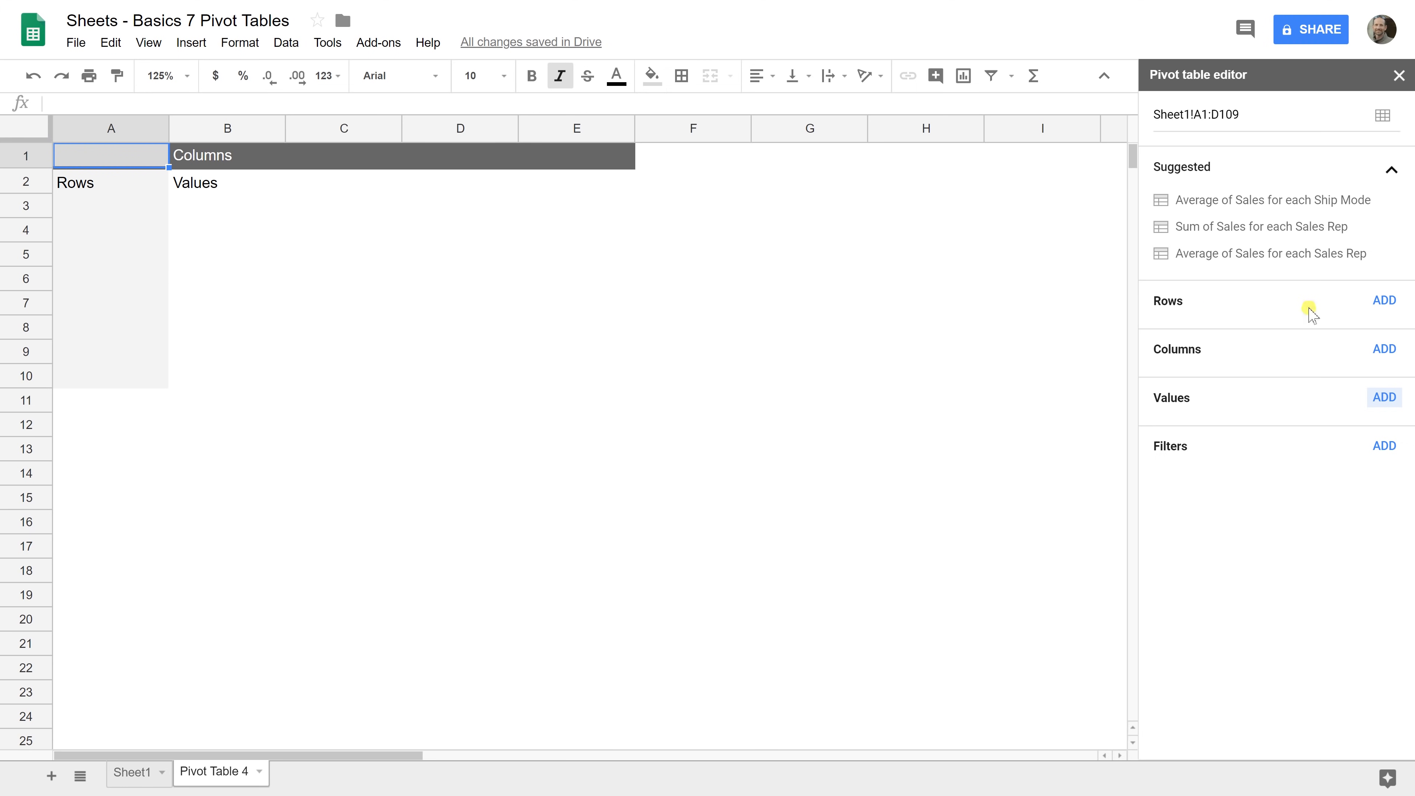
Add Sales Rep as the pivot rows, listing John, Pam and Phil with a grand total
left_click(1384, 300)
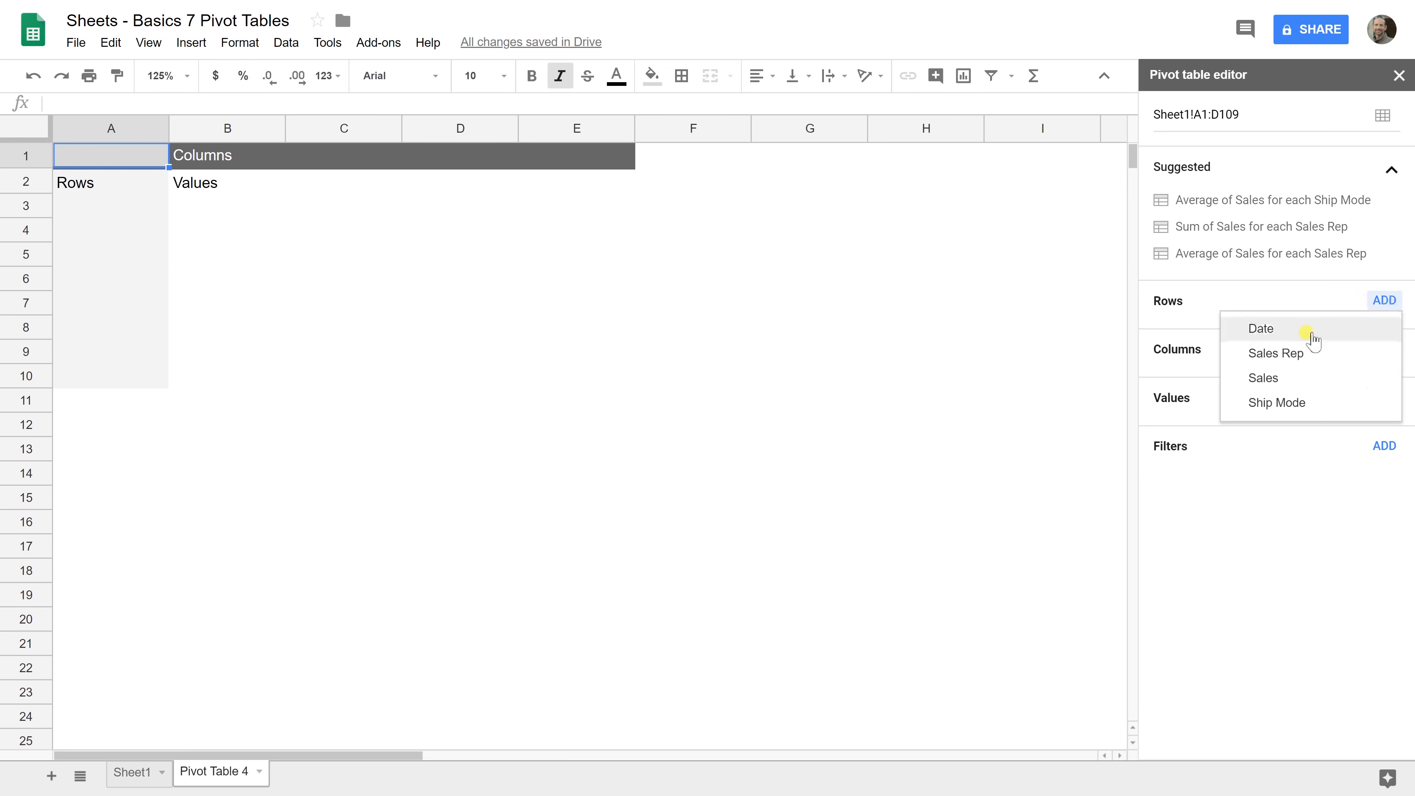
left_click(1275, 353)
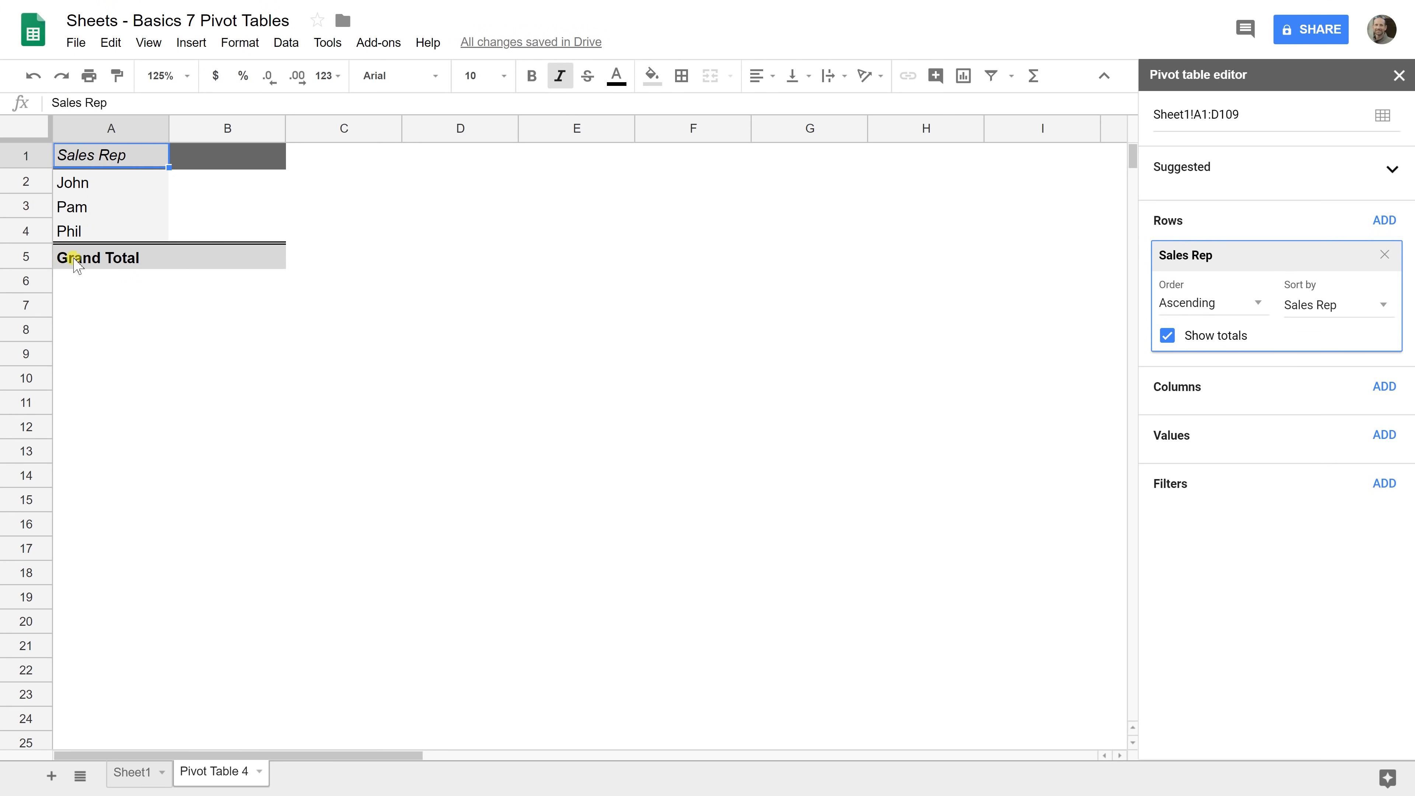
mouse_move(1332, 313)
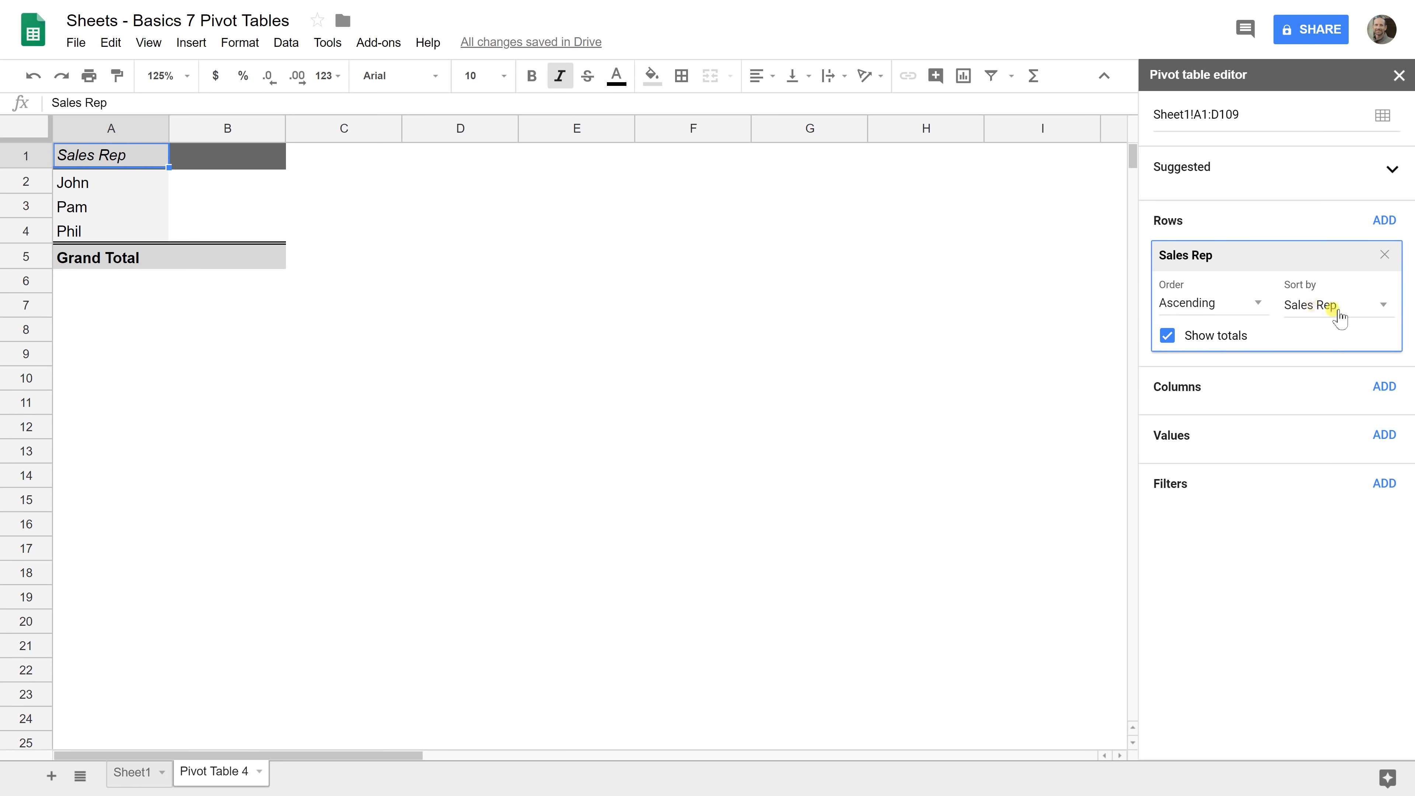
left_click(1335, 305)
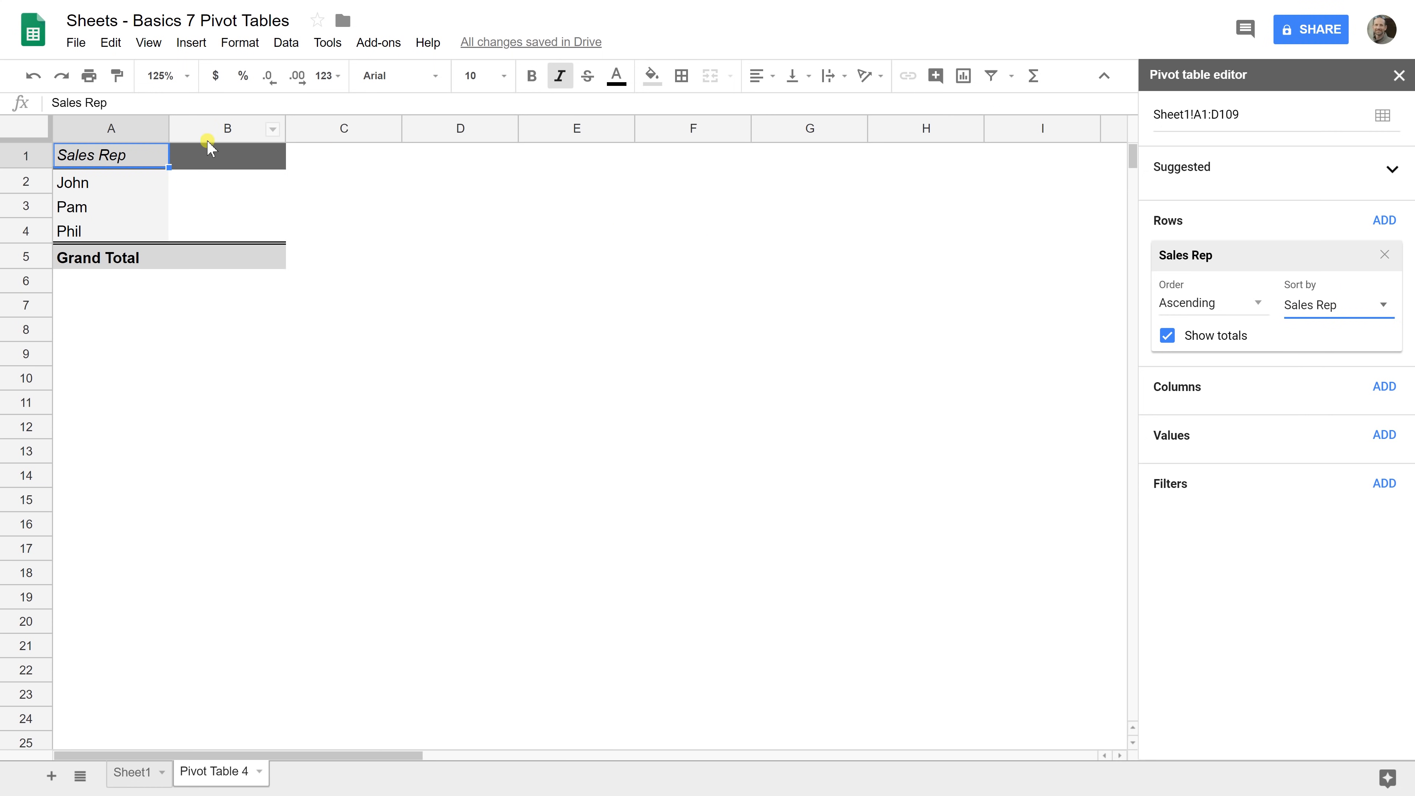
mouse_move(473, 158)
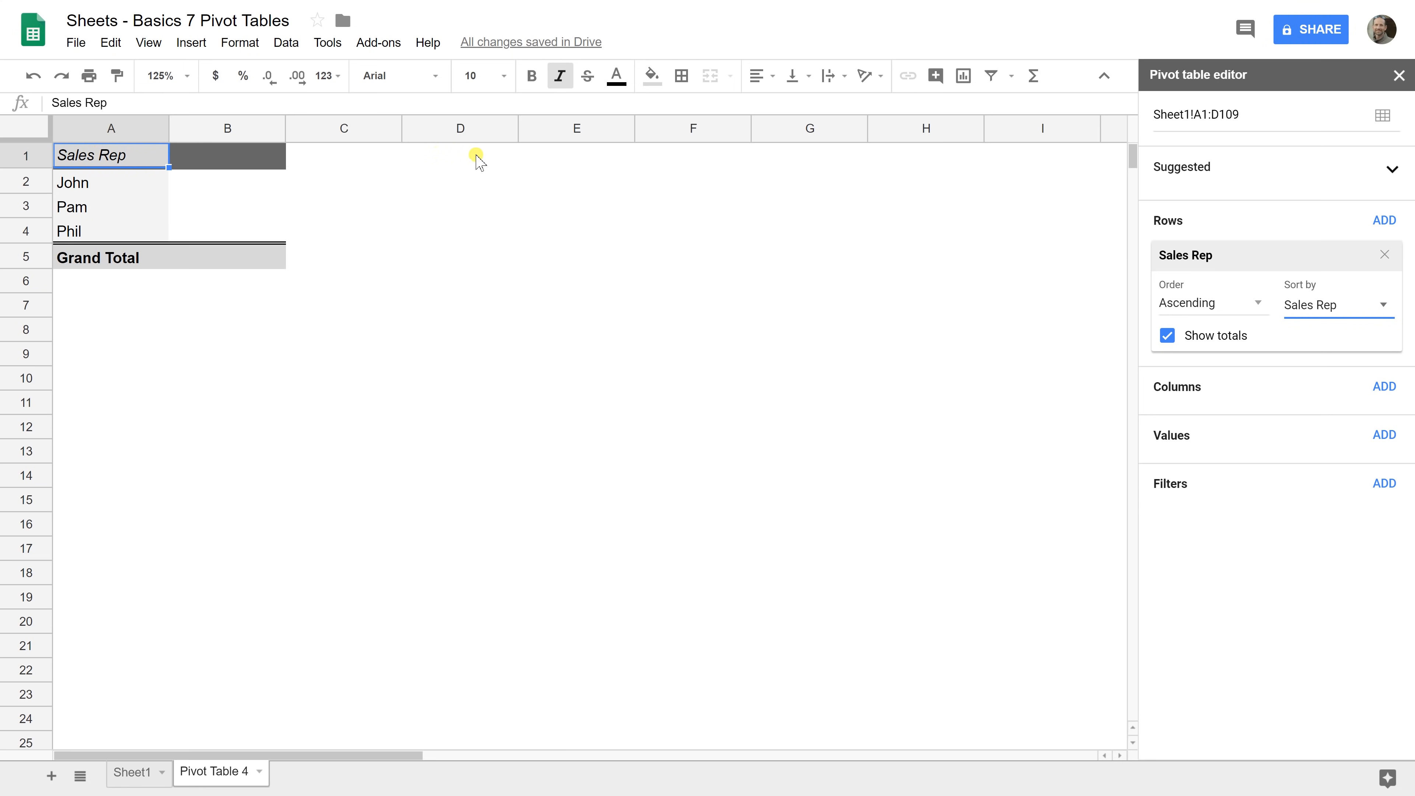
mouse_move(458, 156)
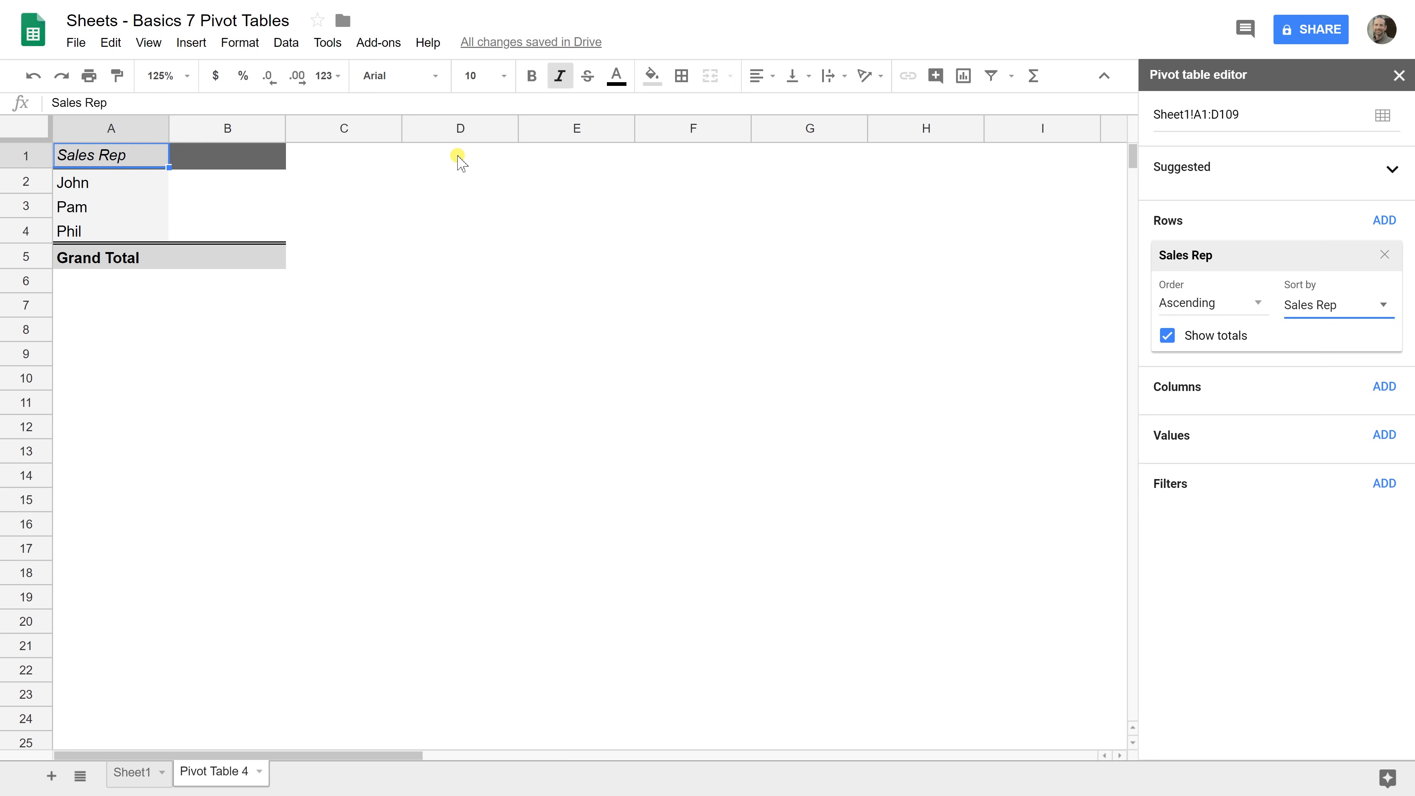
mouse_move(299, 162)
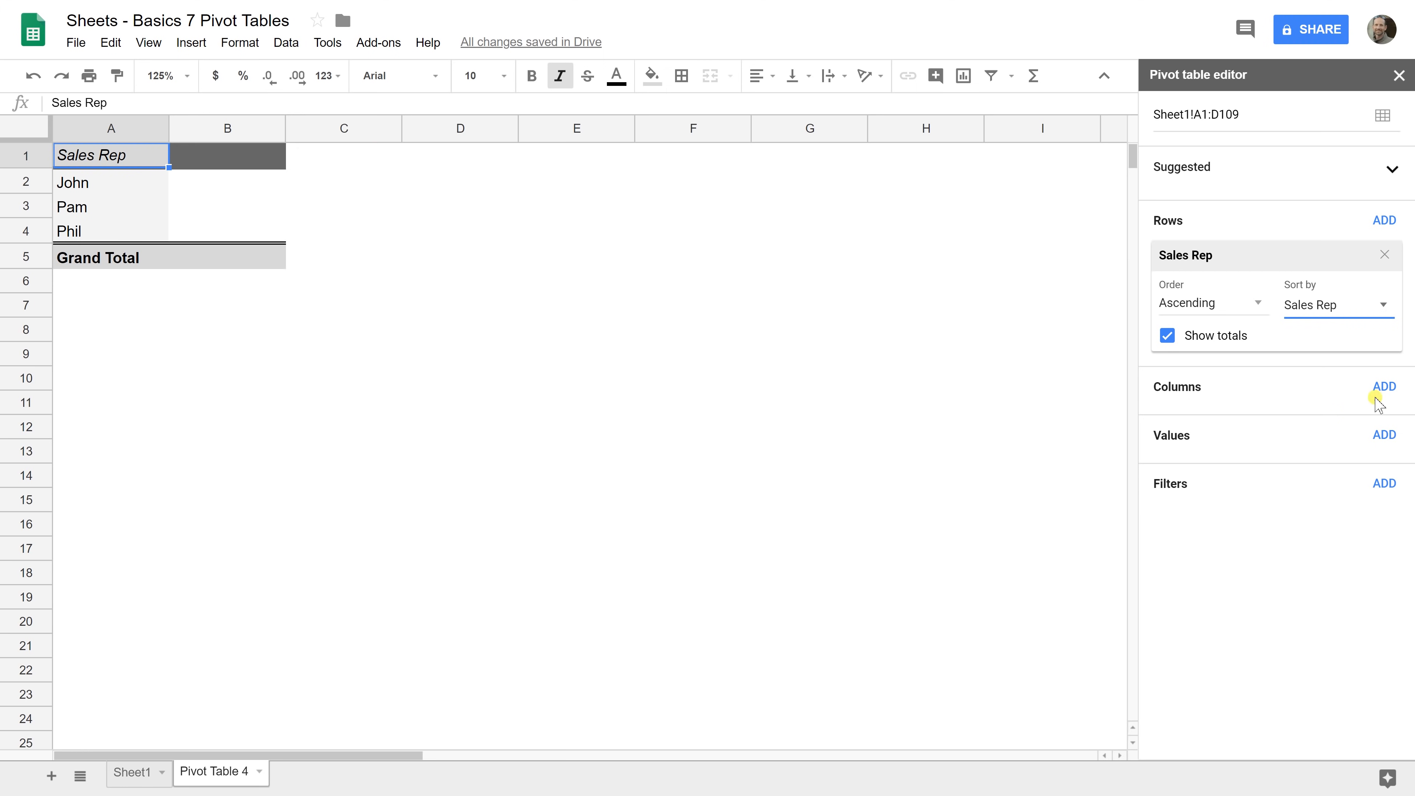
Add Ship Mode as pivot columns: Air, First Class, Second Class, Standard Class
left_click(1385, 385)
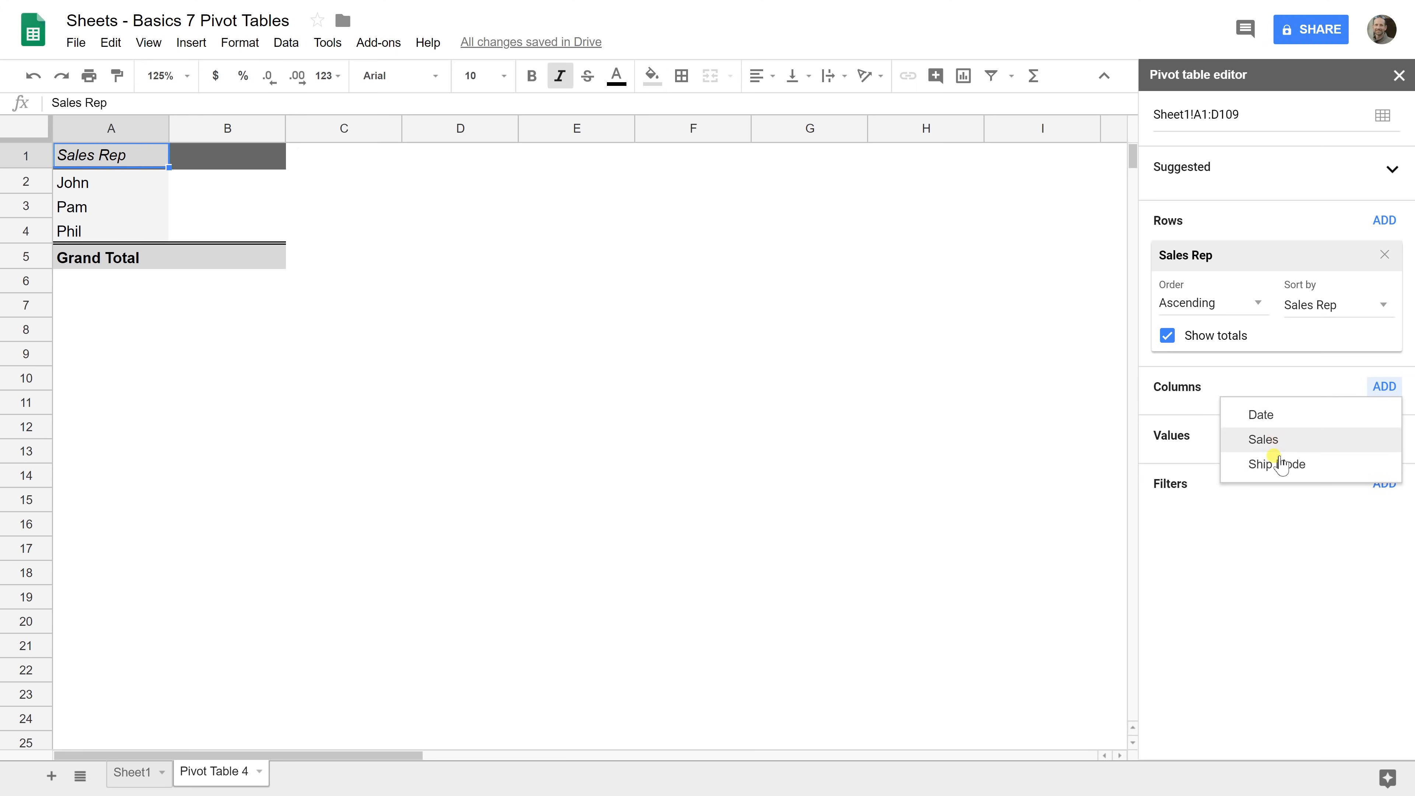
left_click(1277, 464)
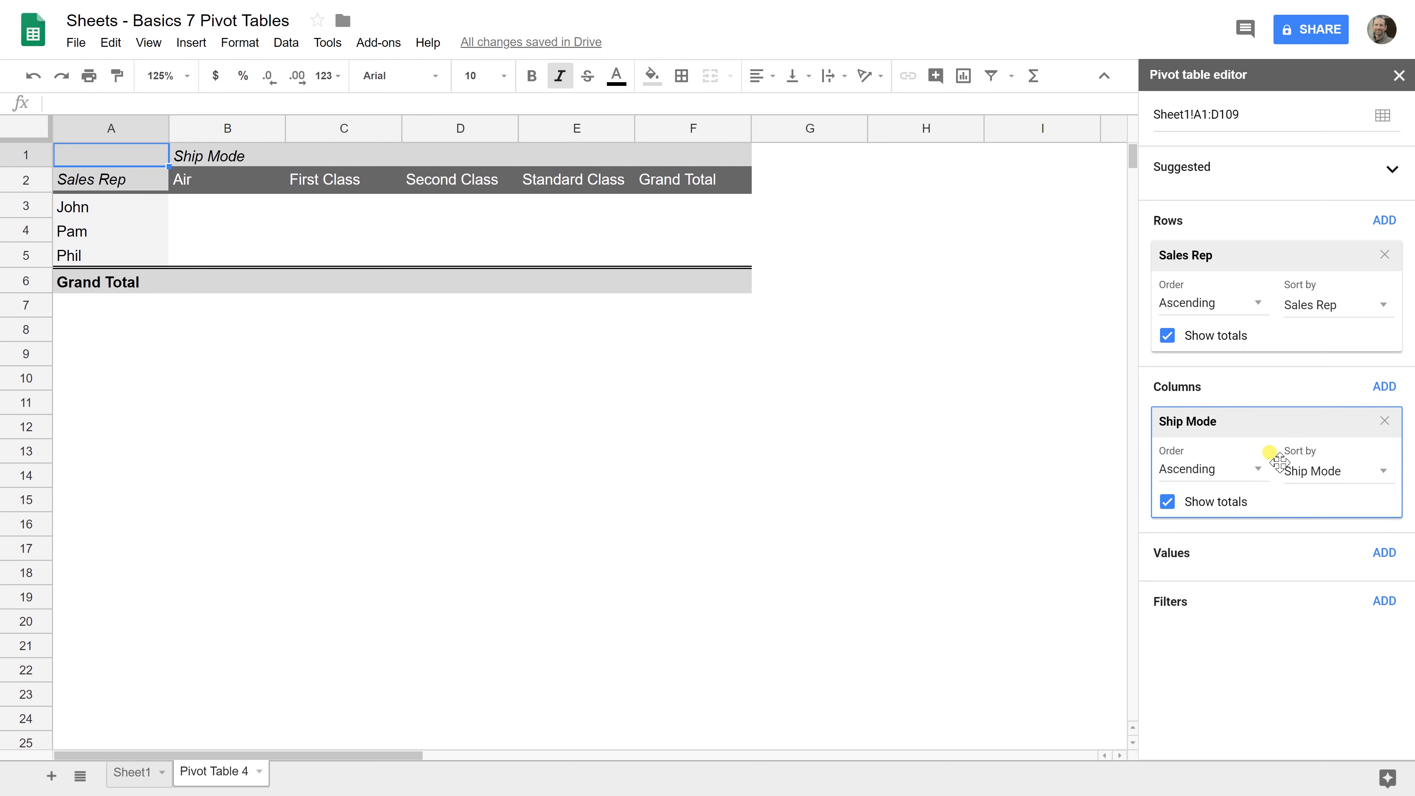
mouse_move(1195, 340)
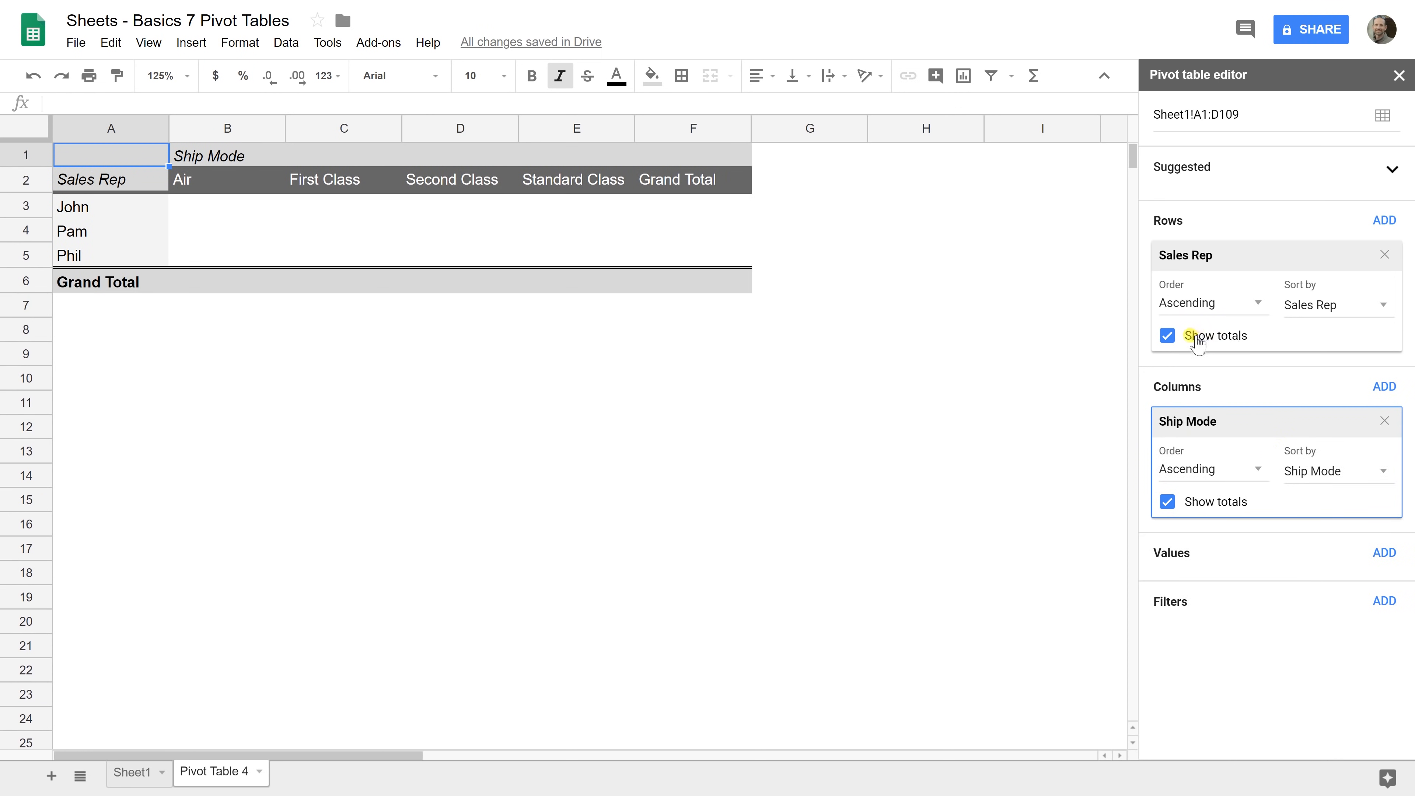
left_click(576, 179)
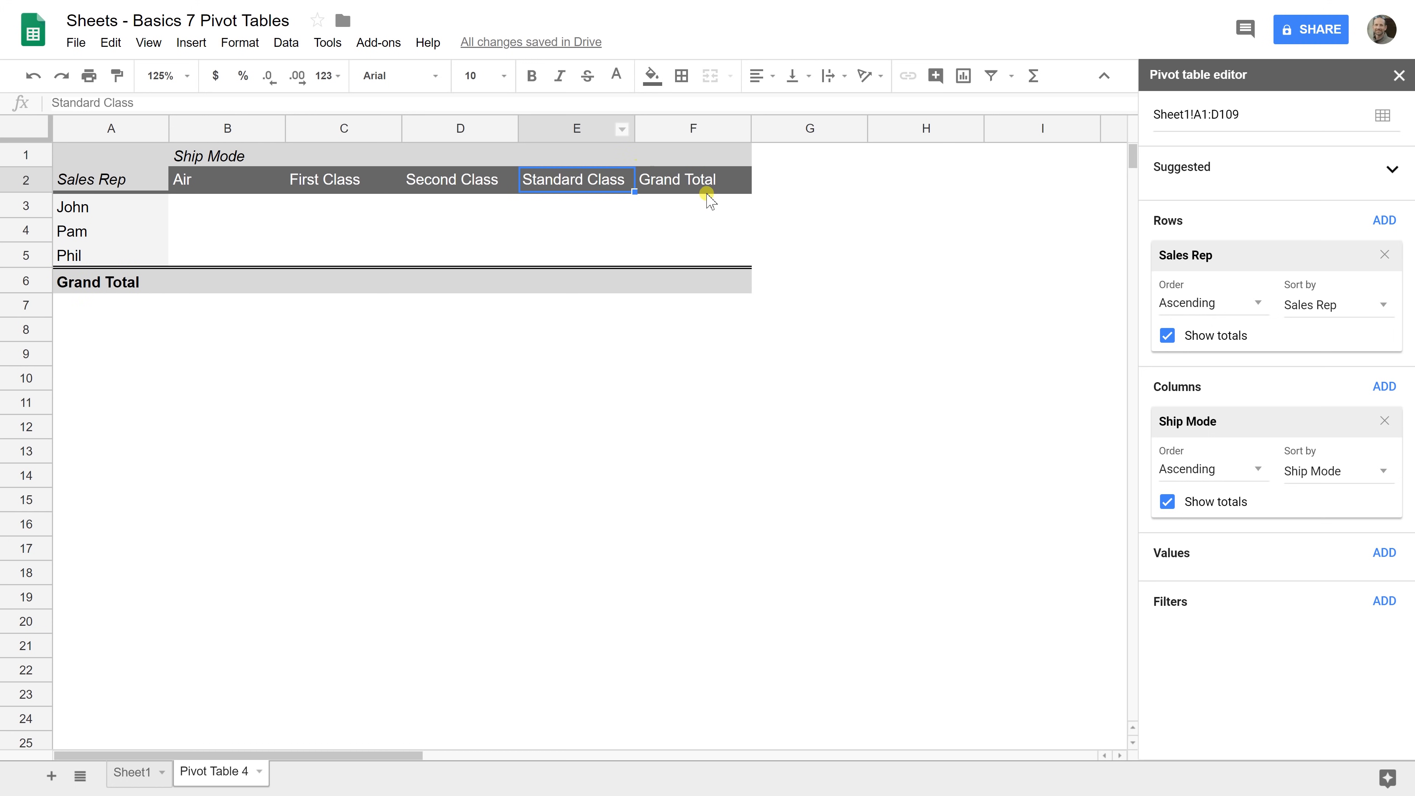
mouse_move(203, 213)
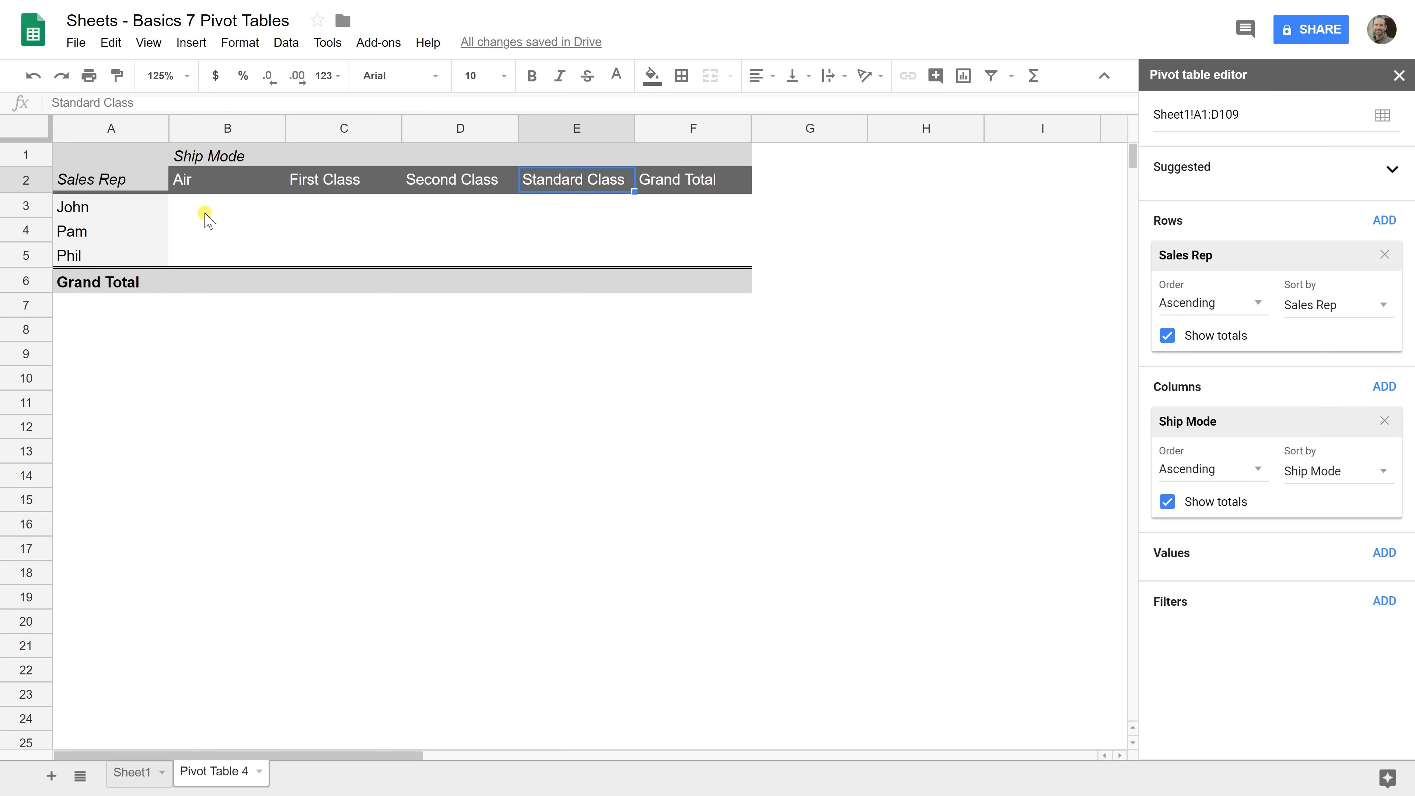
mouse_move(224, 257)
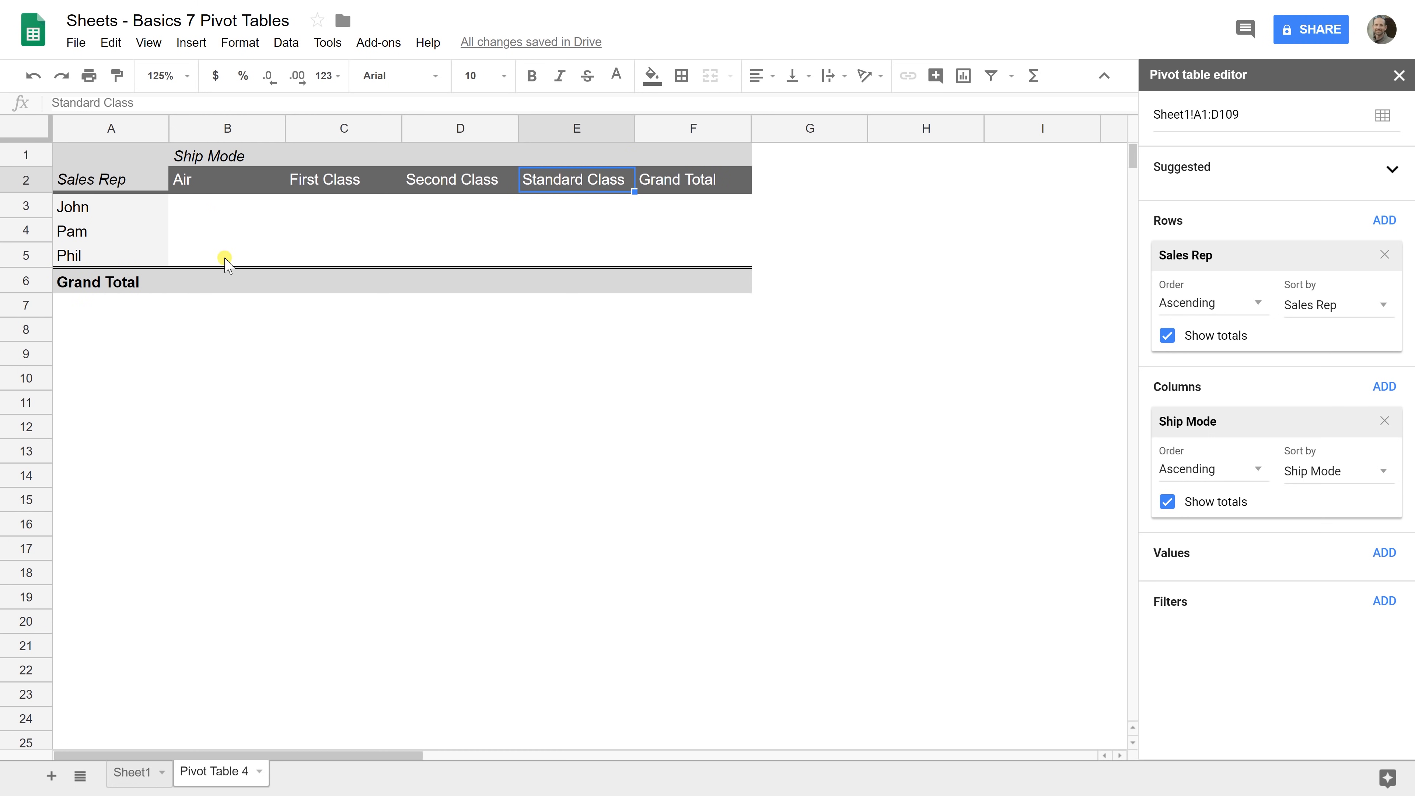
mouse_move(234, 252)
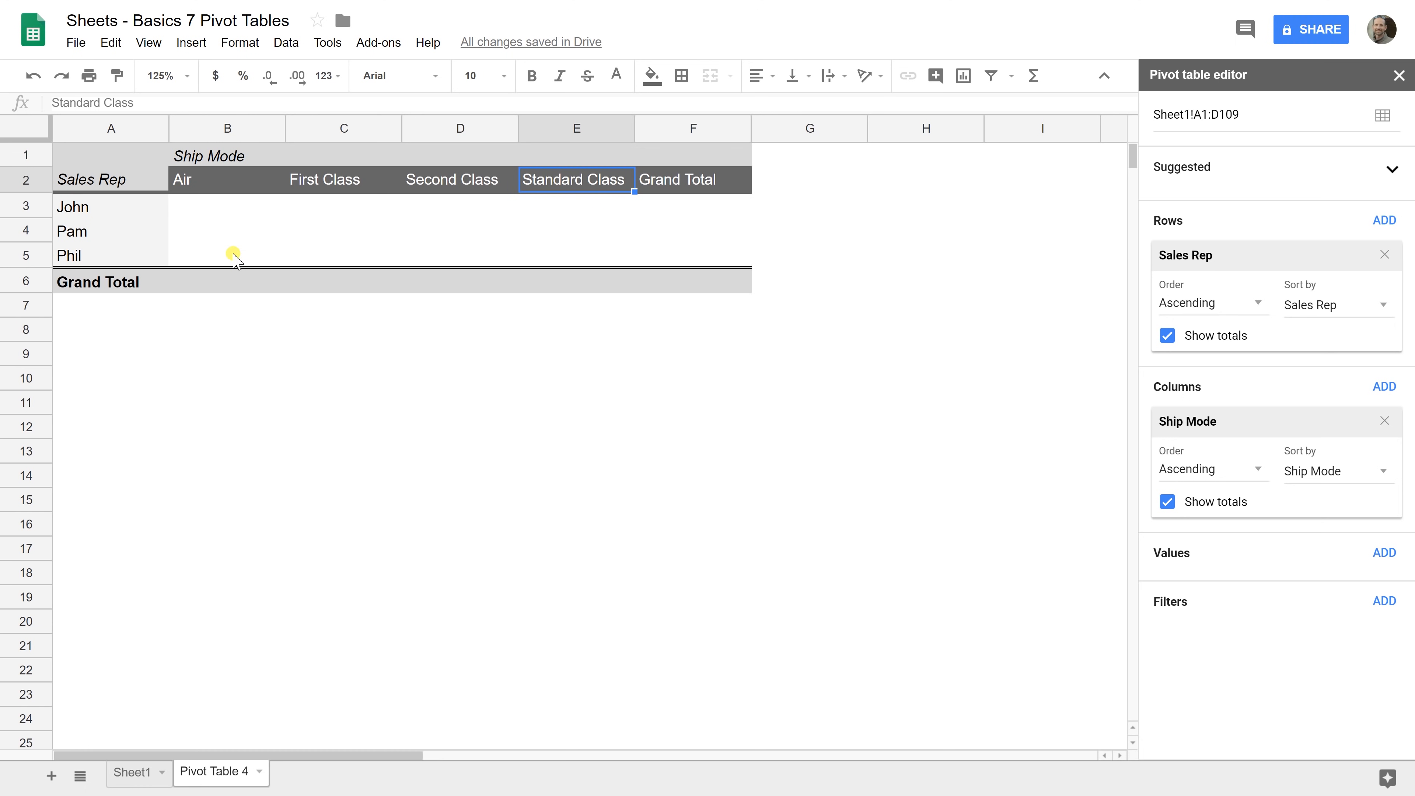
mouse_move(936, 443)
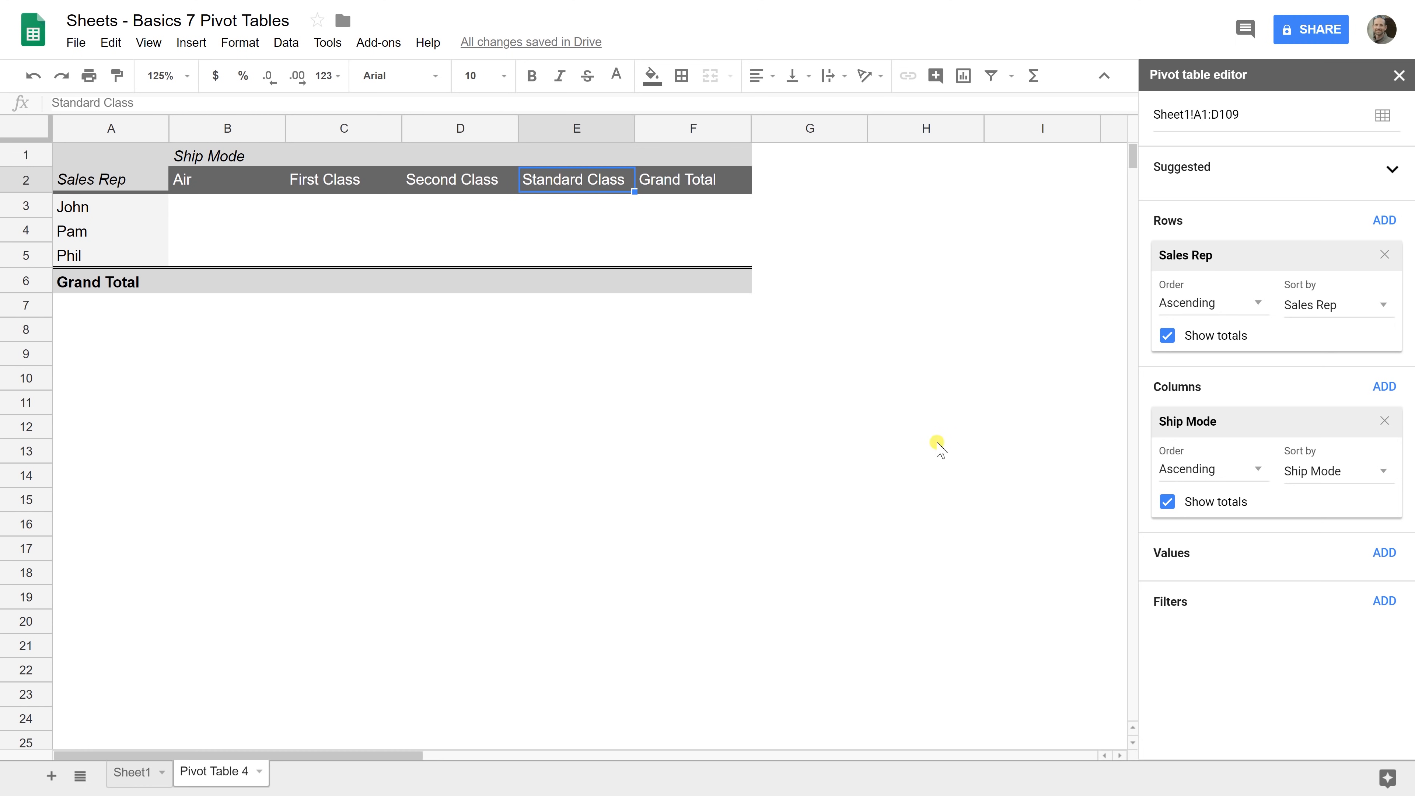
mouse_move(1180, 547)
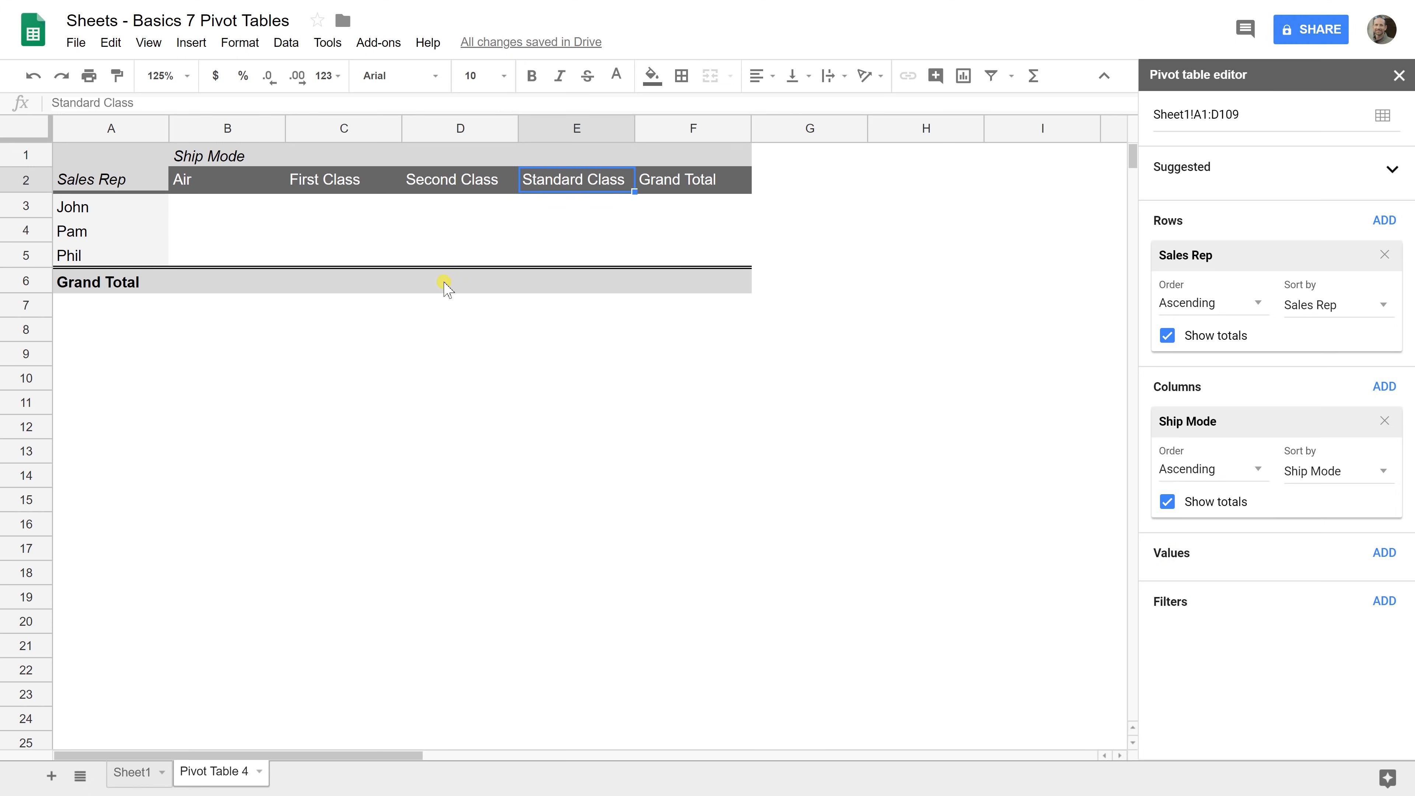
mouse_move(568, 249)
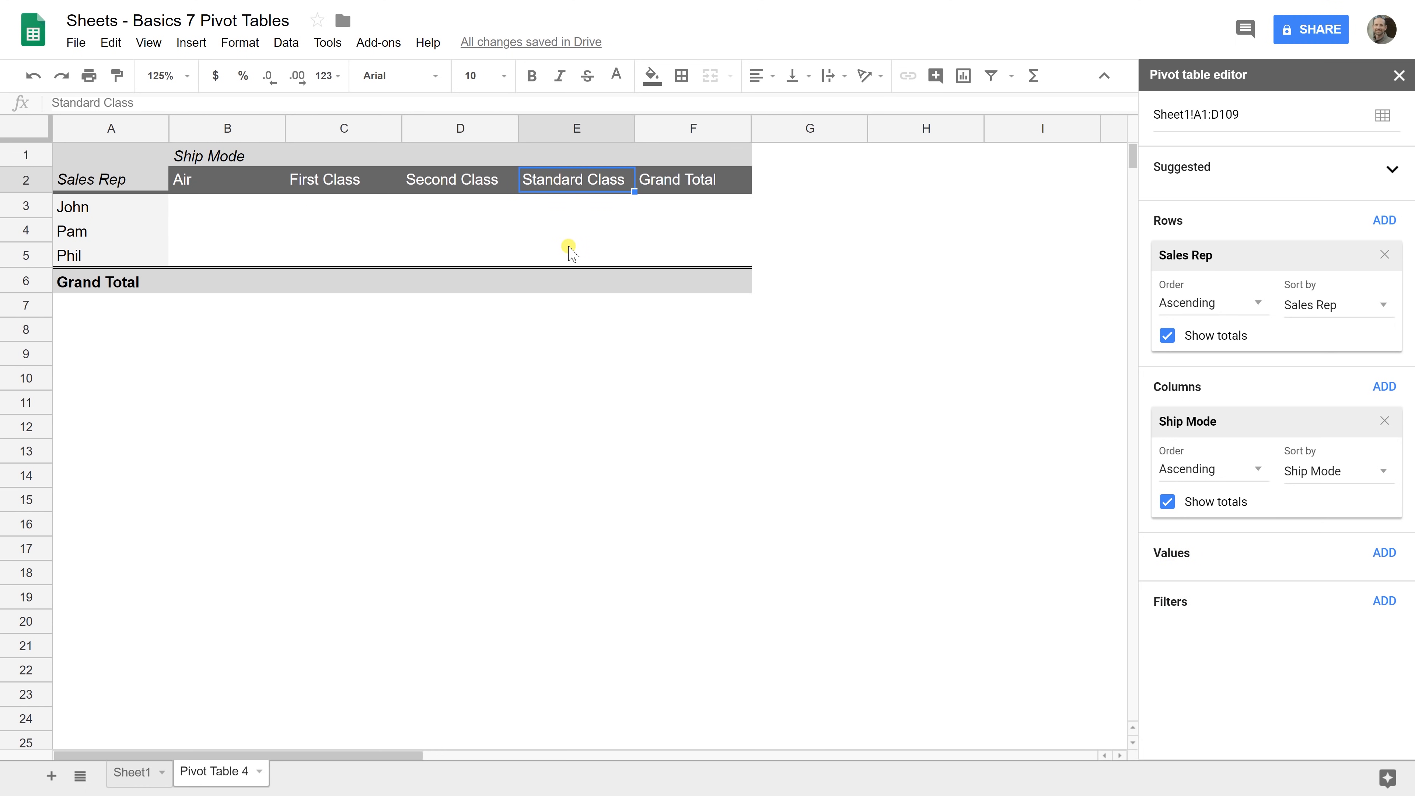
mouse_move(468, 222)
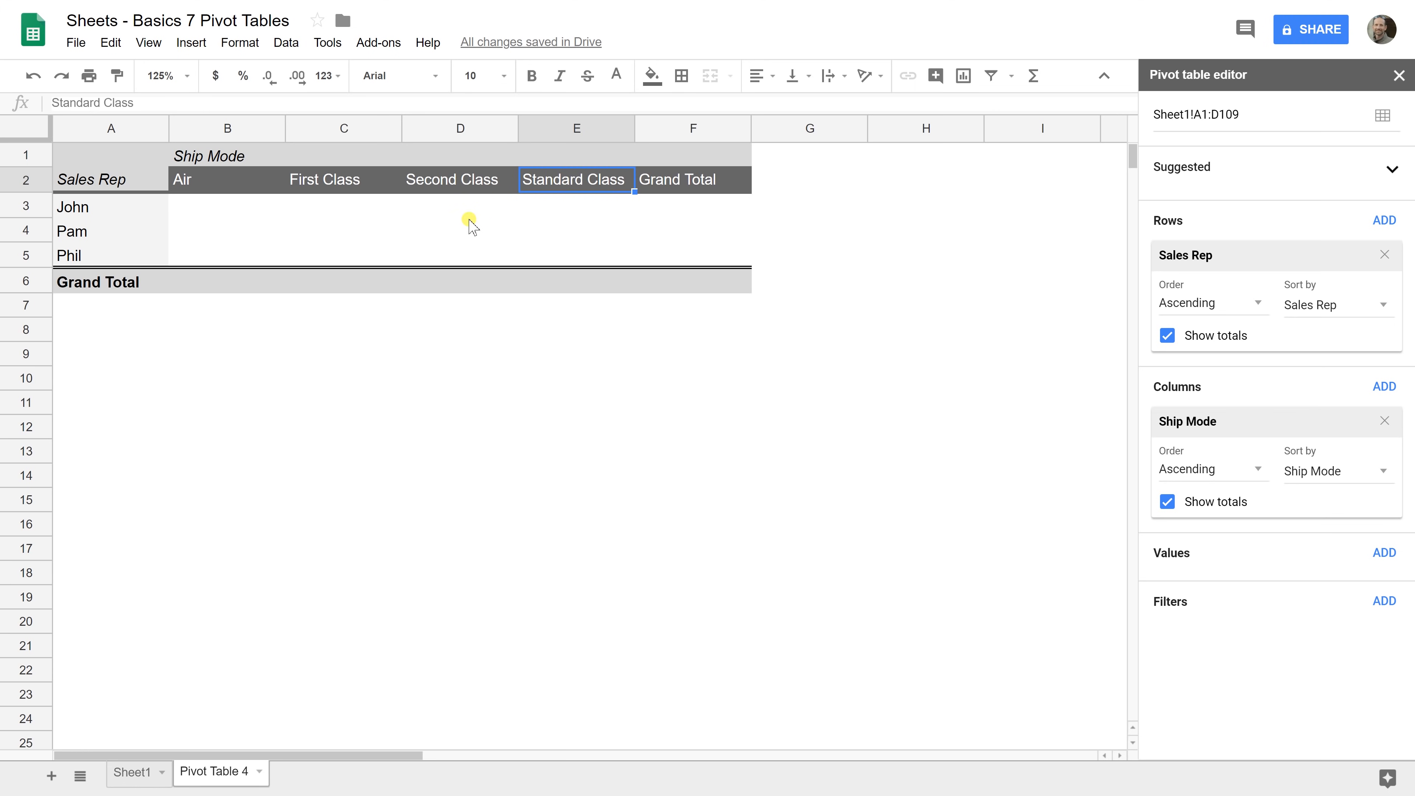
mouse_move(1175, 551)
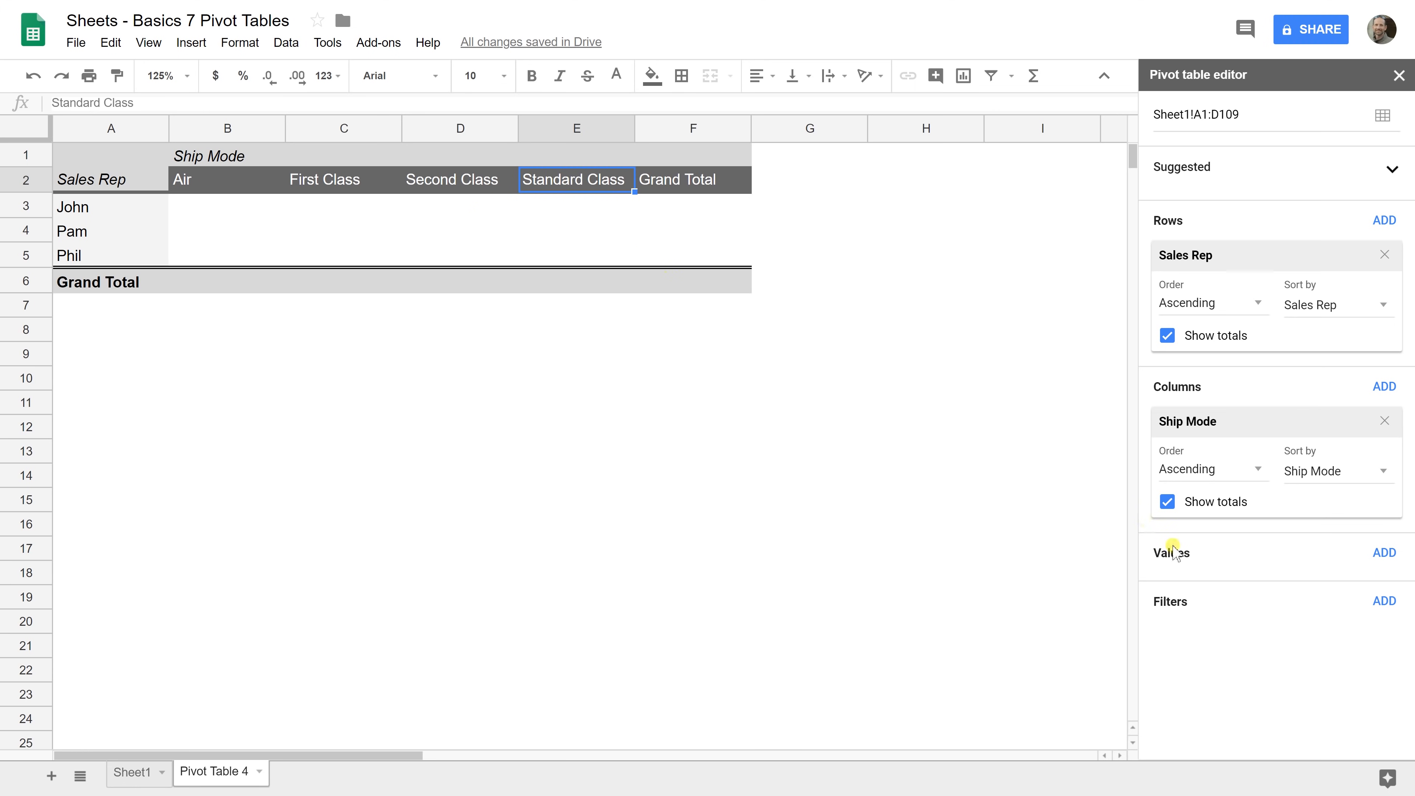
Add Sales as the pivot value summarized by COUNT instead of SUM
left_click(1387, 553)
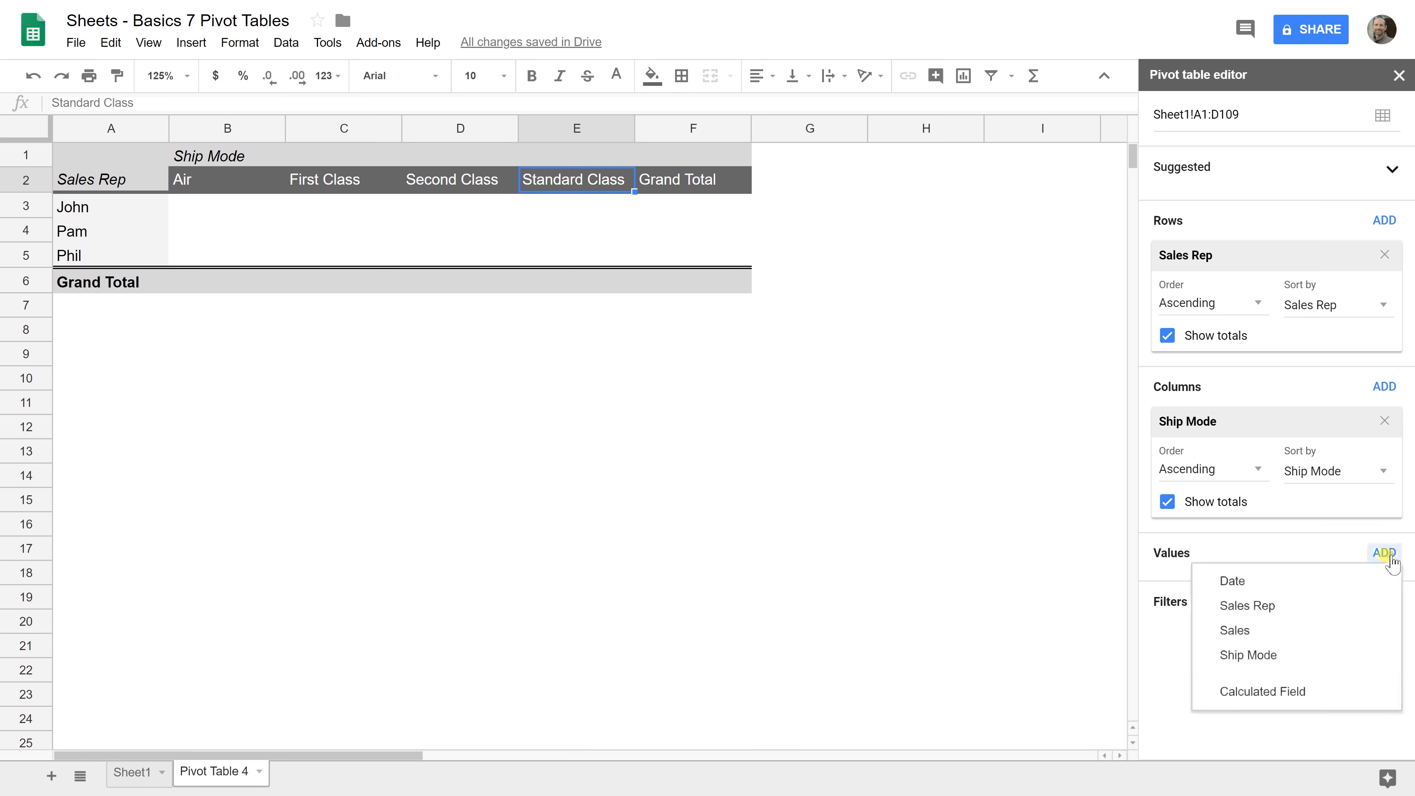
mouse_move(1365, 562)
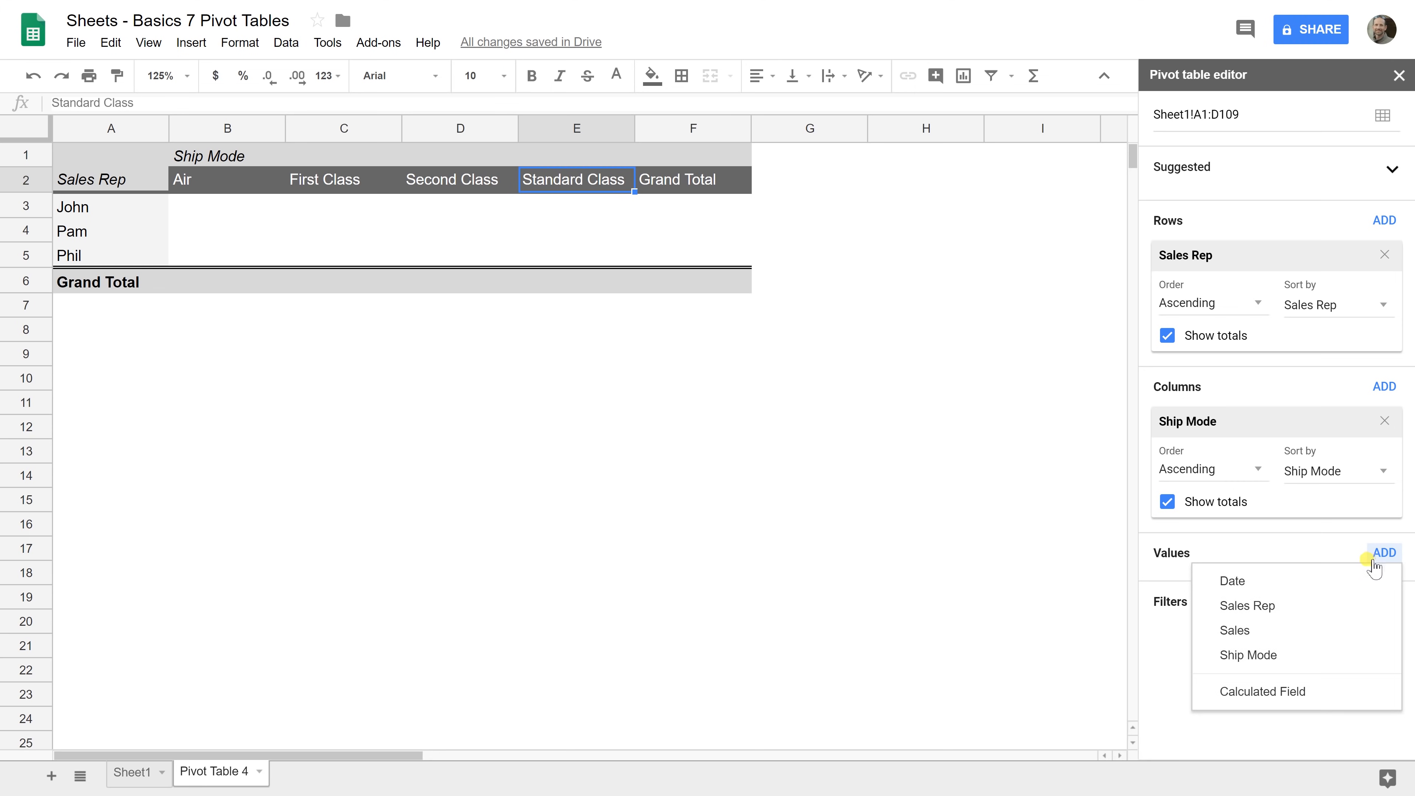
mouse_move(1371, 569)
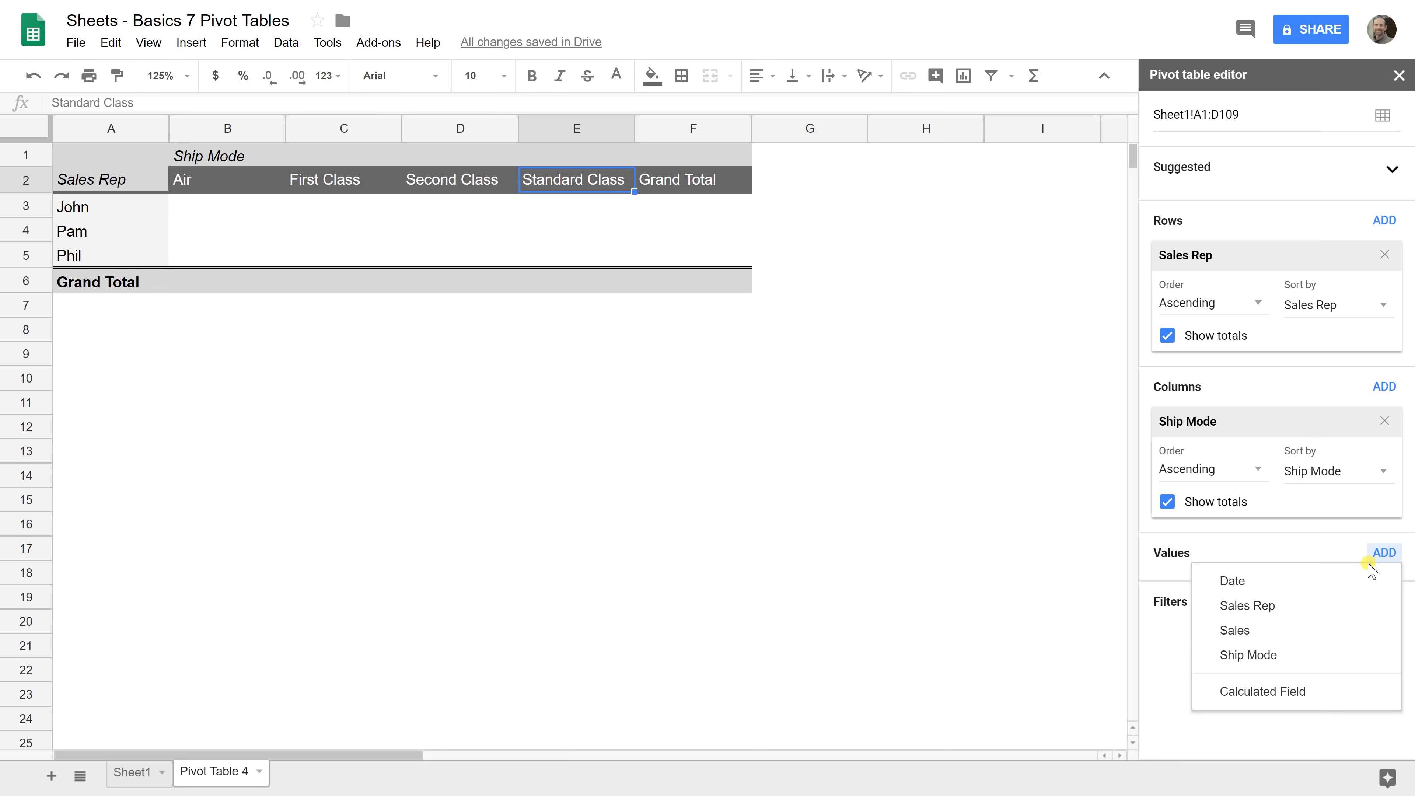
left_click(1234, 631)
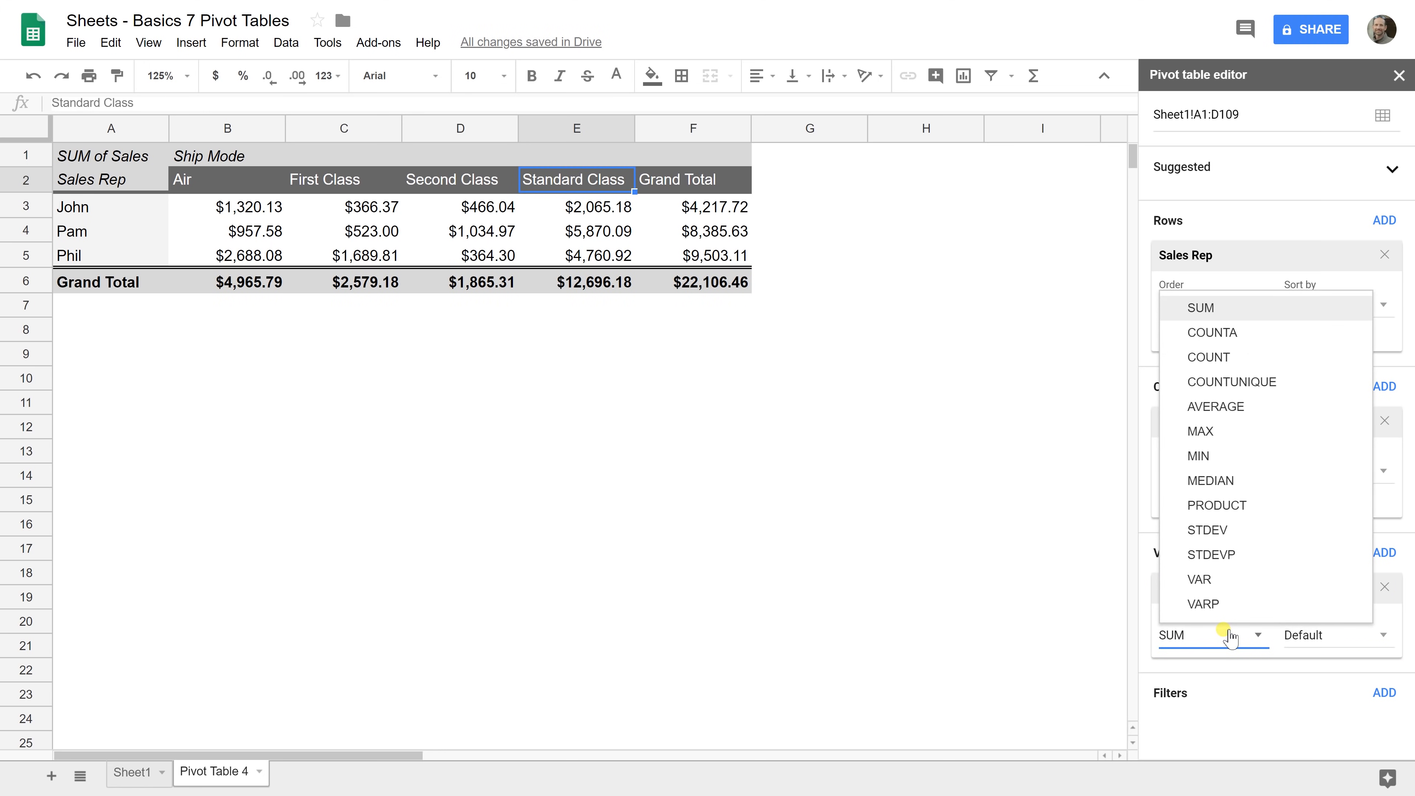
mouse_move(1239, 405)
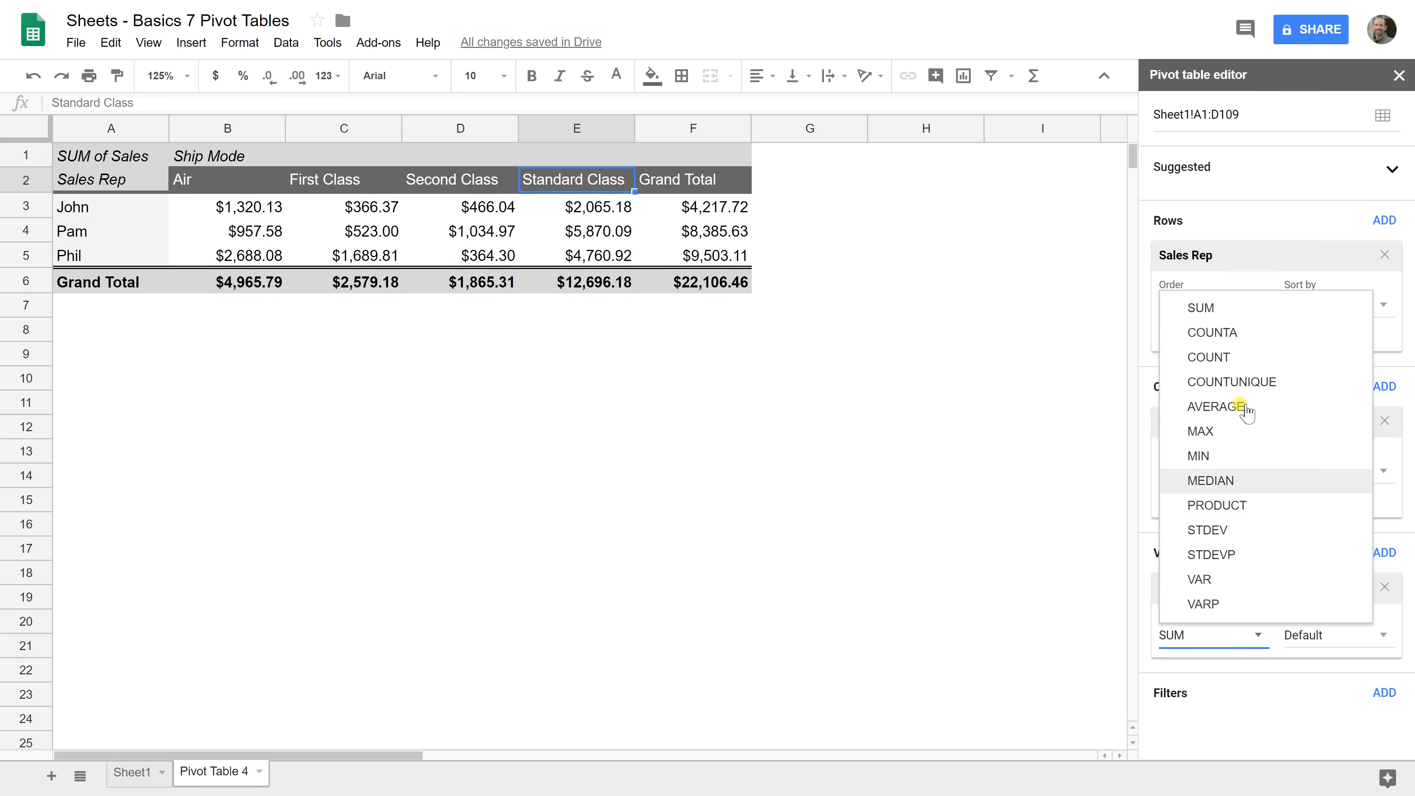
mouse_move(1235, 356)
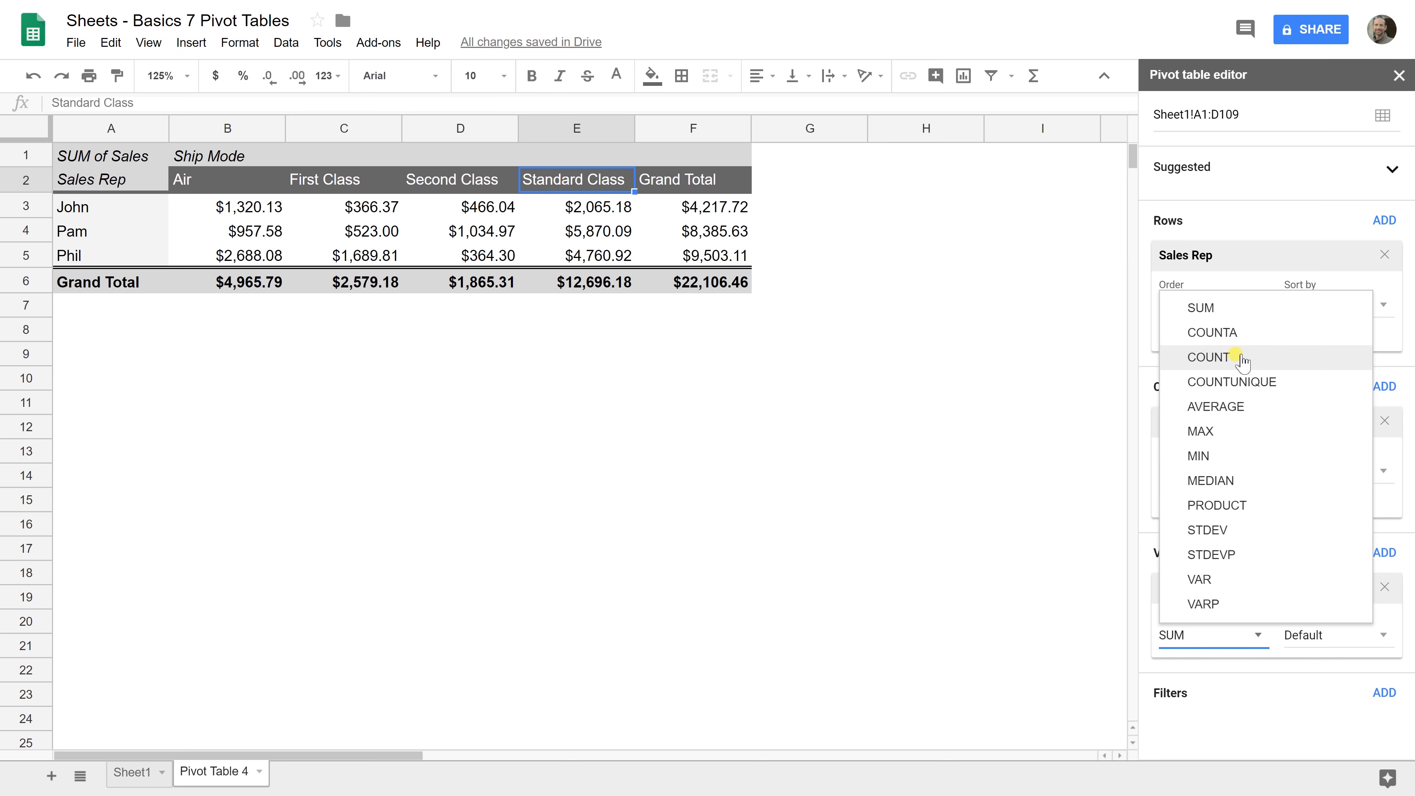
left_click(1208, 357)
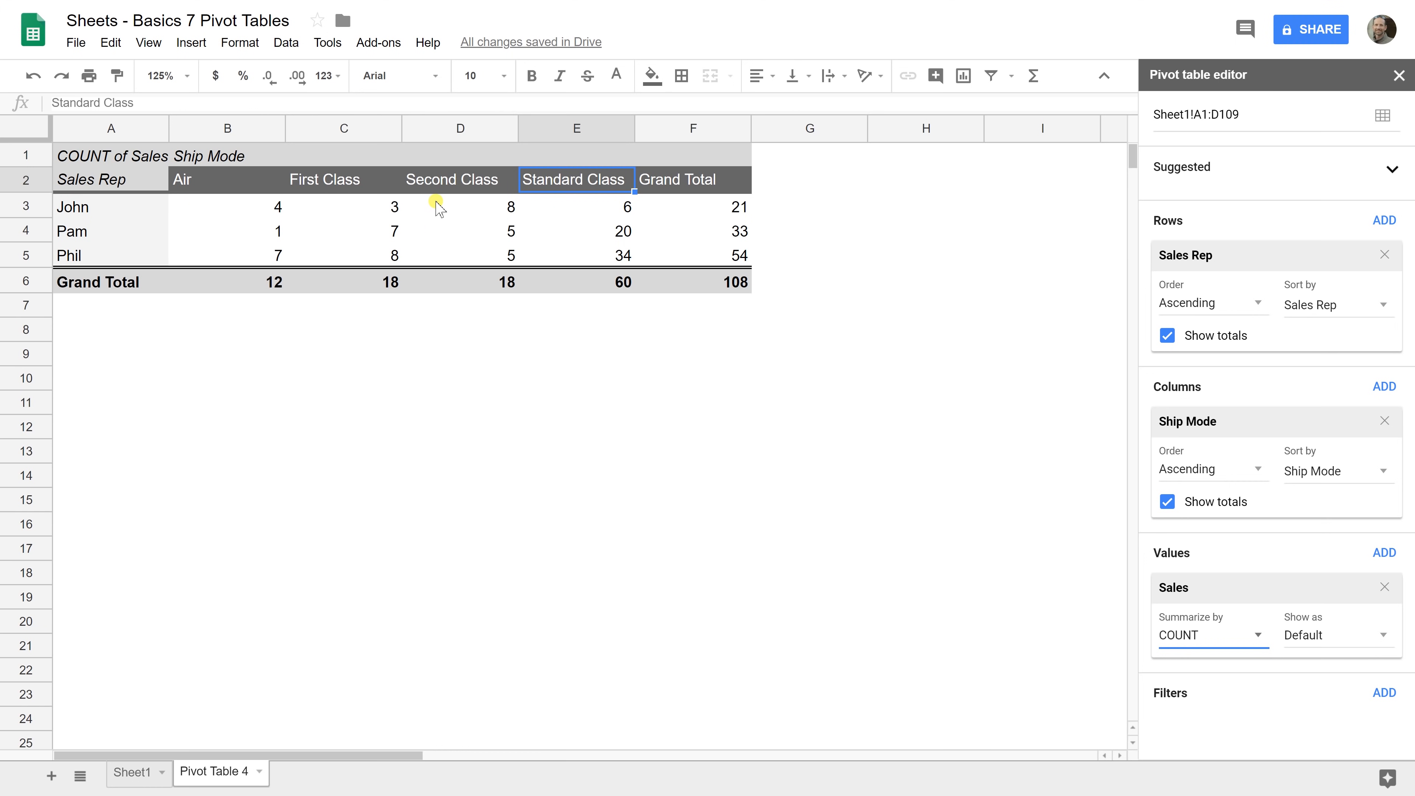
mouse_move(581, 249)
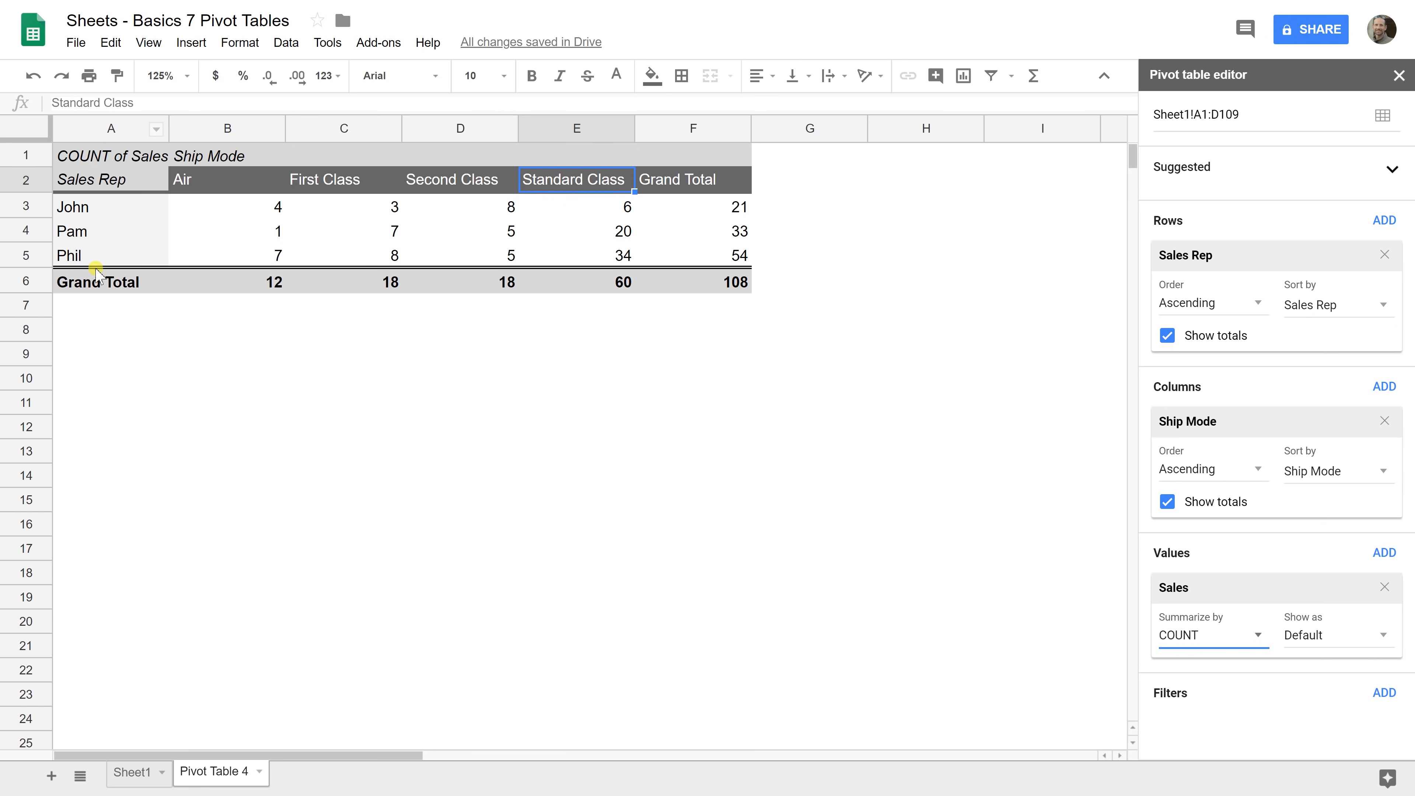
mouse_move(1173, 233)
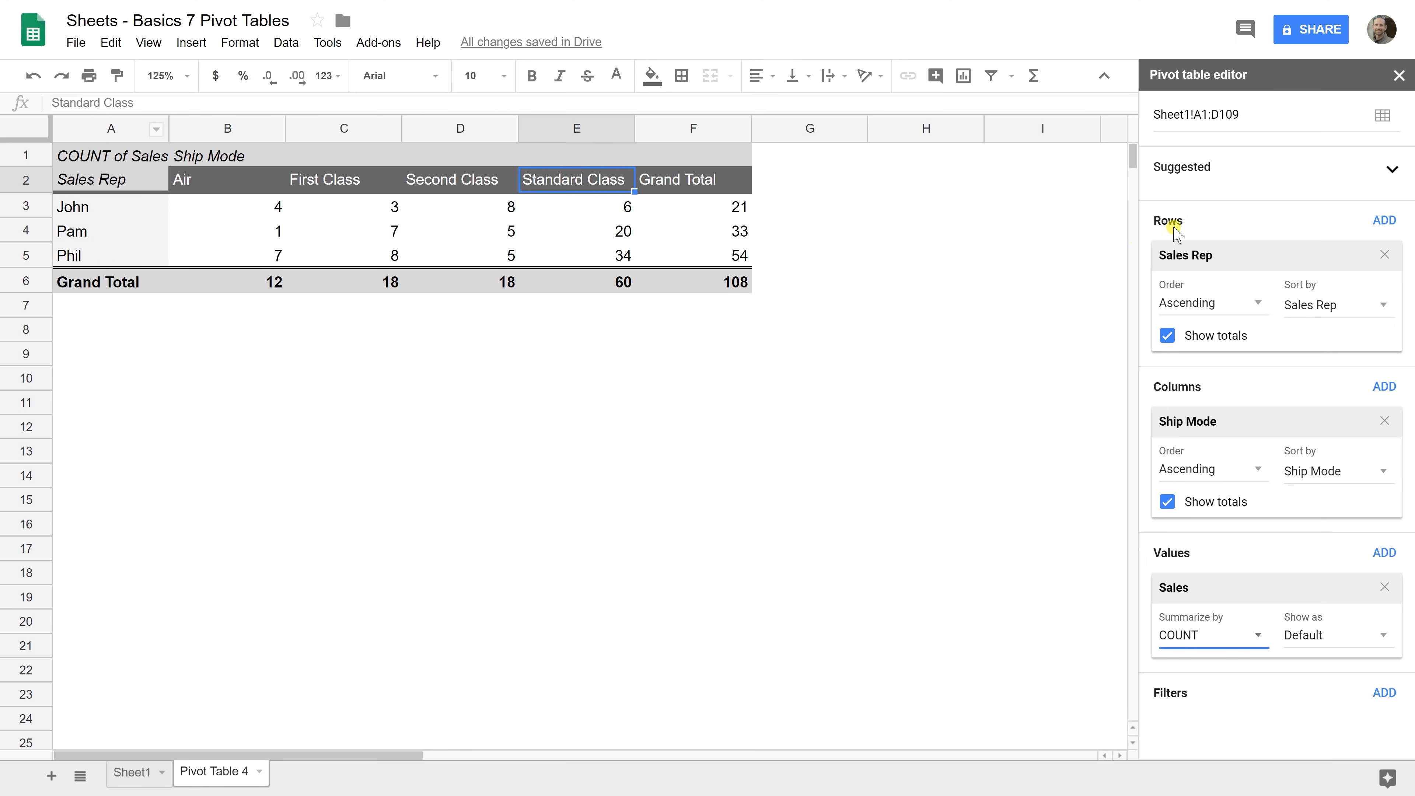
mouse_move(1383, 220)
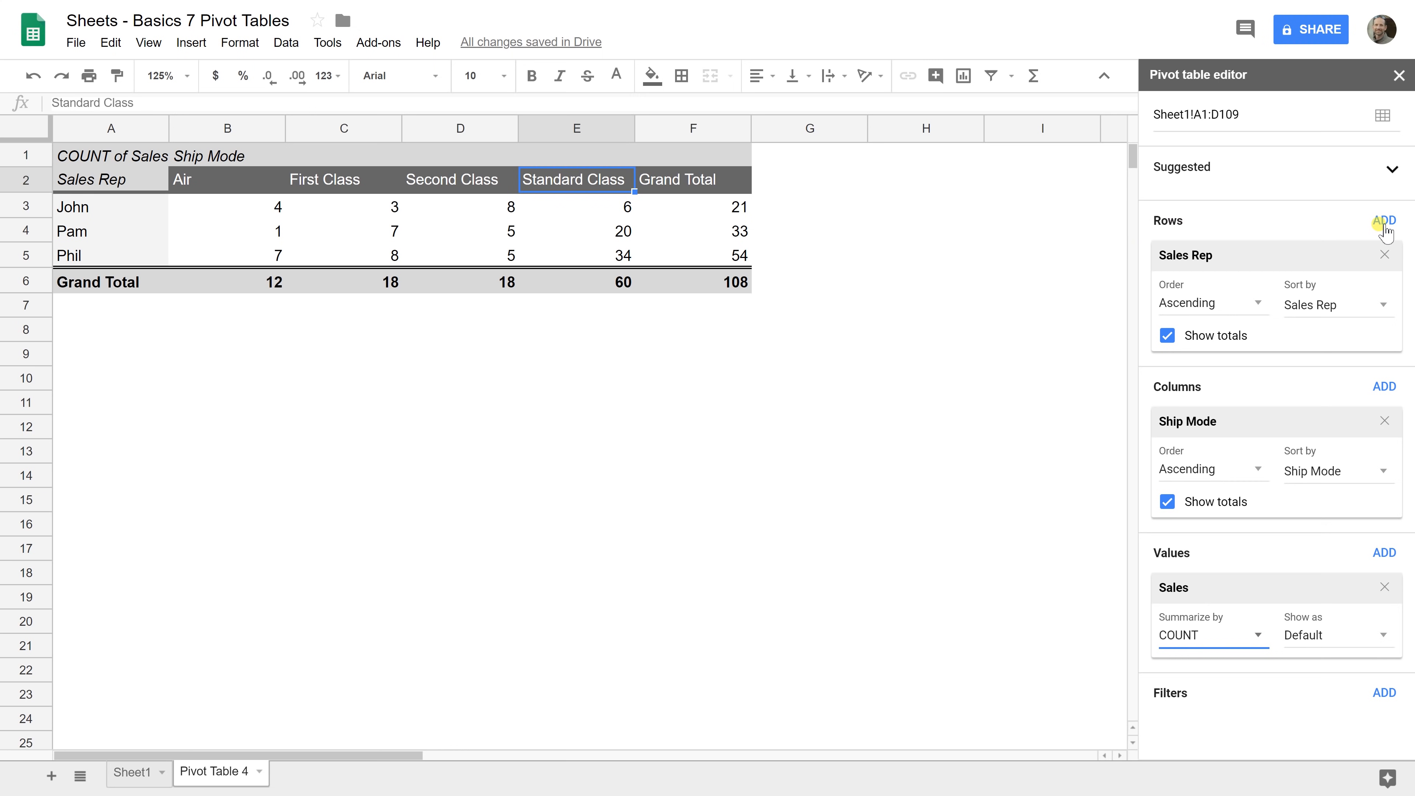
Add Date as a second row field so each rep's sale dates are listed
left_click(1386, 220)
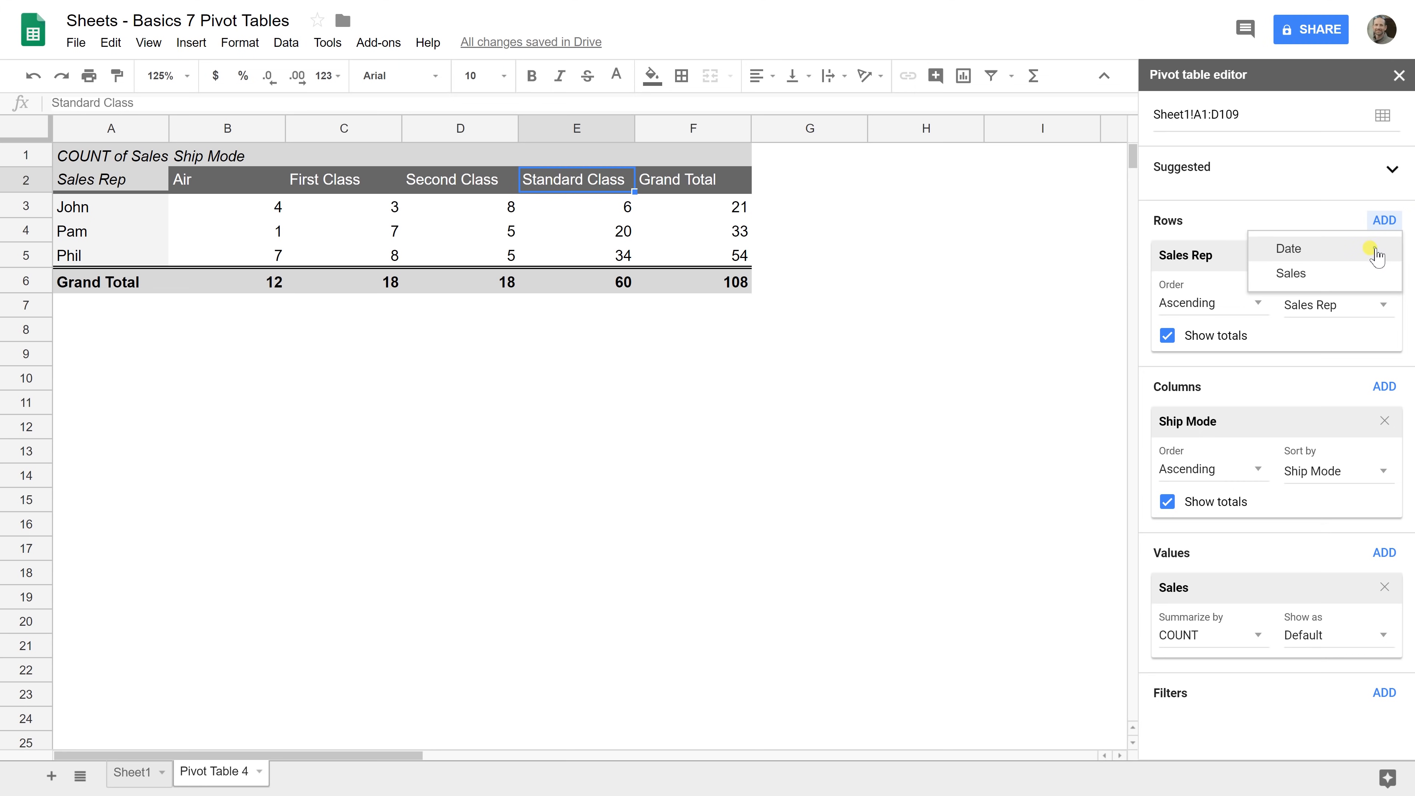
left_click(1288, 249)
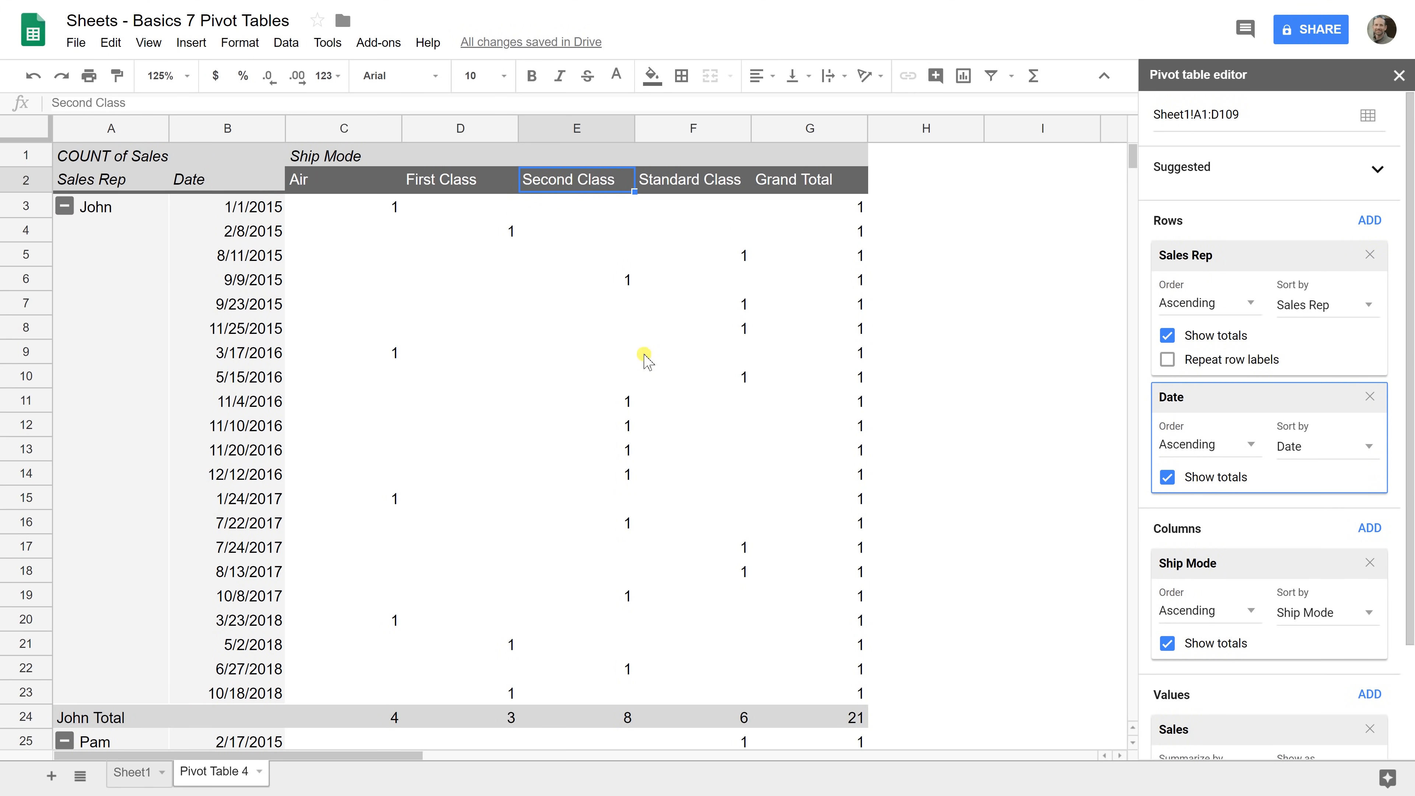
mouse_move(380, 364)
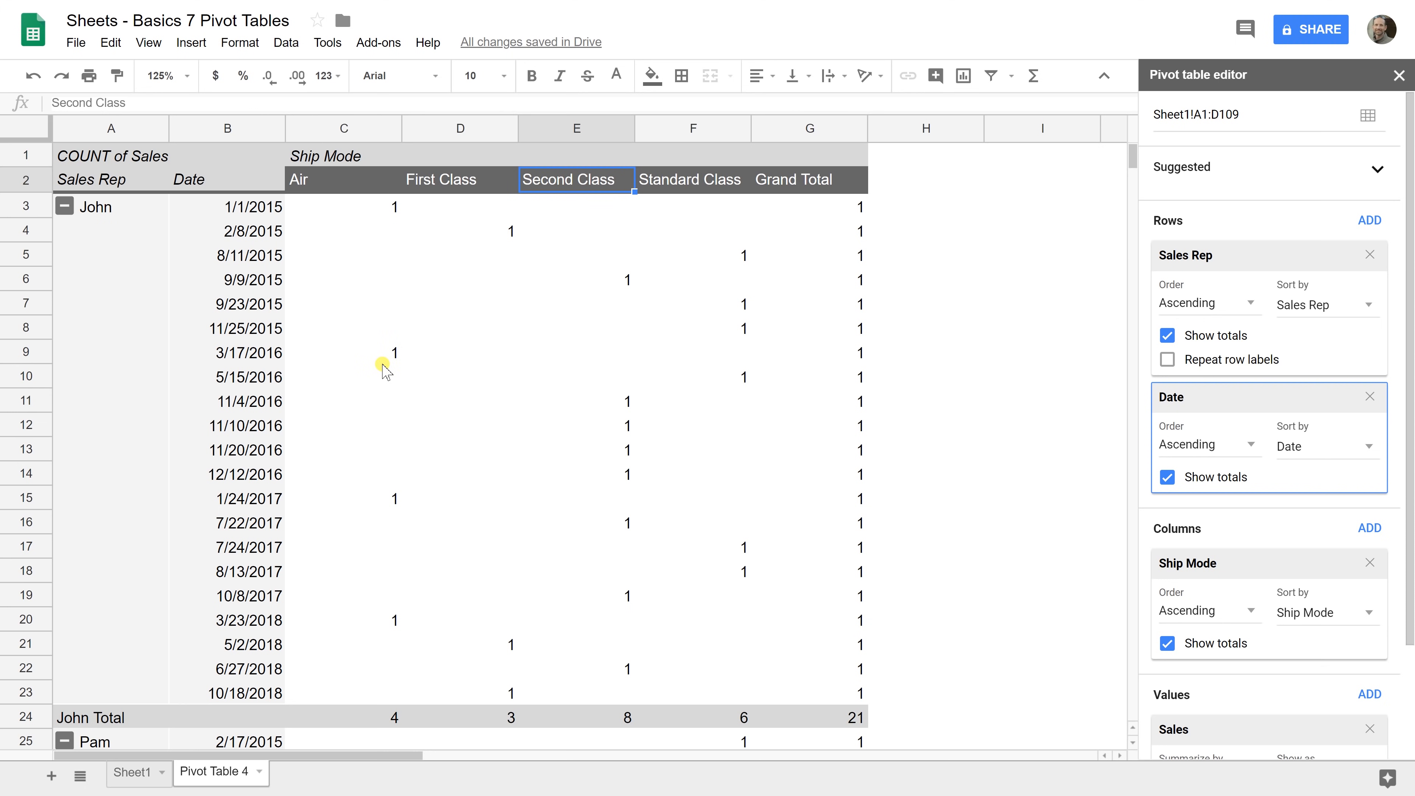
mouse_move(299, 371)
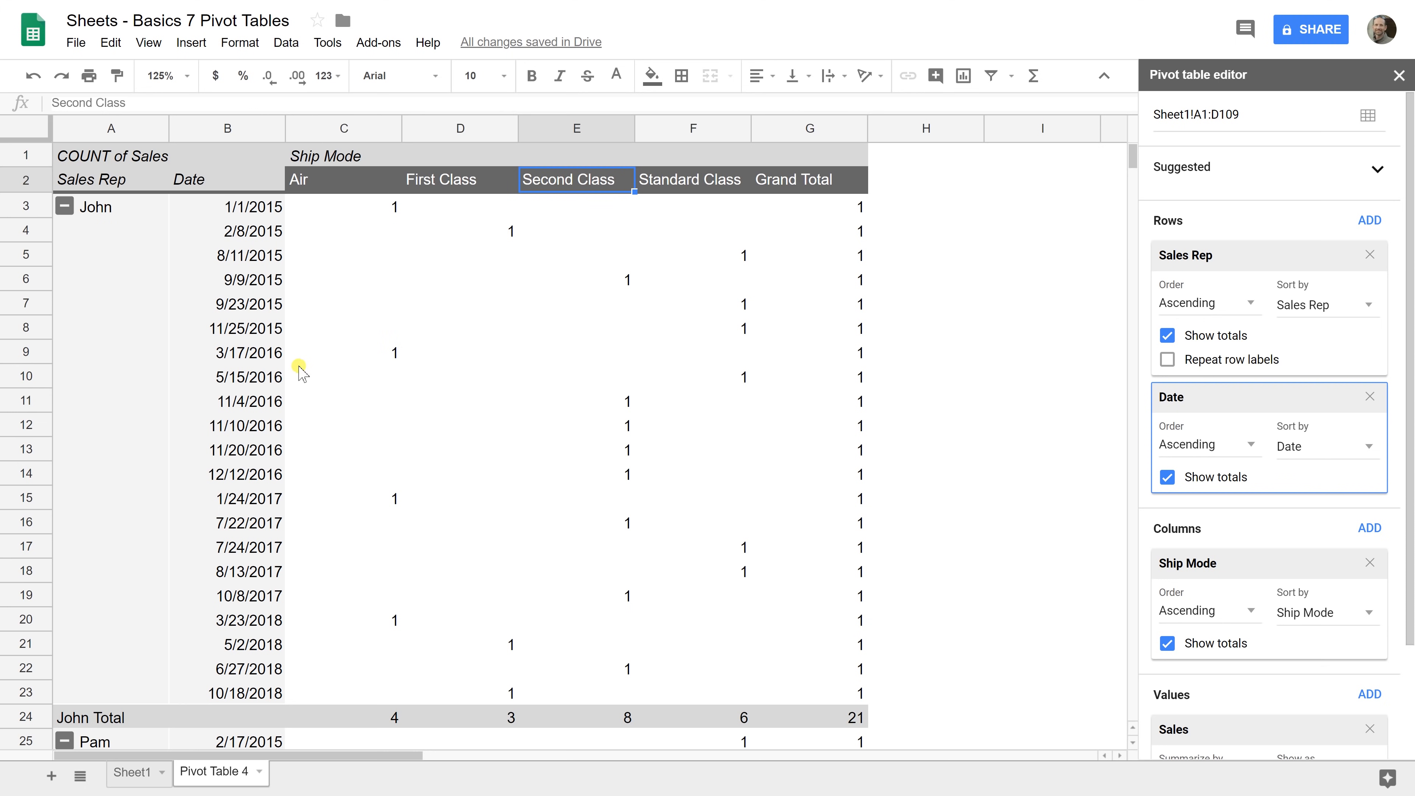
mouse_move(236, 340)
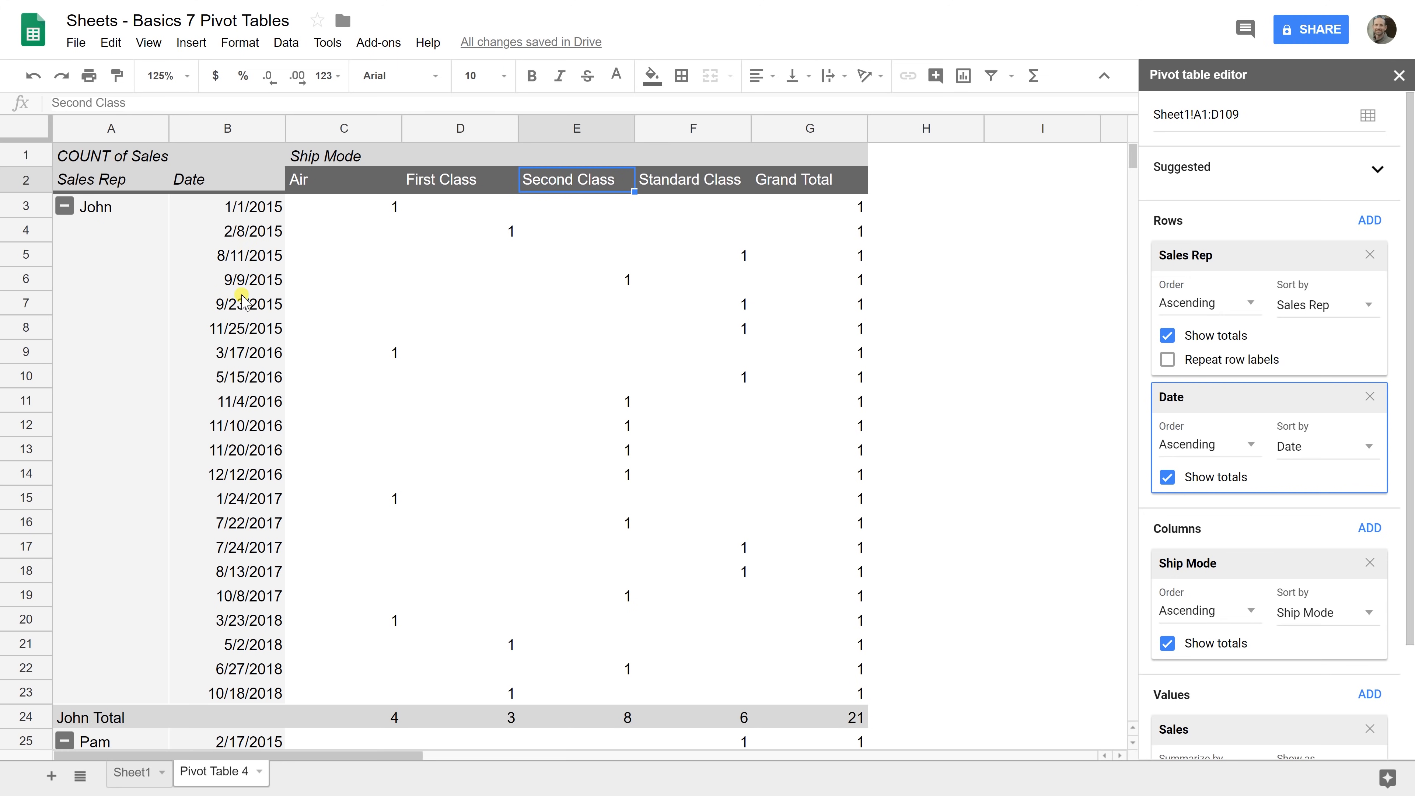
Create a pivot date group by Year so each rep shows 2015–2018 rows
right_click(246, 329)
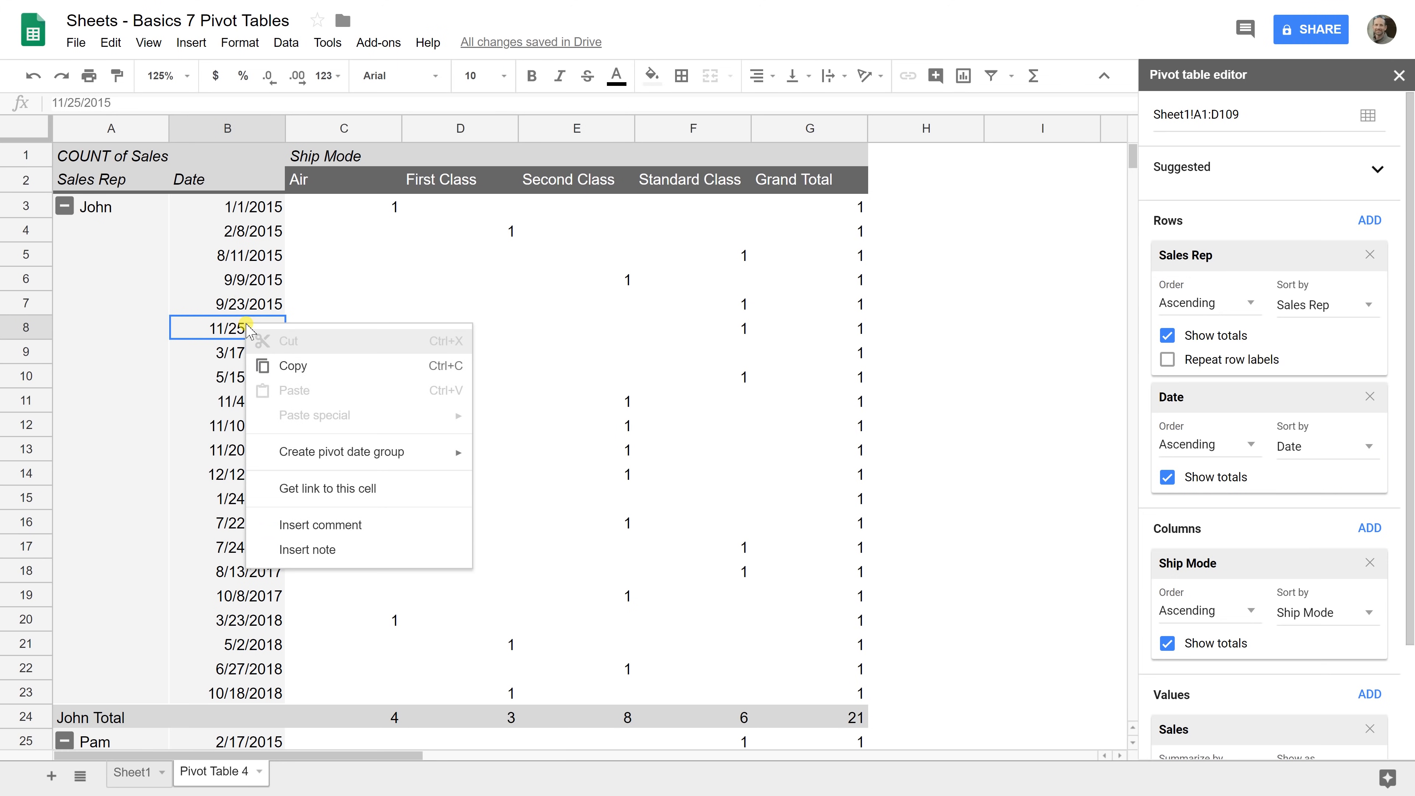
mouse_move(345, 459)
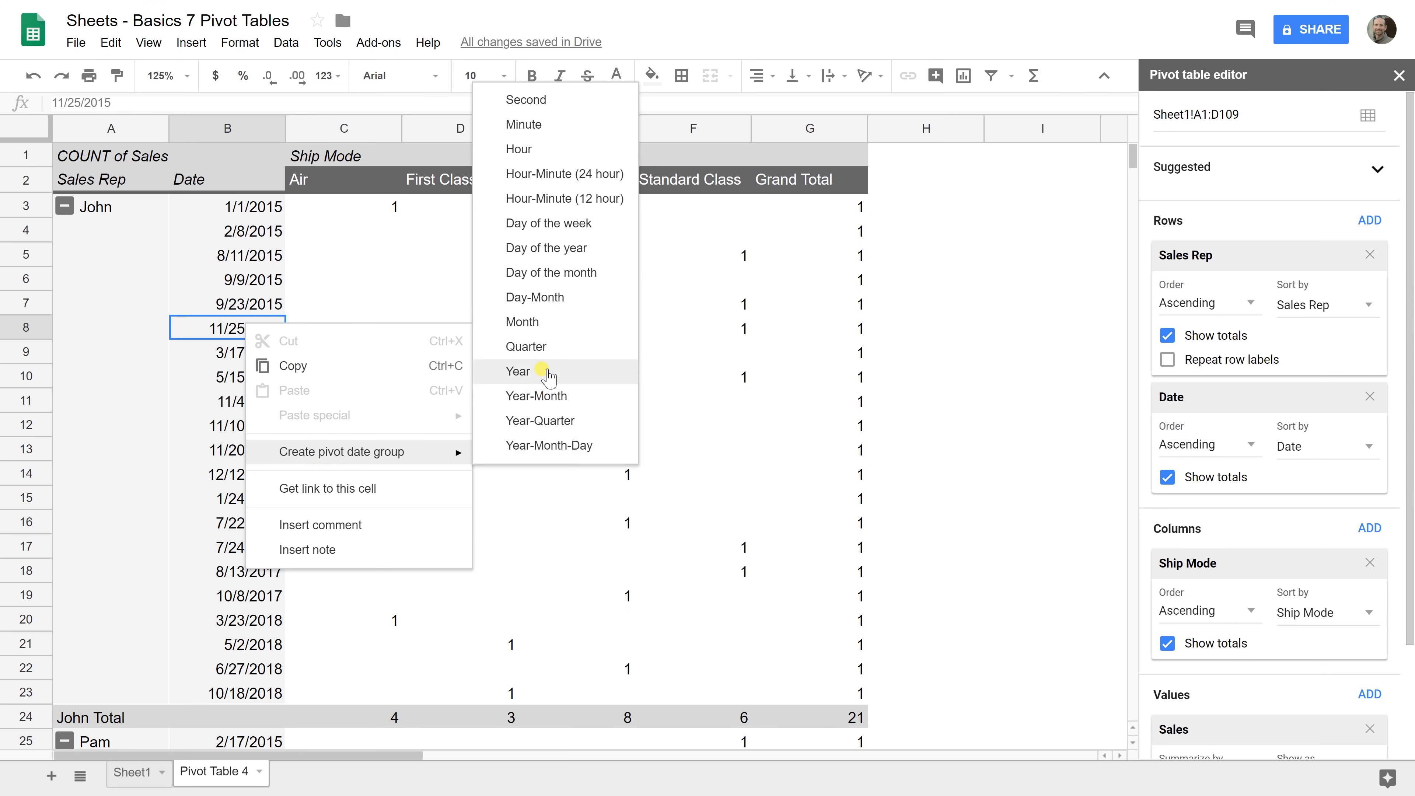
mouse_move(547, 371)
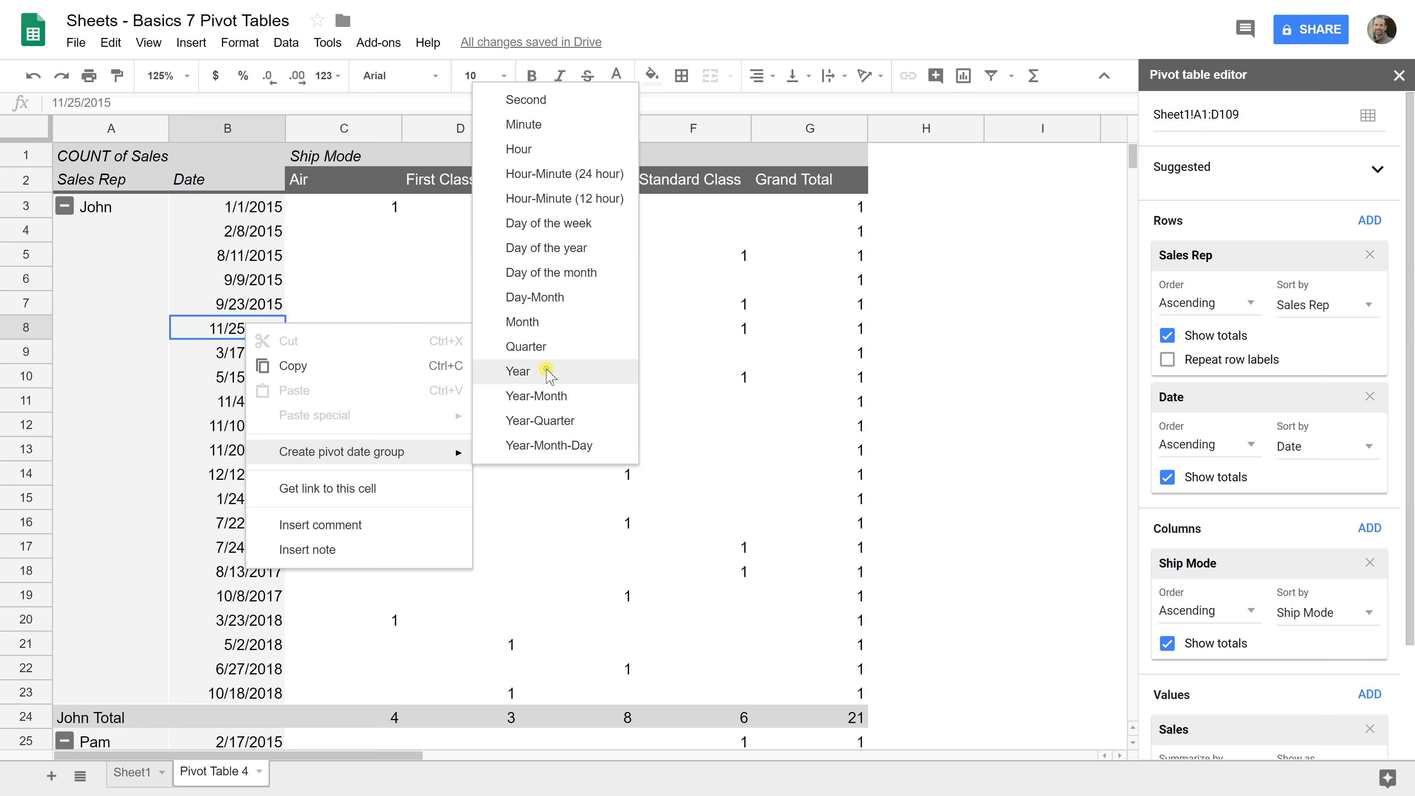
left_click(517, 370)
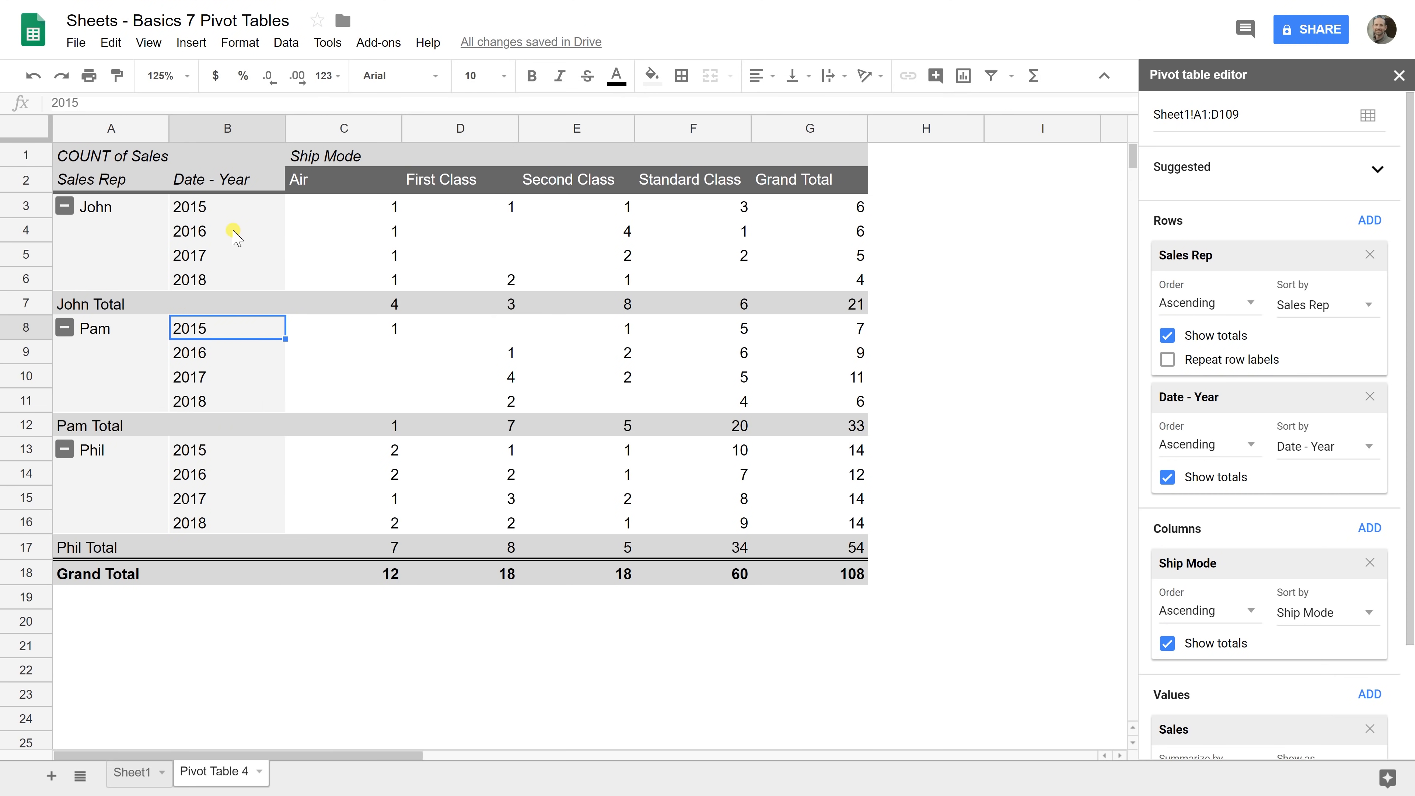
mouse_move(221, 258)
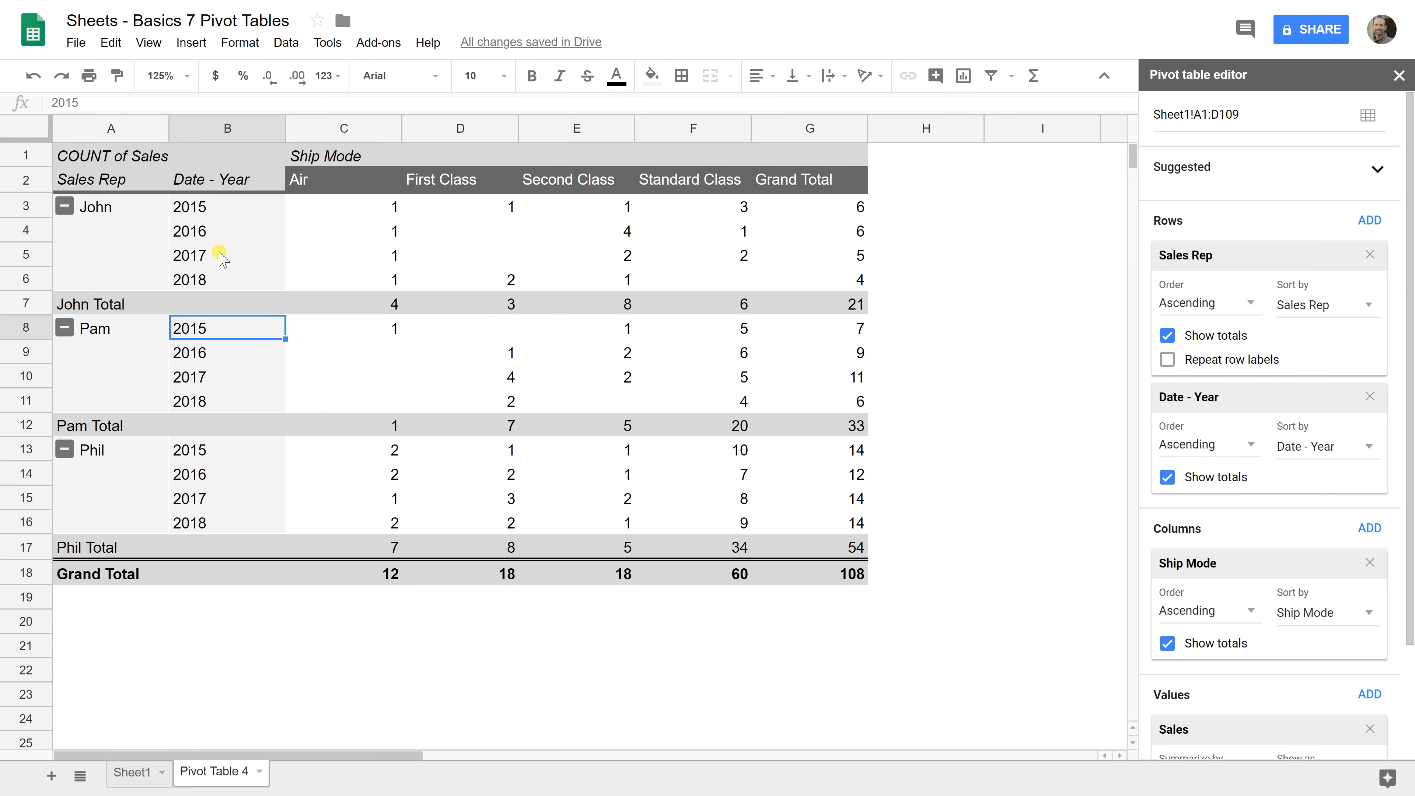
mouse_move(240, 231)
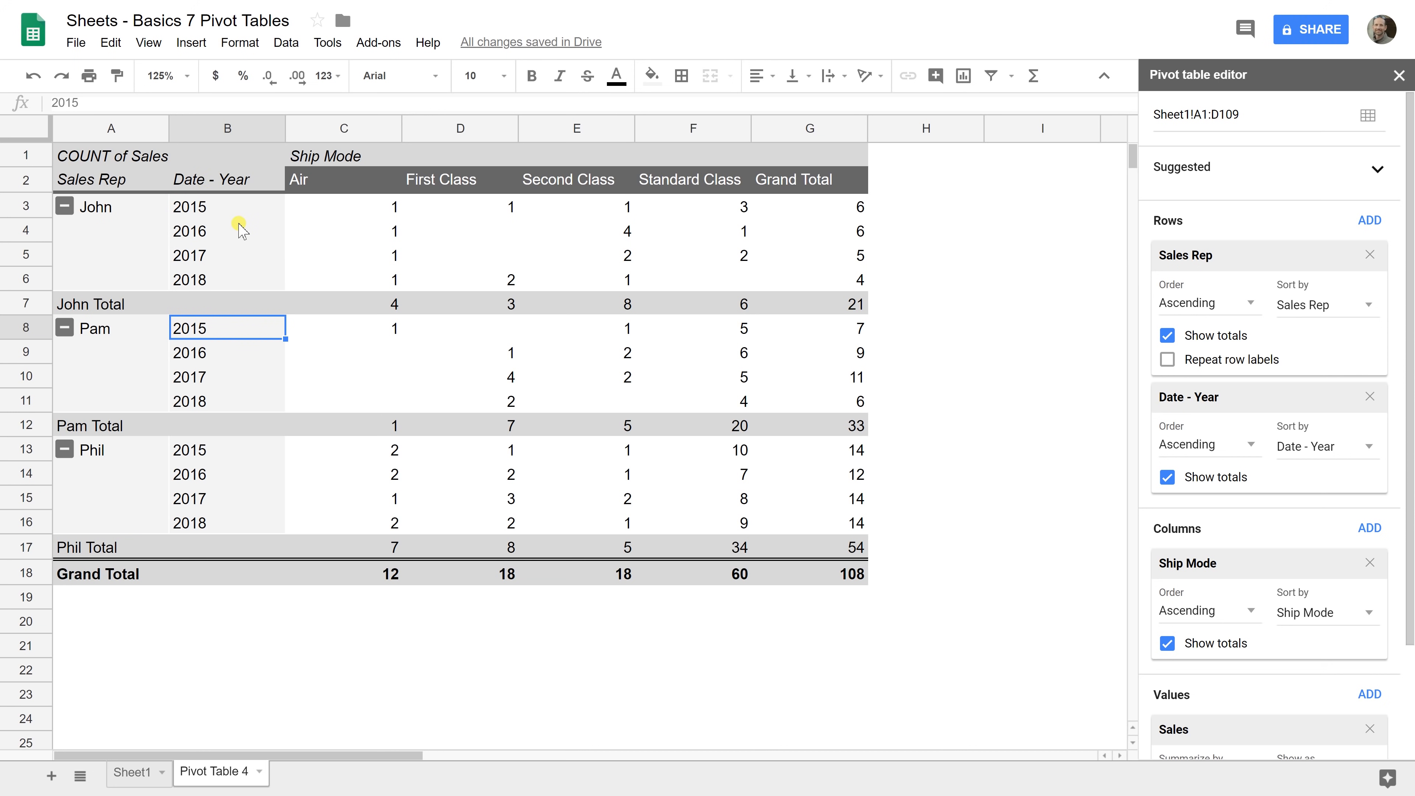
mouse_move(262, 256)
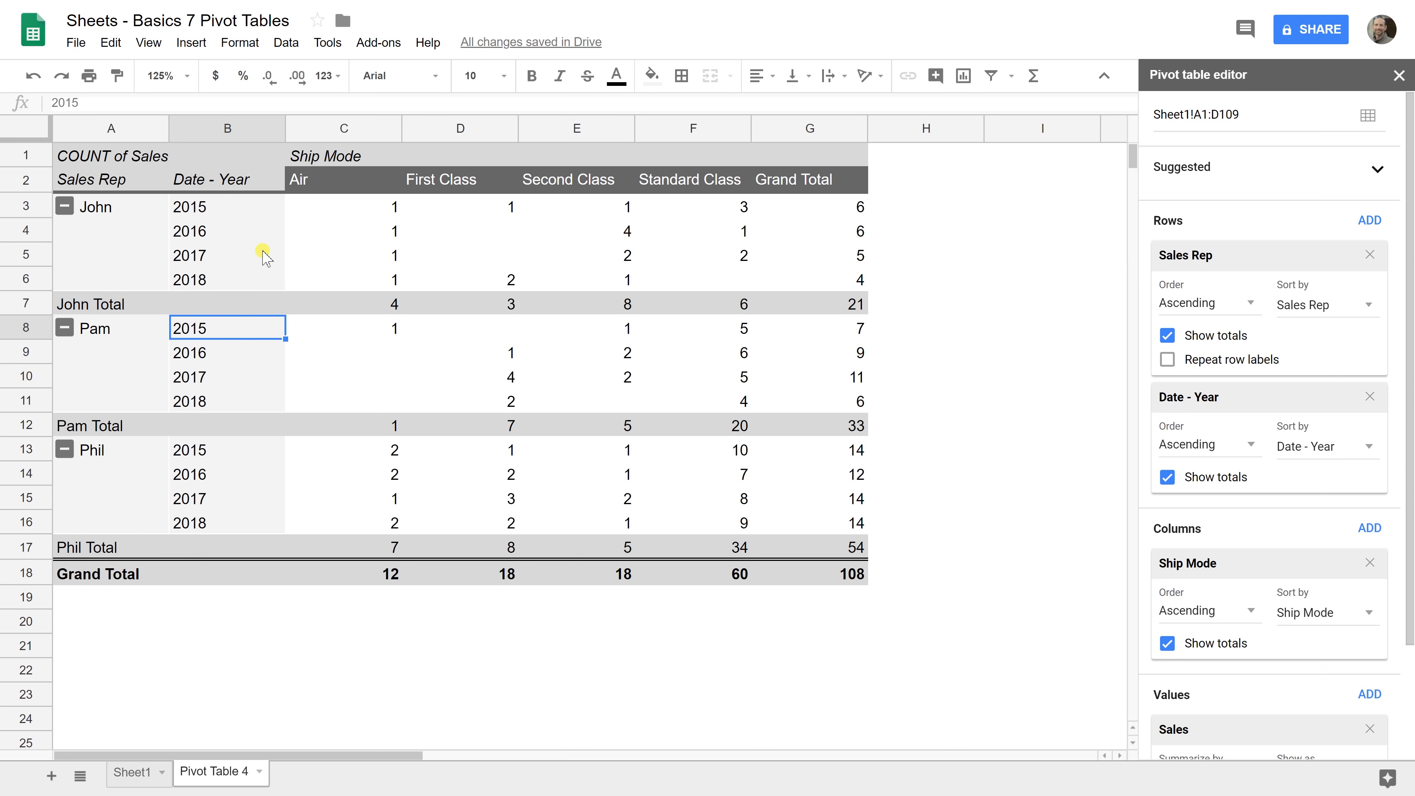
mouse_move(645, 302)
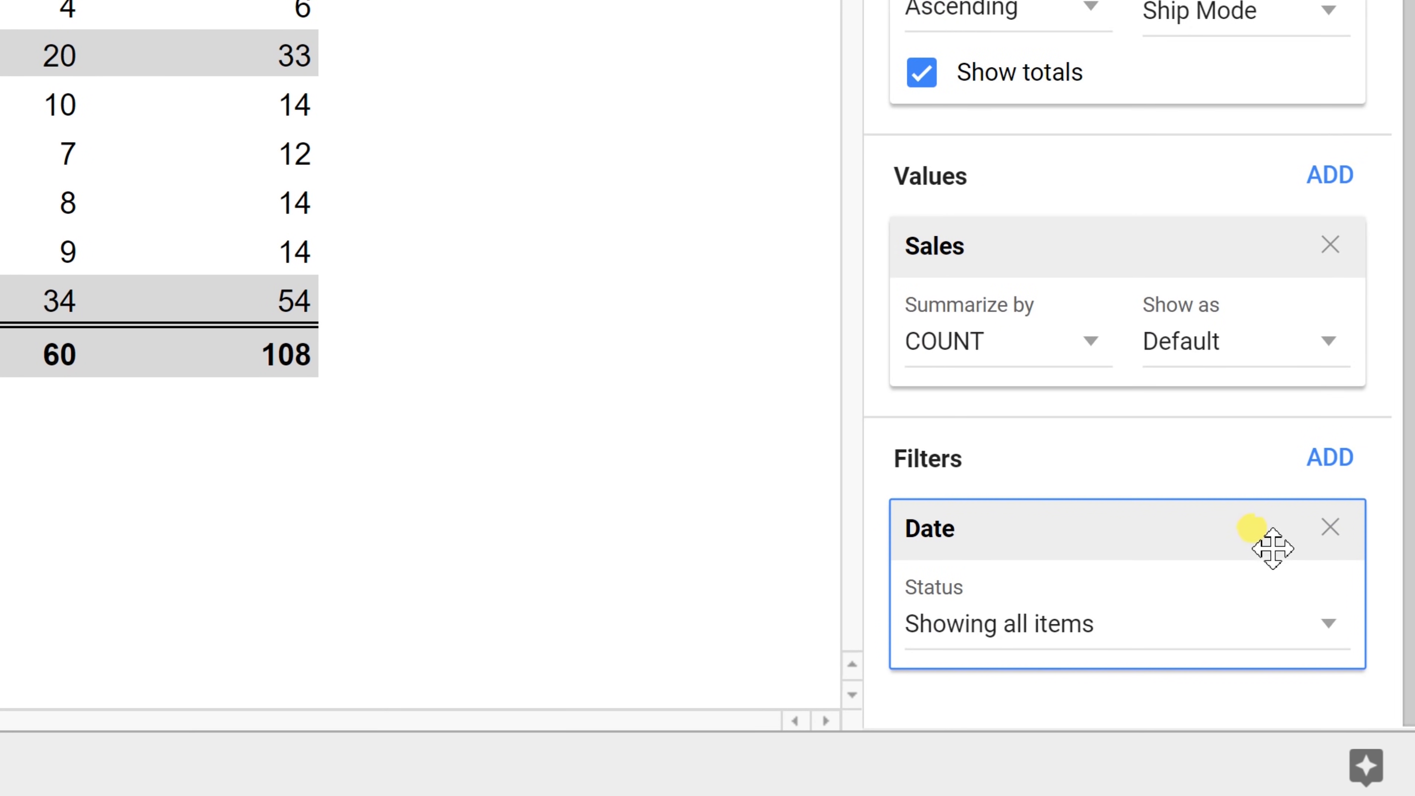
Filter the Date field to only dates matching 2018, leaving John 4, Pam 6, Phil 14
left_click(1328, 624)
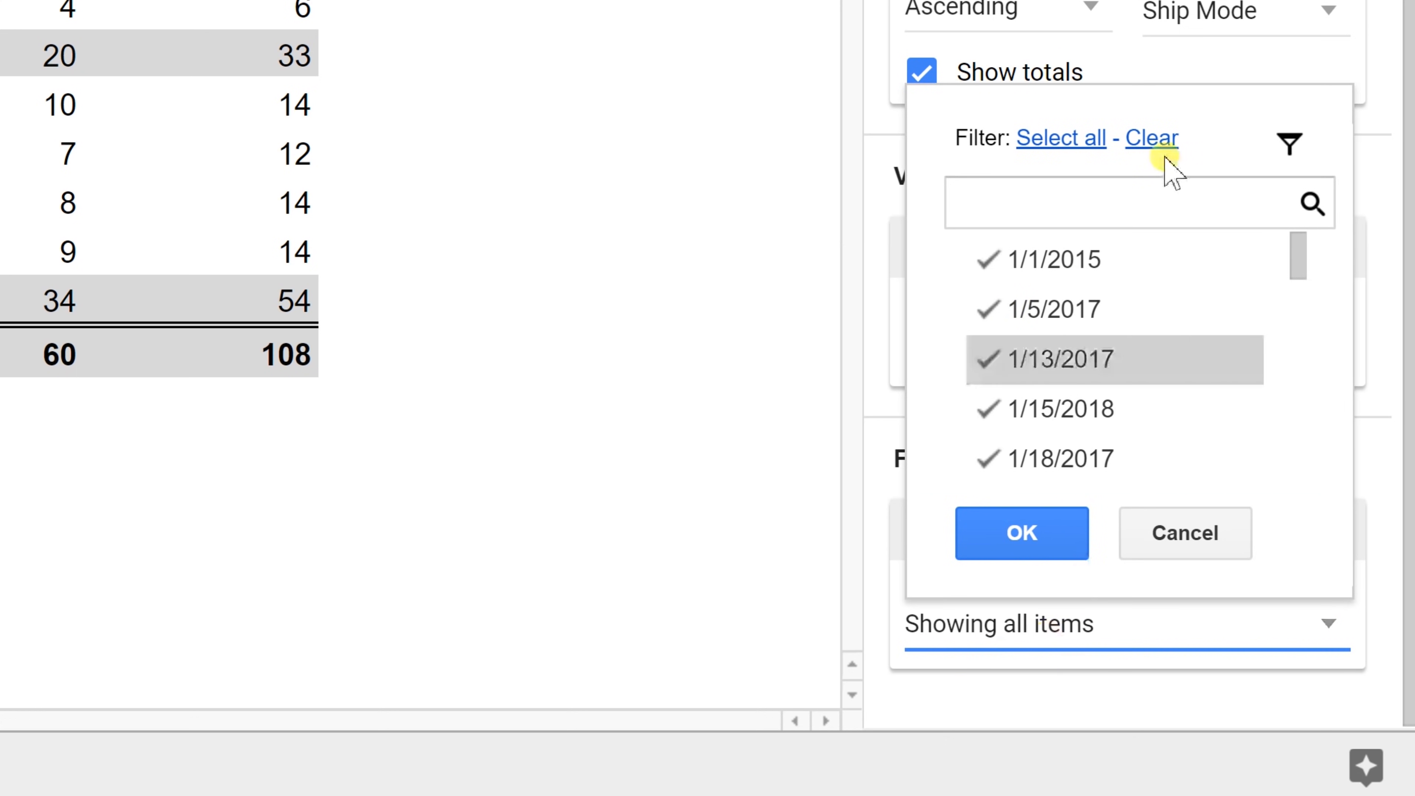
left_click(1150, 137)
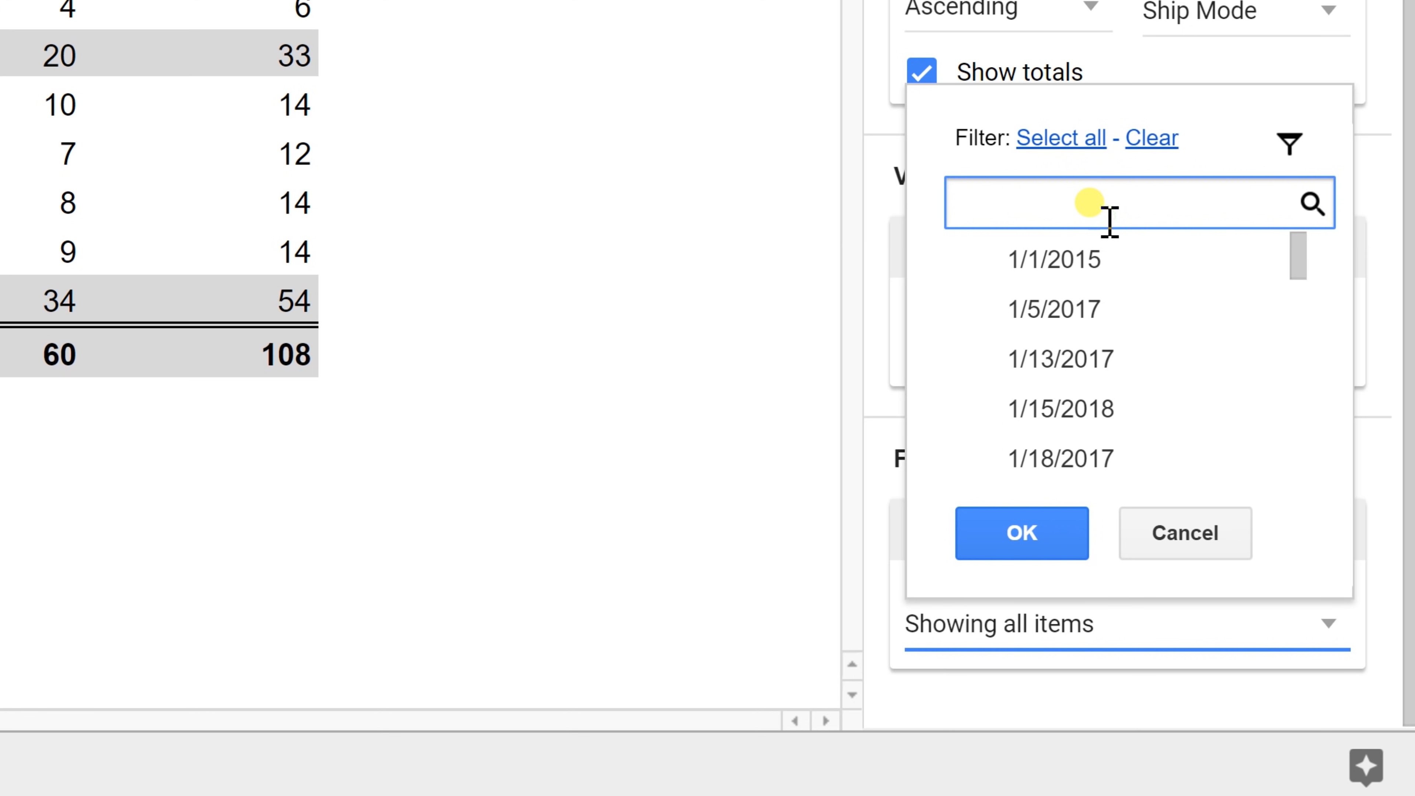
type("2018")
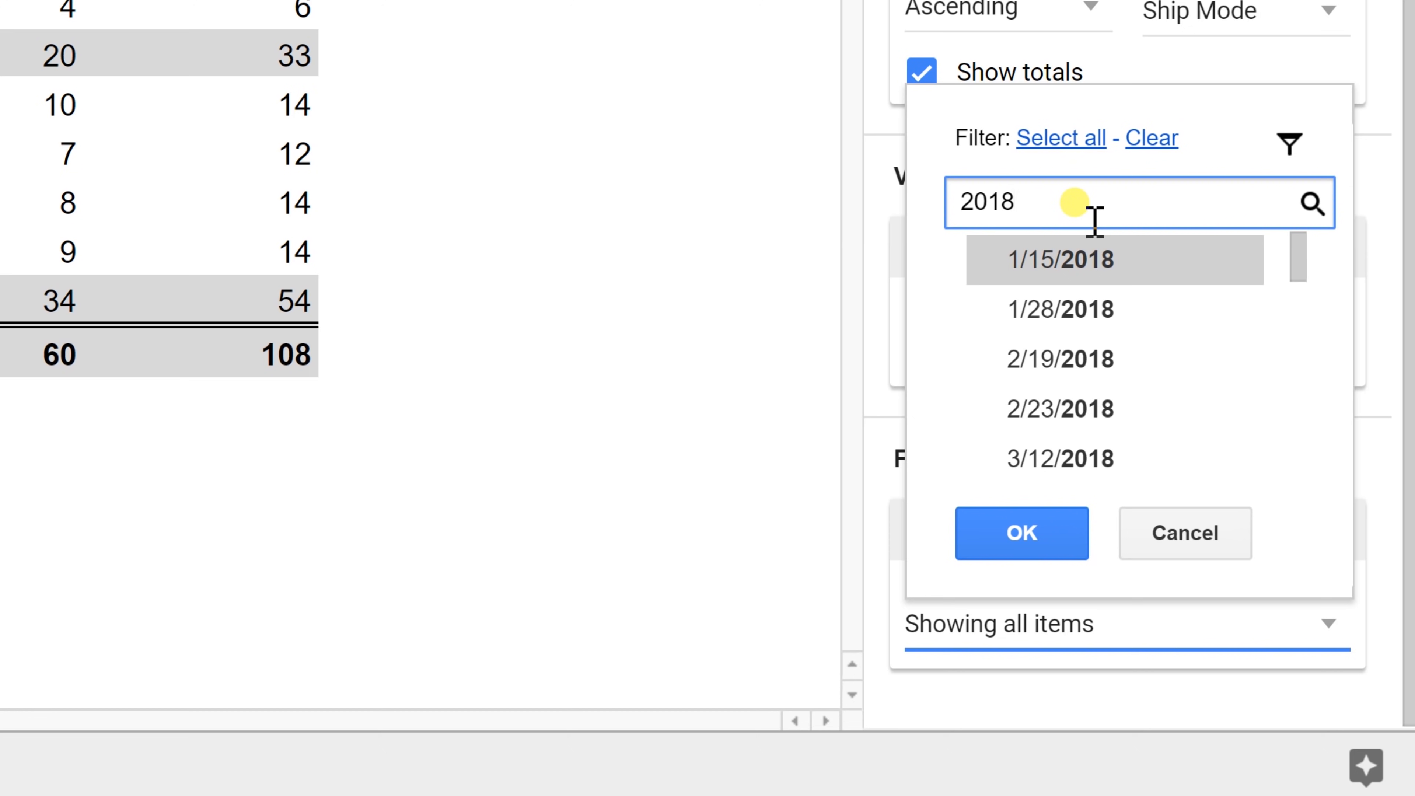
mouse_move(1074, 400)
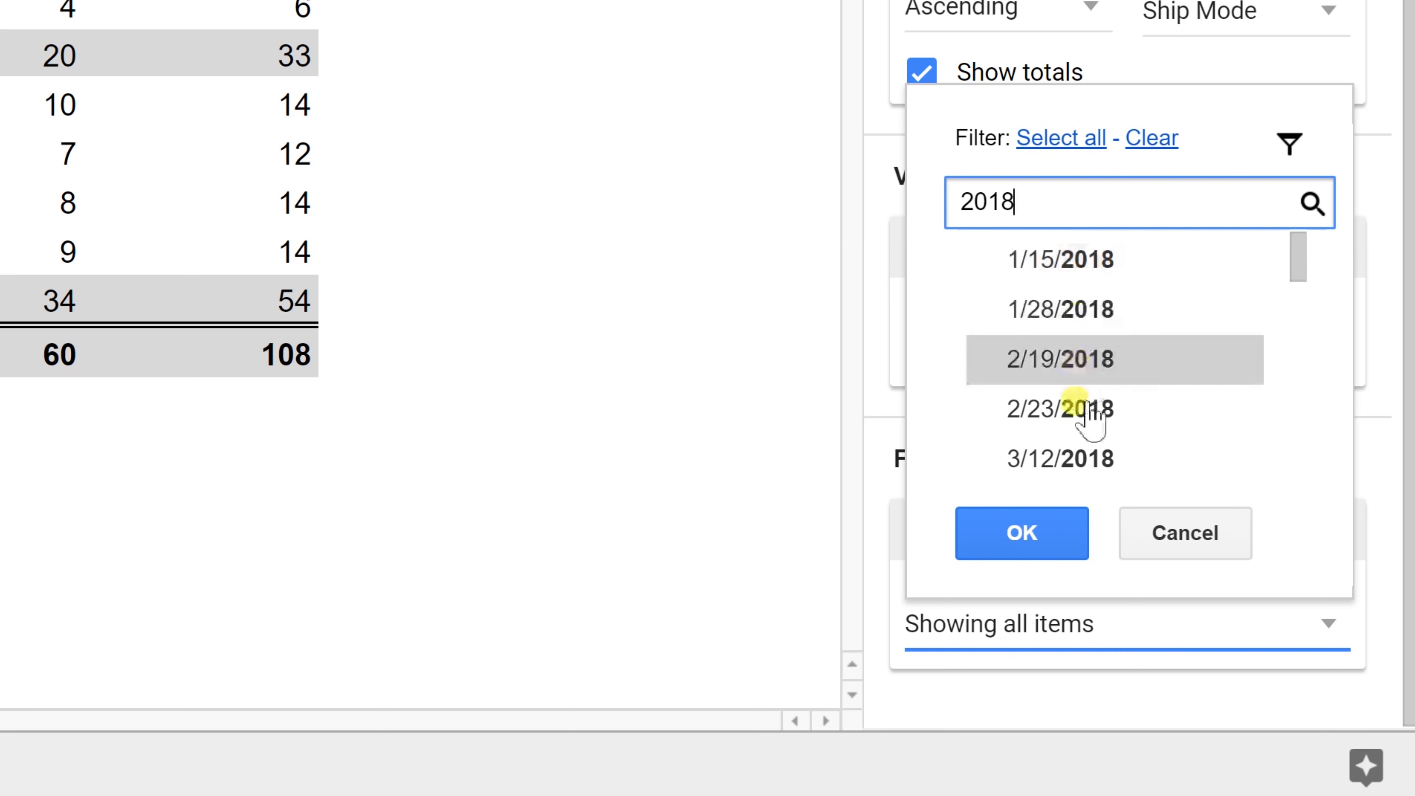
mouse_move(1078, 315)
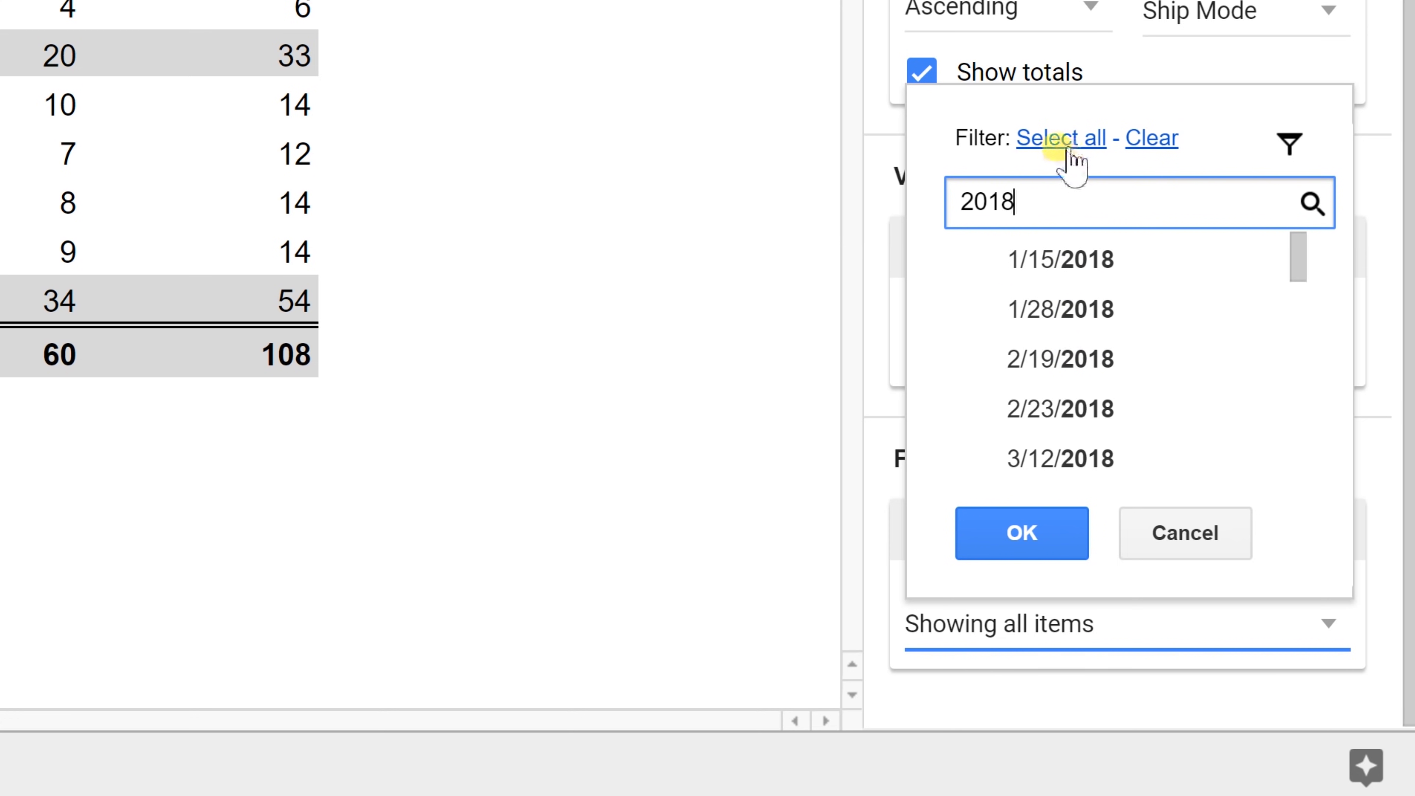
left_click(1061, 137)
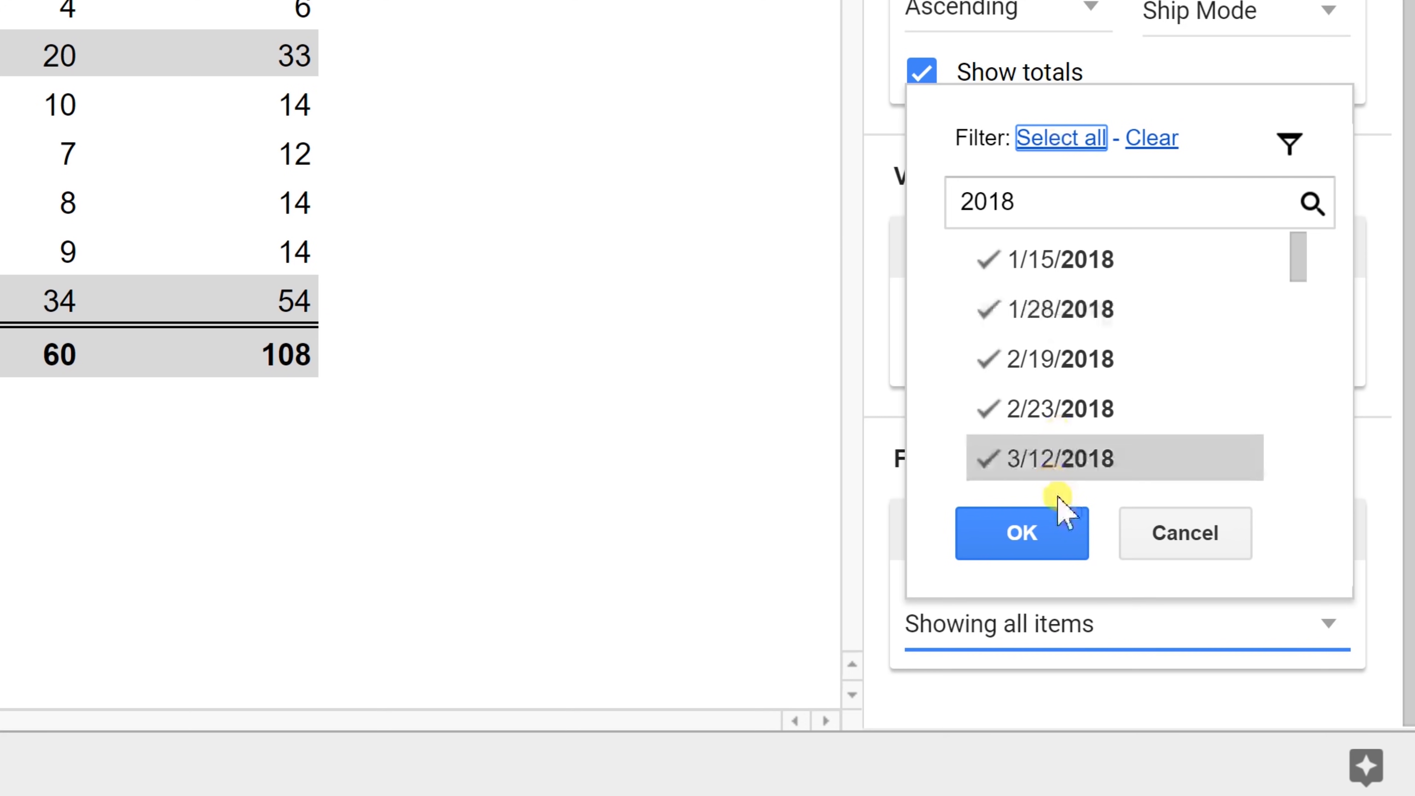
left_click(1021, 533)
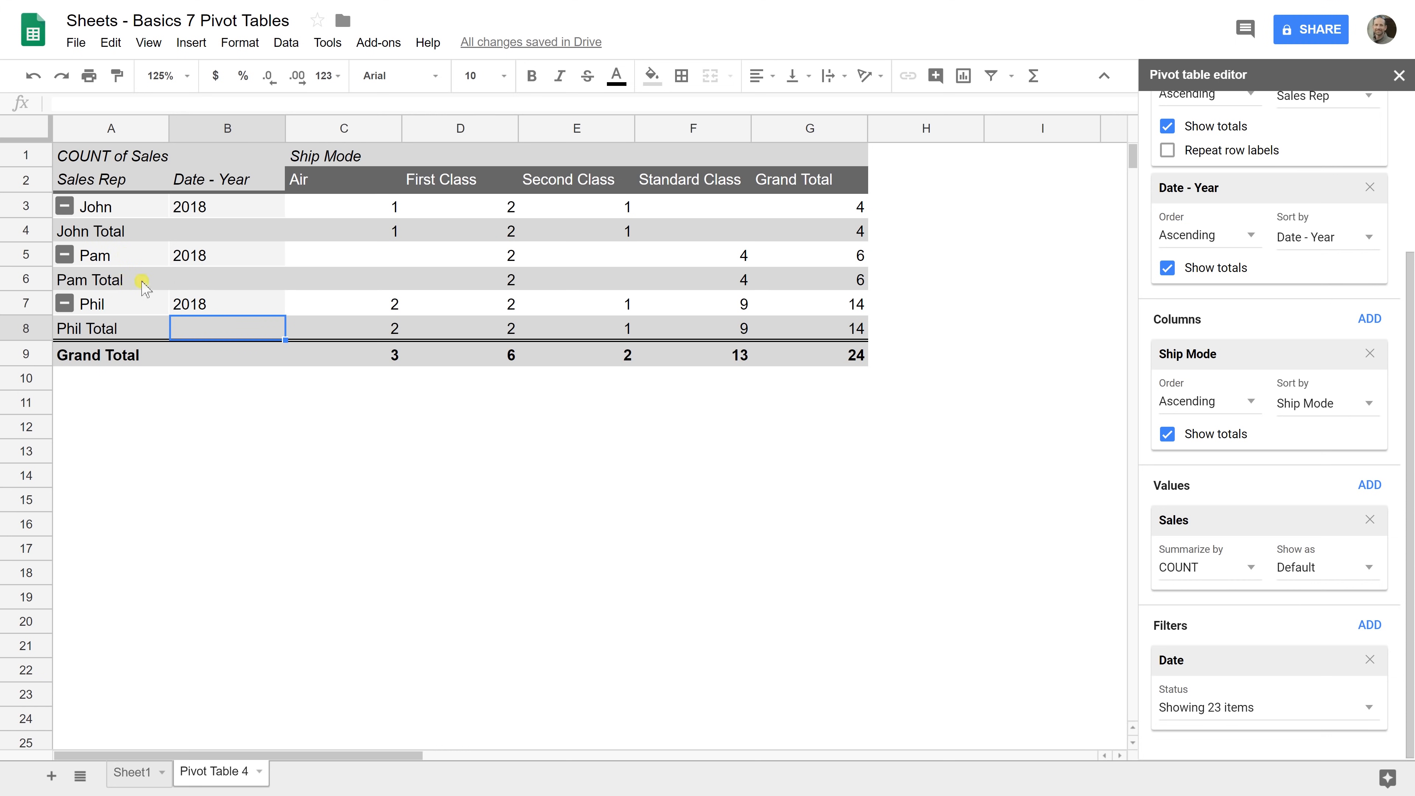
mouse_move(1315, 626)
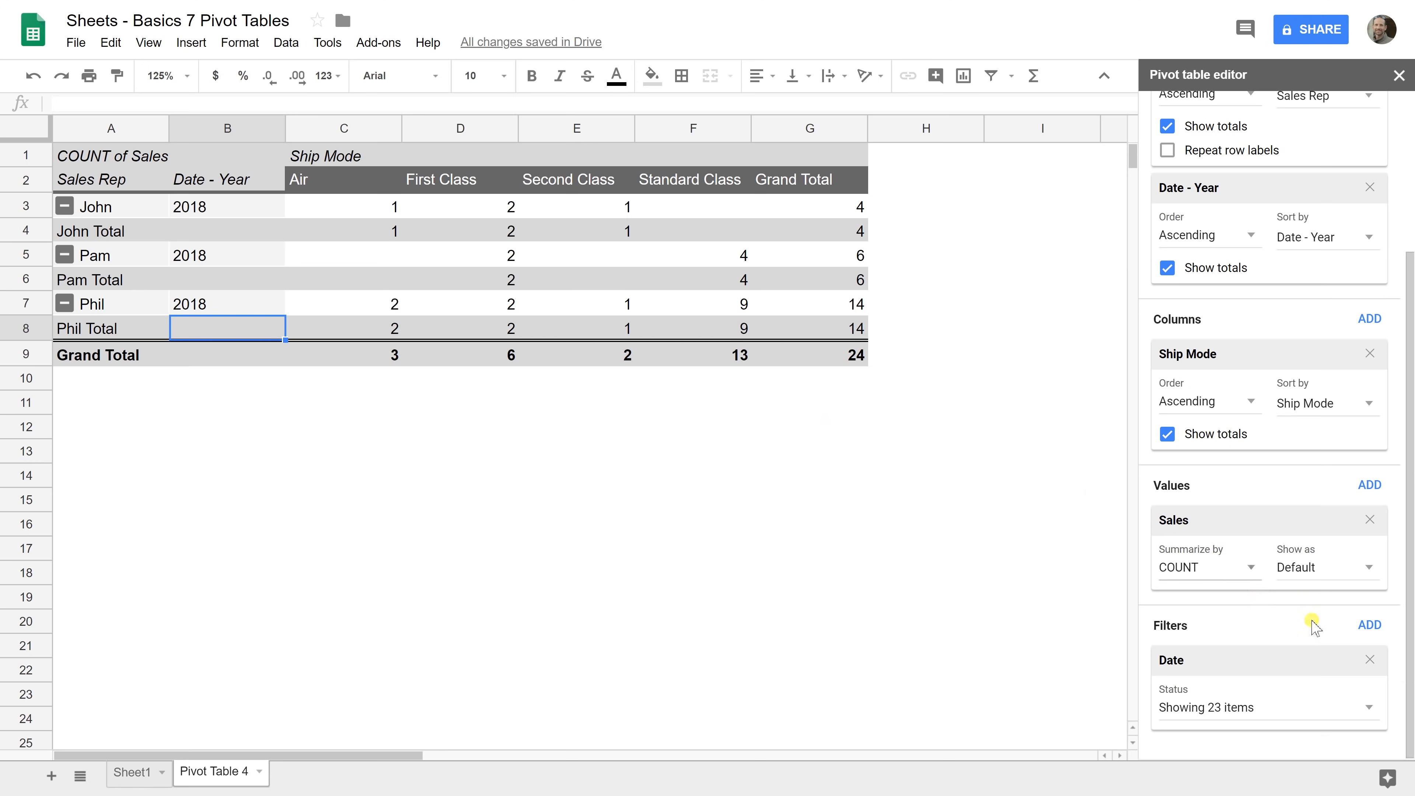
Add a Sales Rep filter excluding Phil, leaving John 4 and Pam 6
left_click(1369, 625)
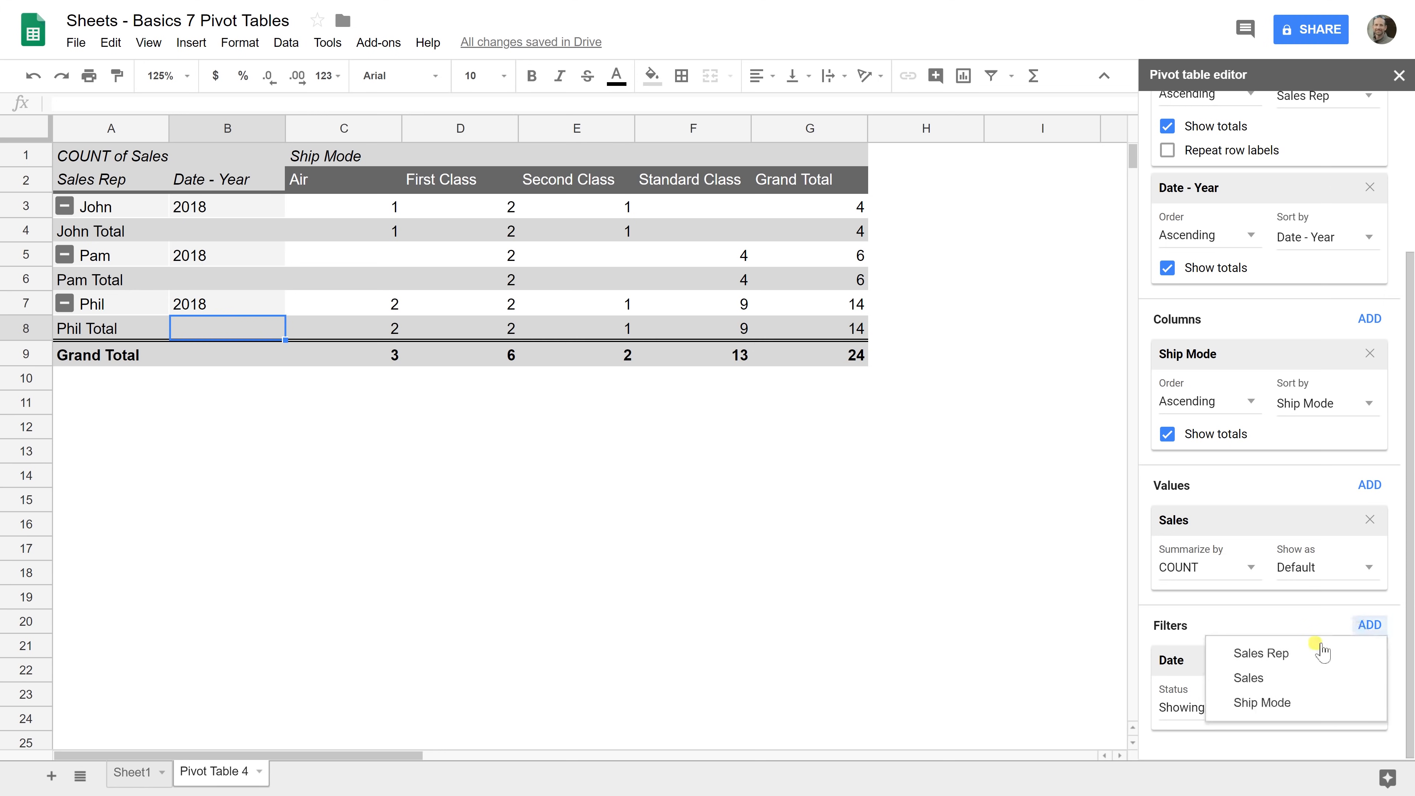
left_click(1260, 652)
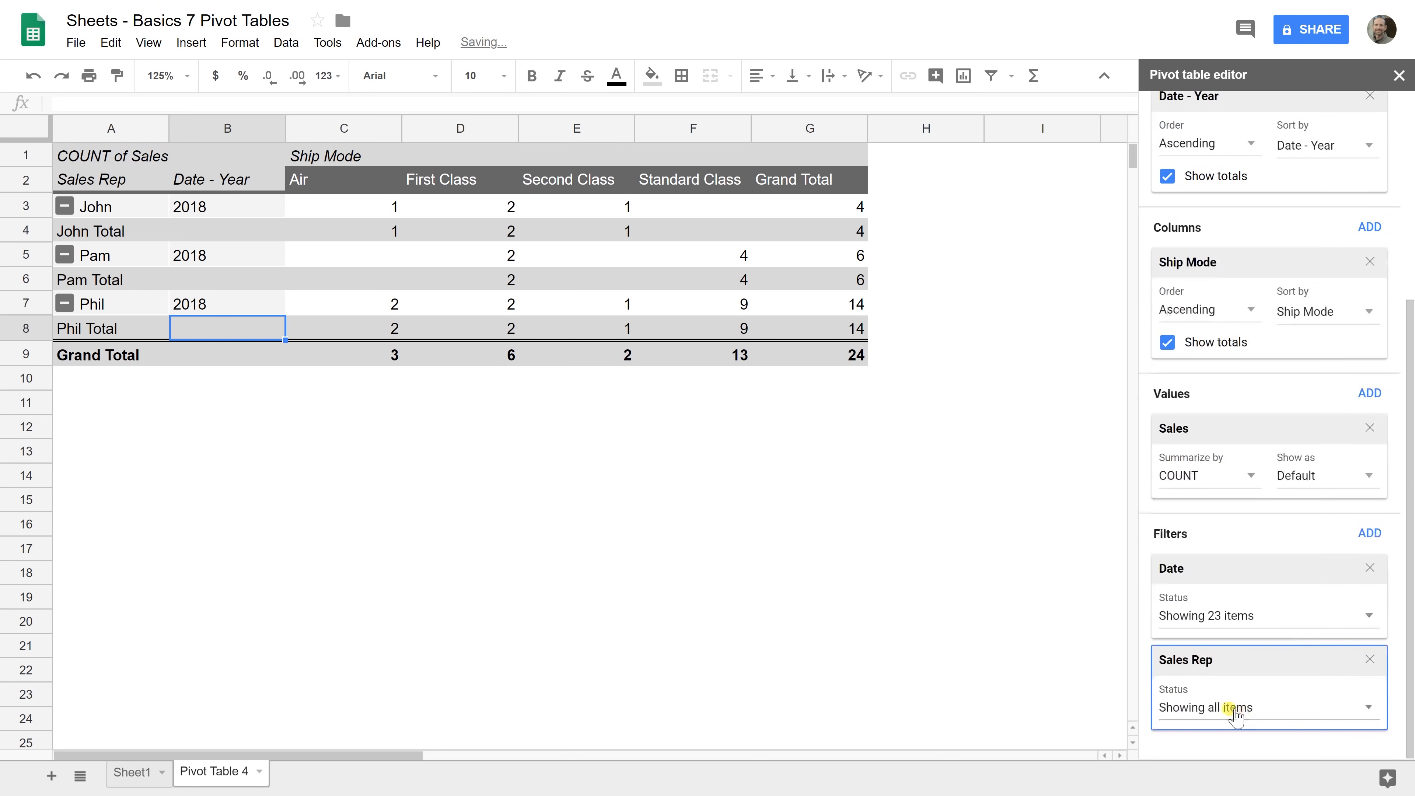
left_click(1237, 707)
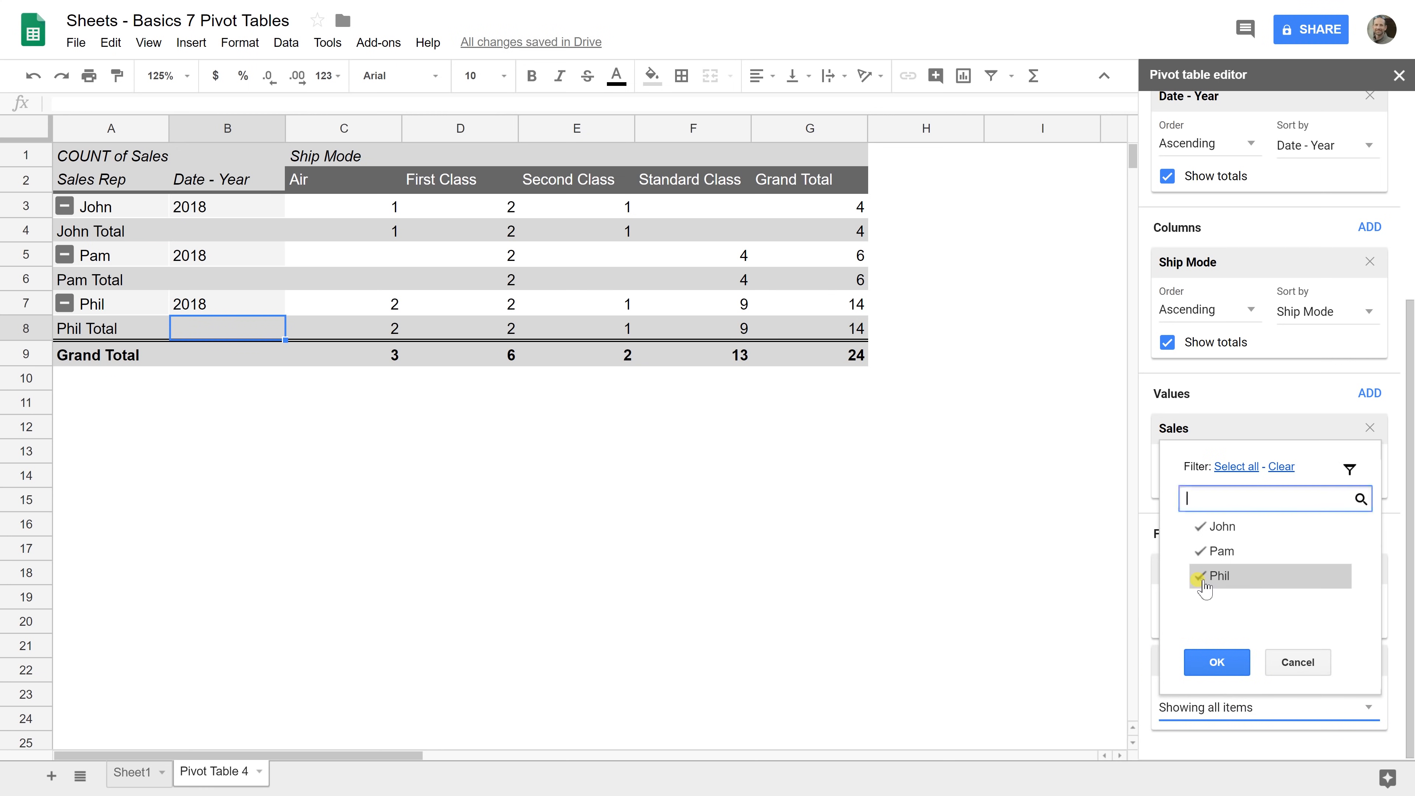
left_click(1216, 662)
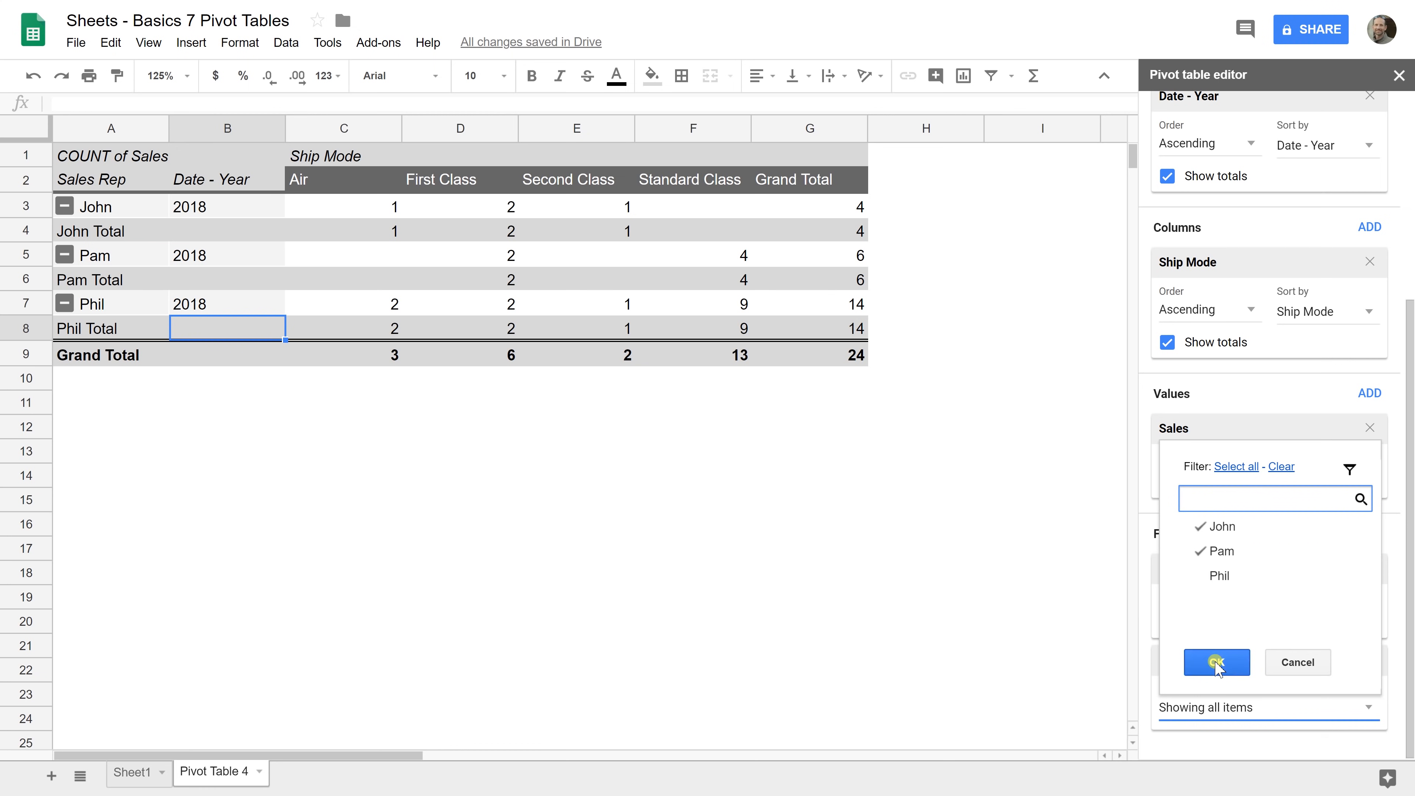
left_click(1216, 662)
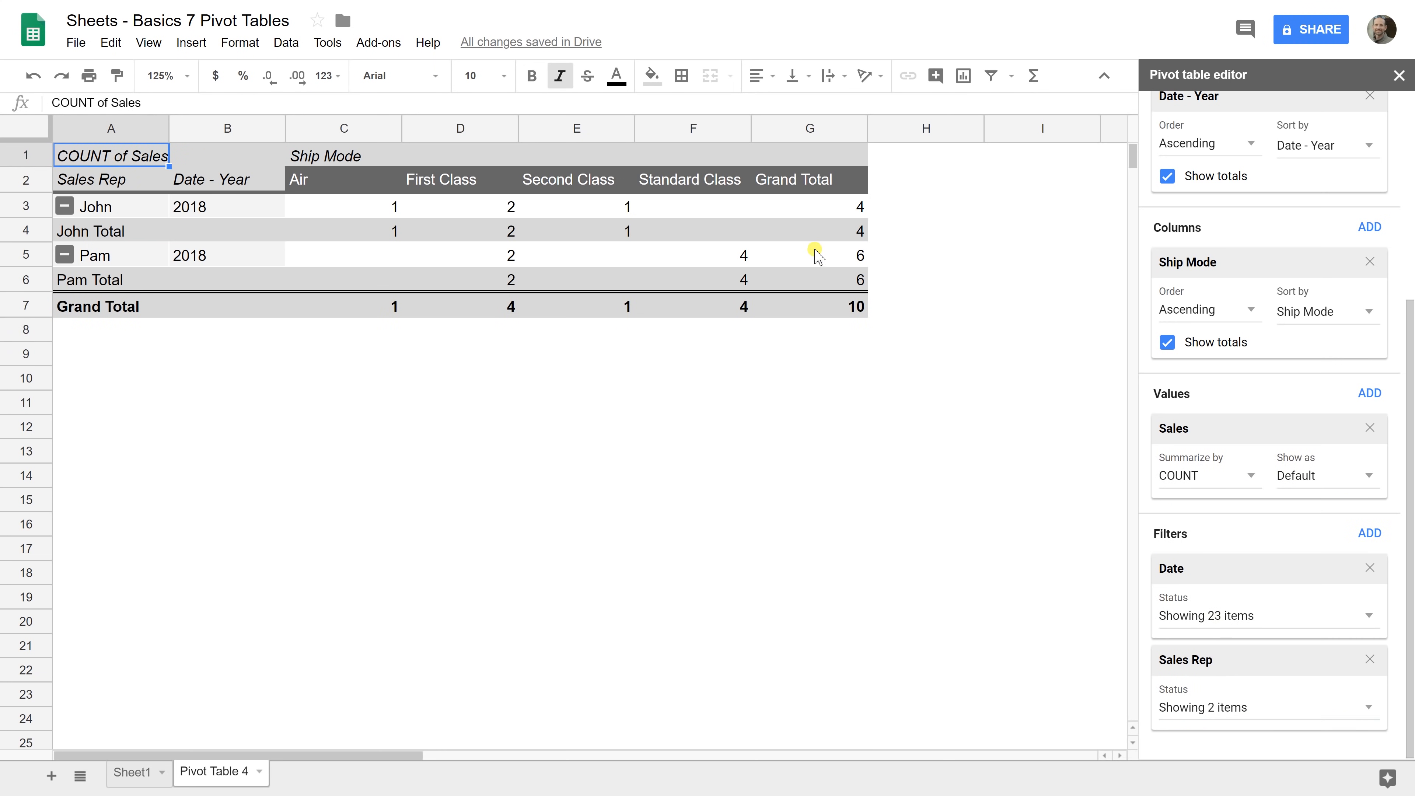
mouse_move(805, 252)
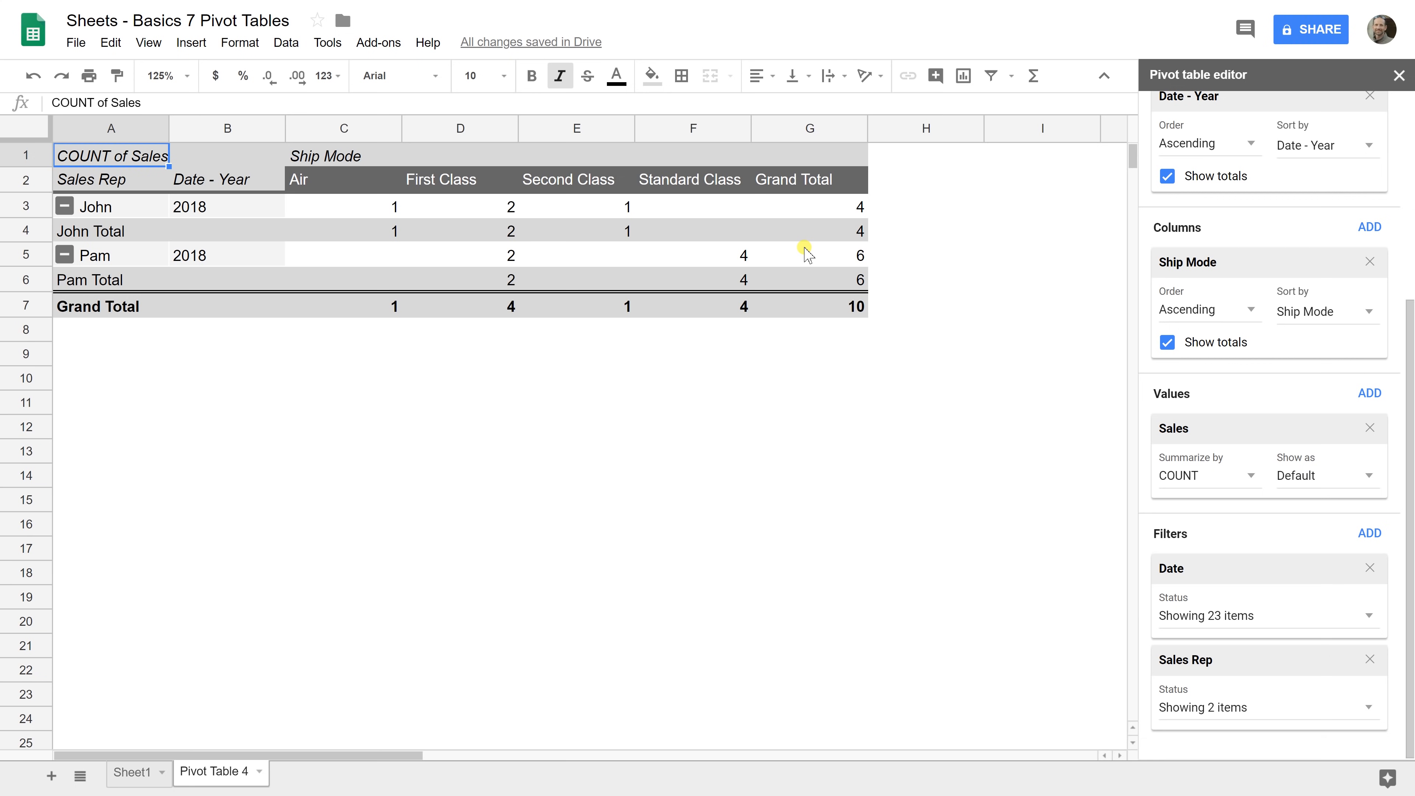
mouse_move(783, 229)
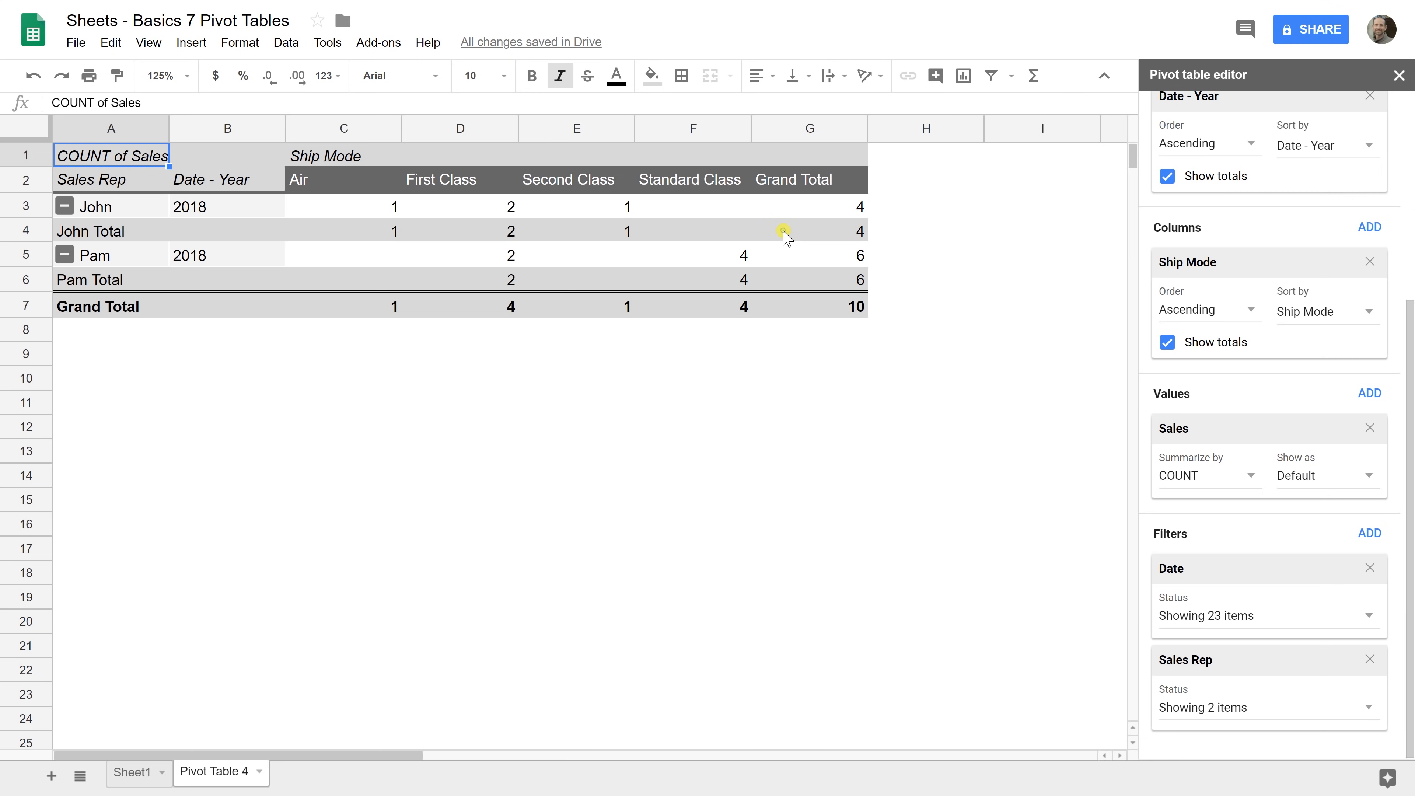
left_click(786, 230)
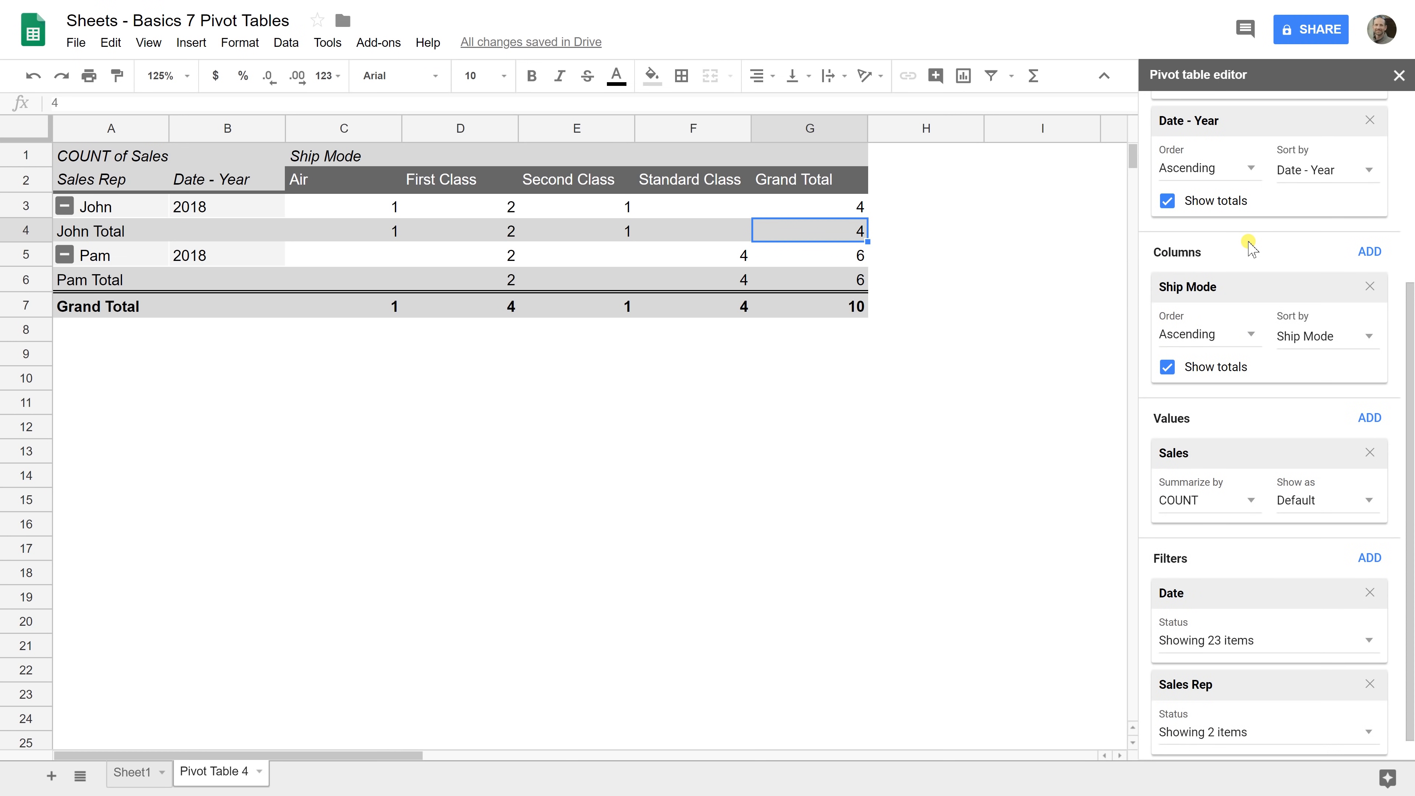
left_click(135, 773)
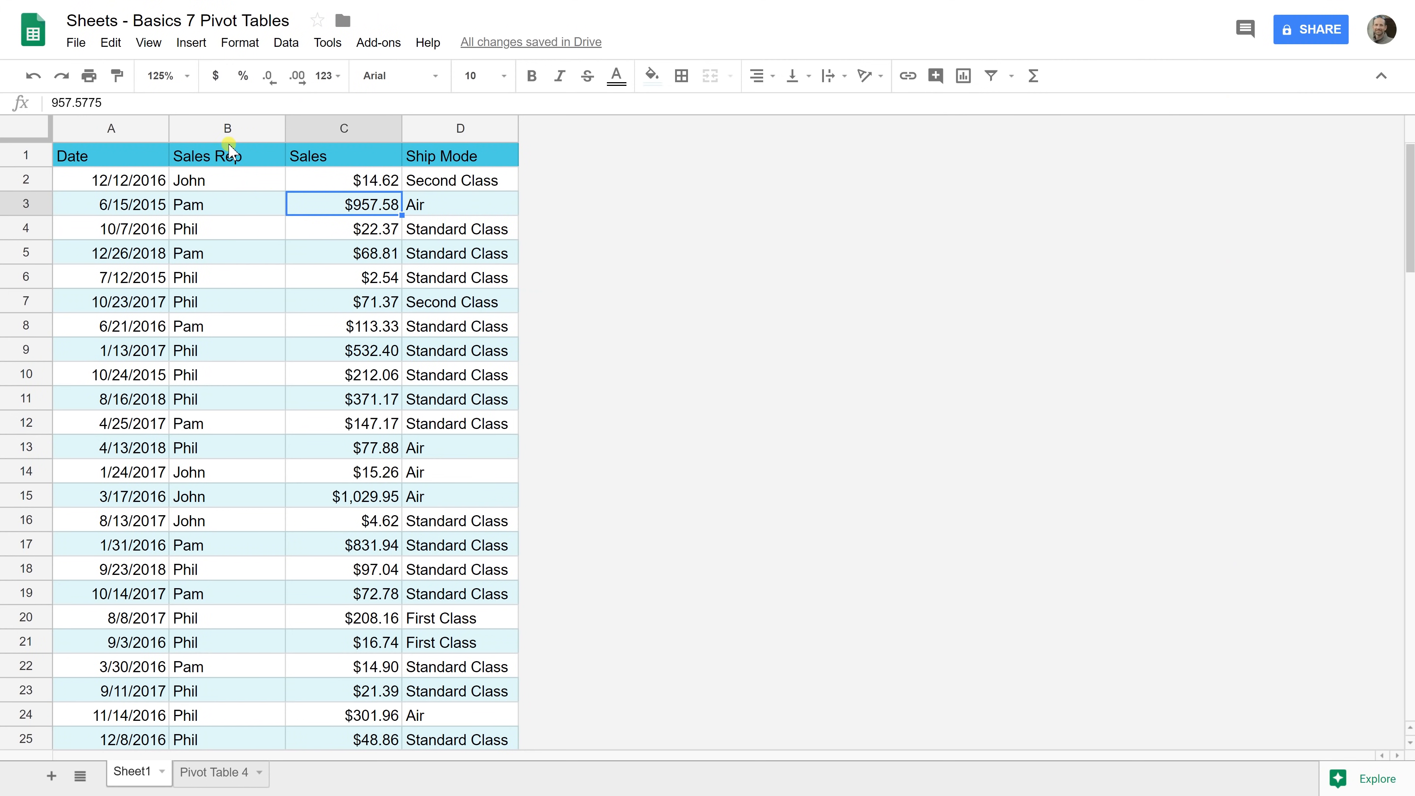
mouse_move(203, 352)
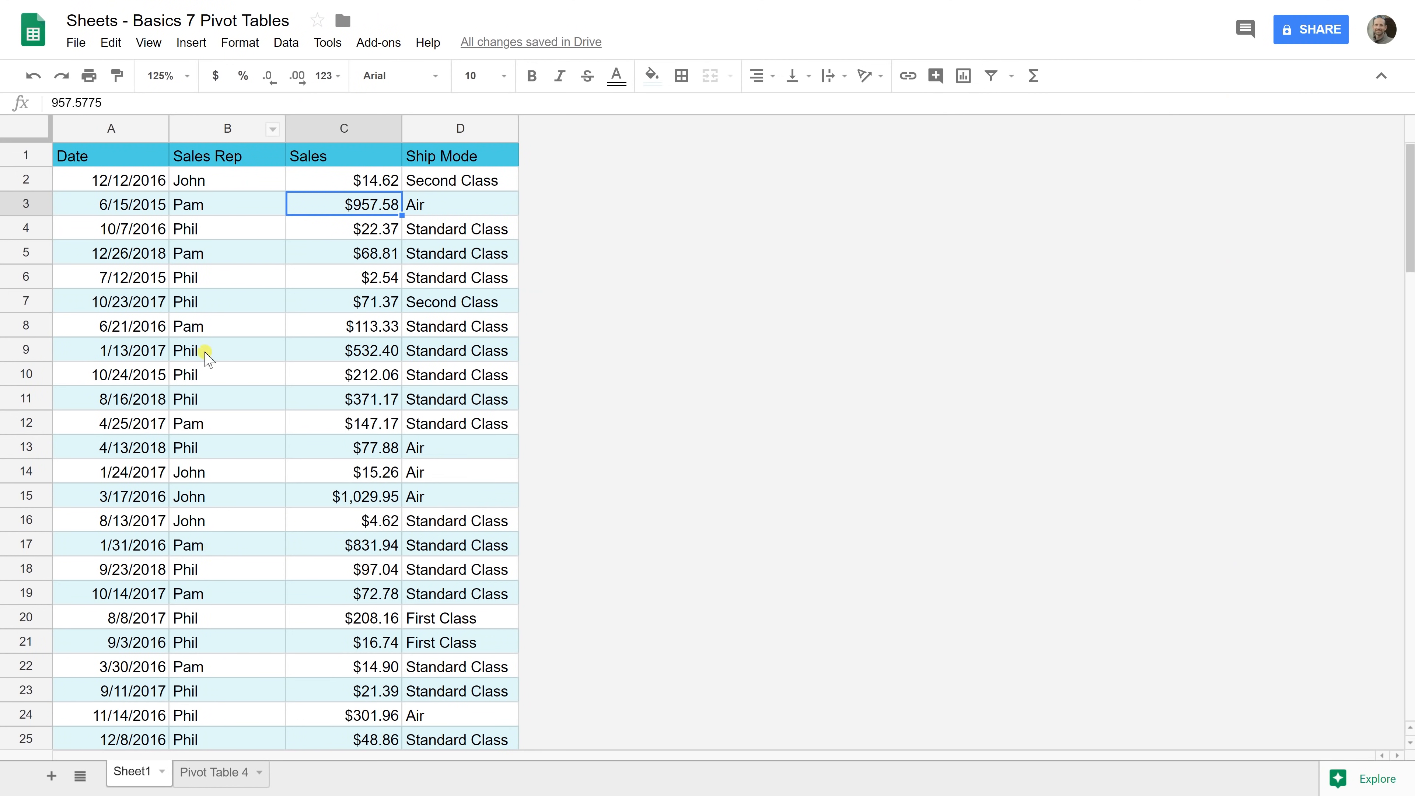
left_click(215, 781)
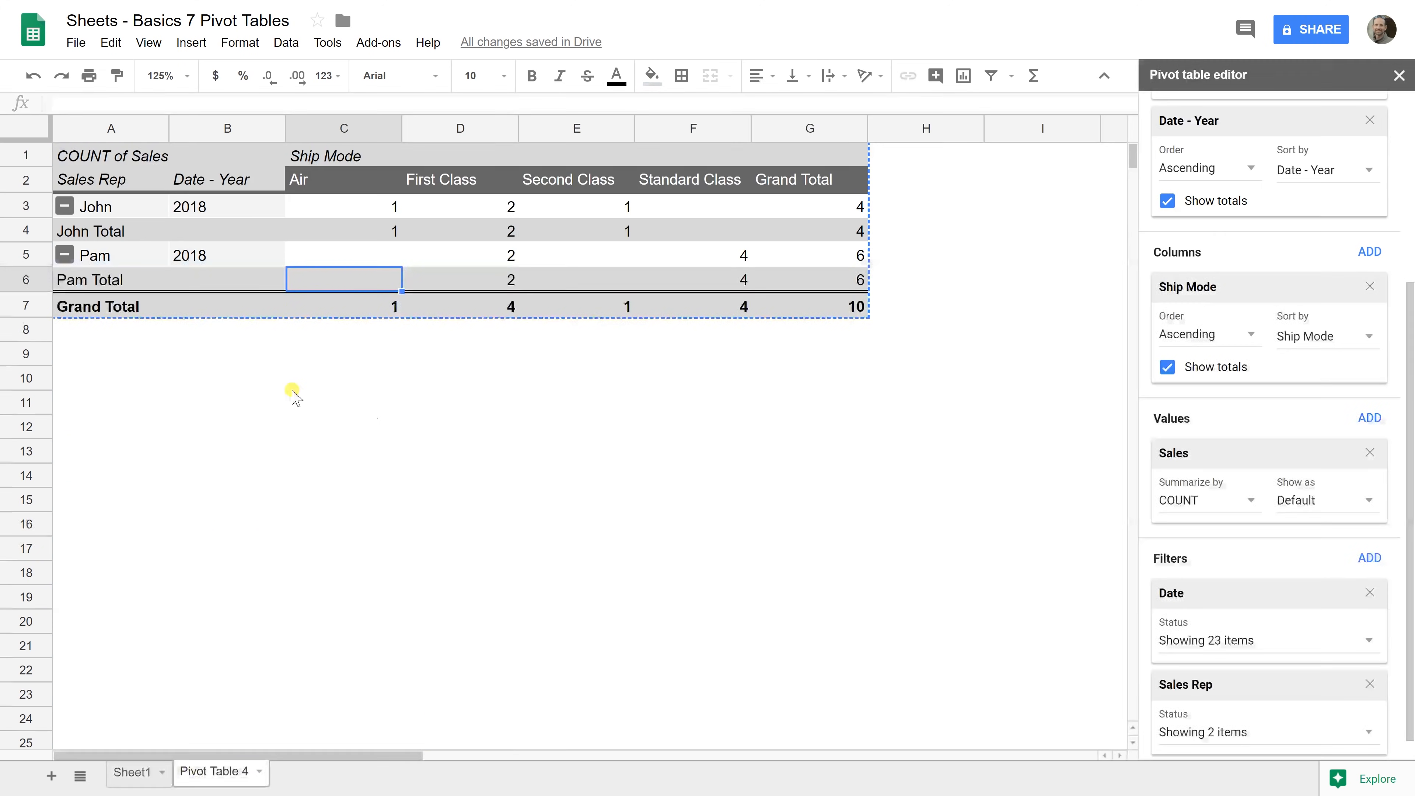
mouse_move(365, 232)
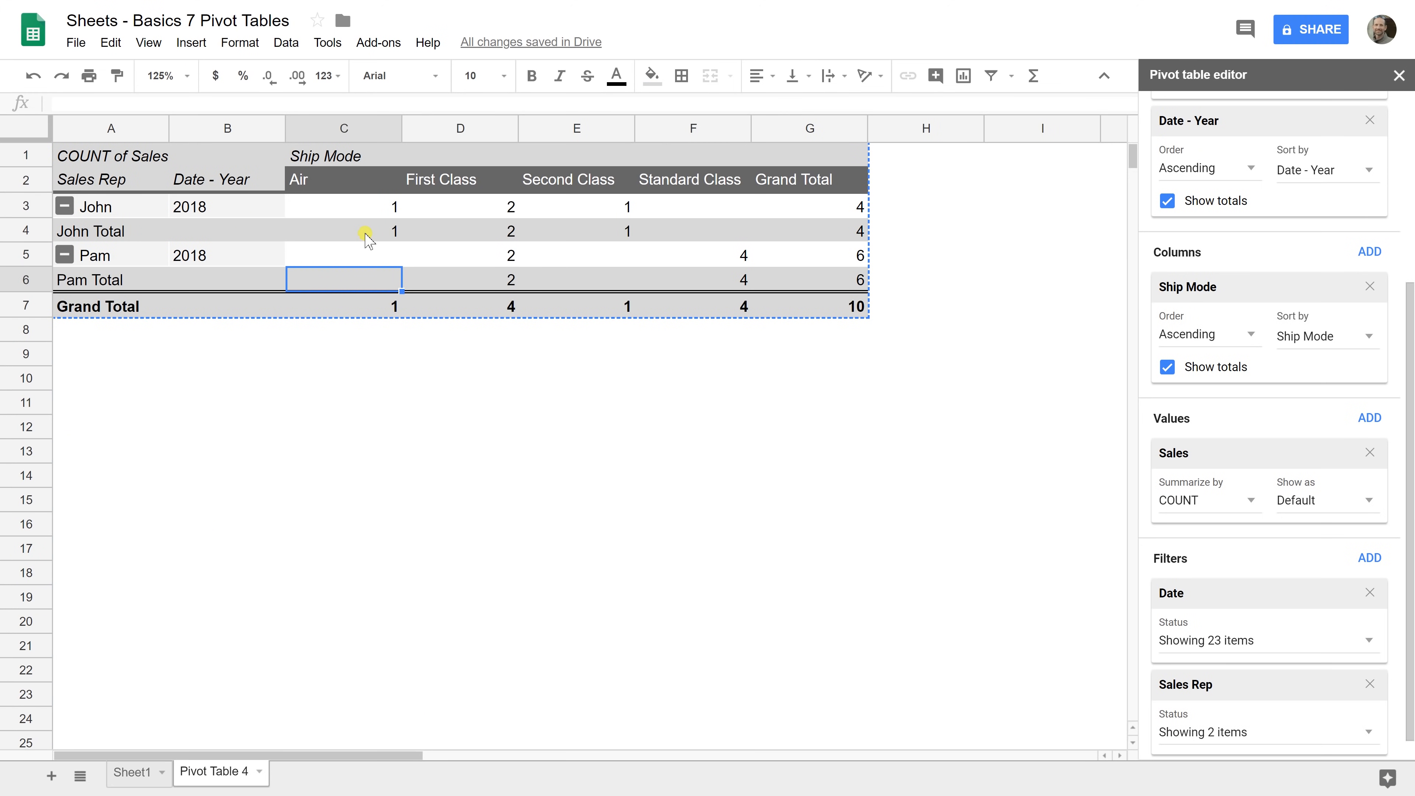